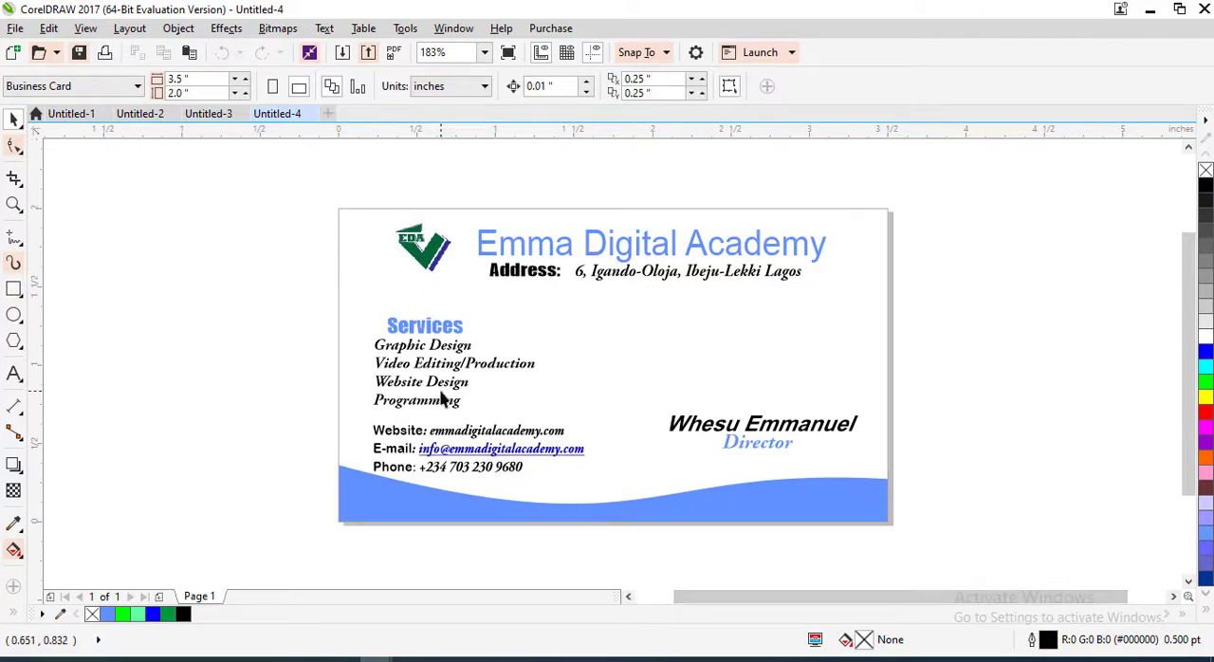
mouse_move(517, 431)
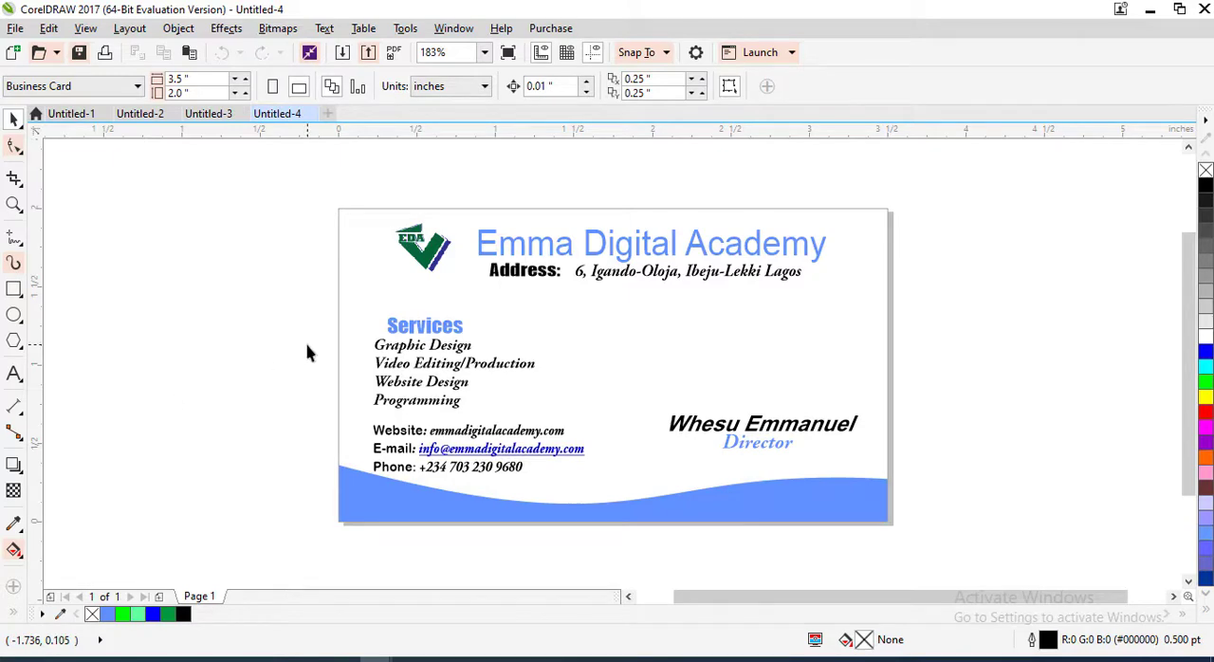
mouse_move(308, 354)
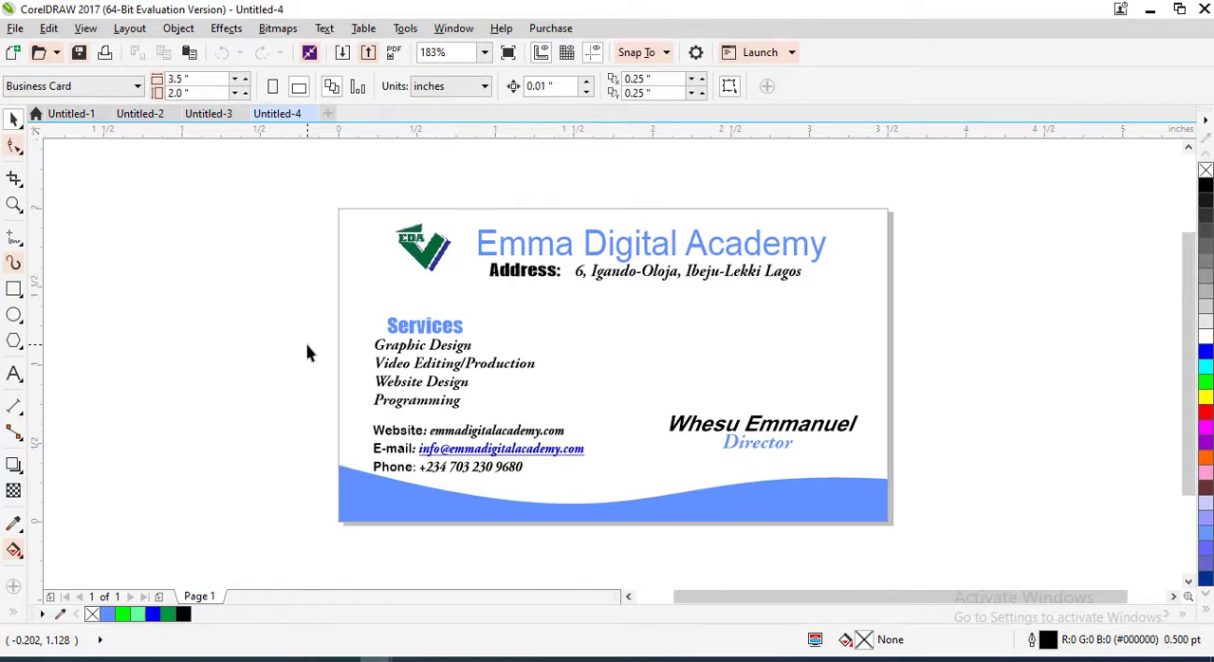
mouse_move(347, 215)
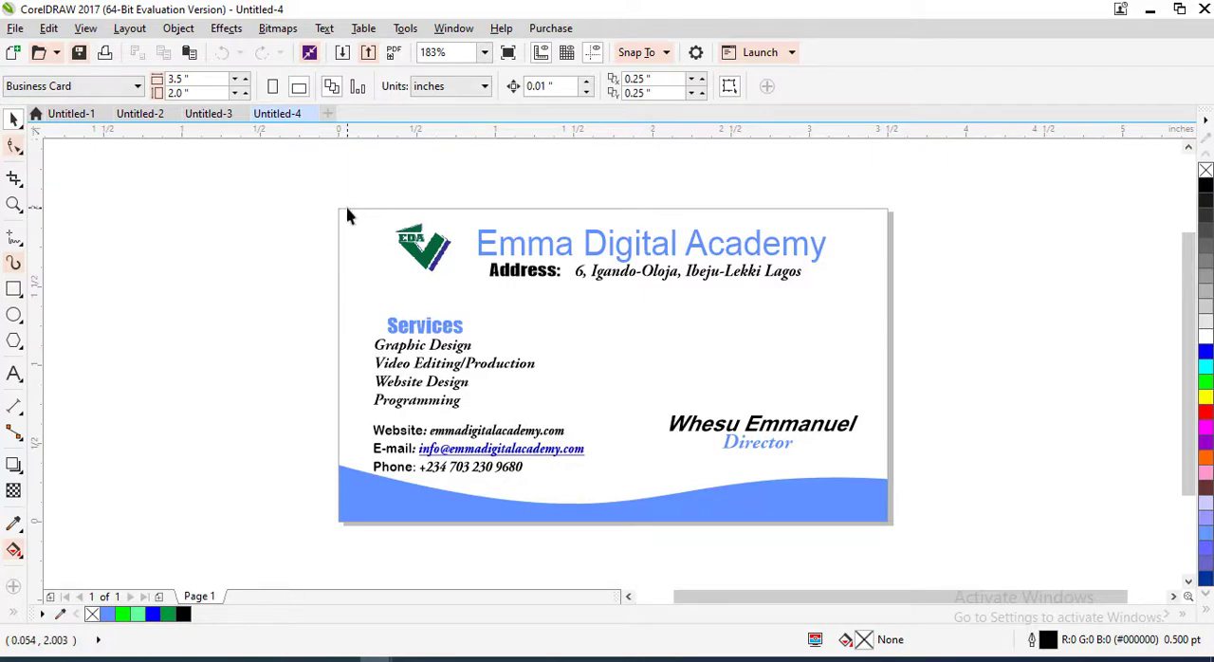
mouse_move(57, 130)
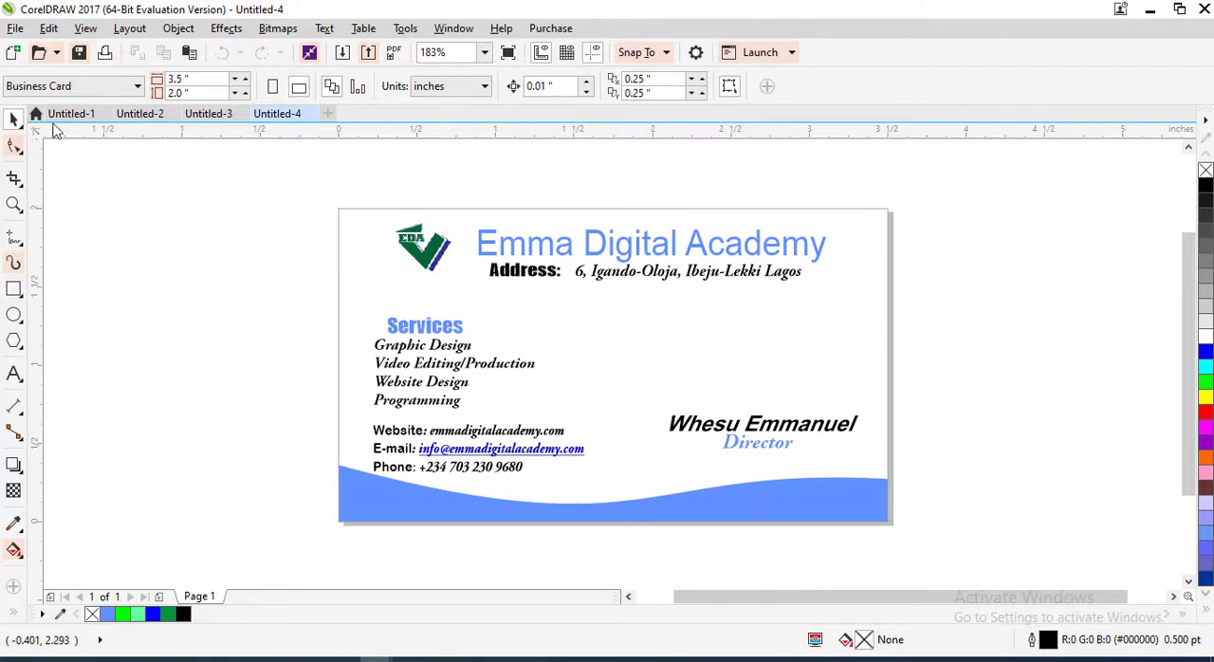
Create the new document Untitled-5, entering 8 as the page width.
left_click(15, 27)
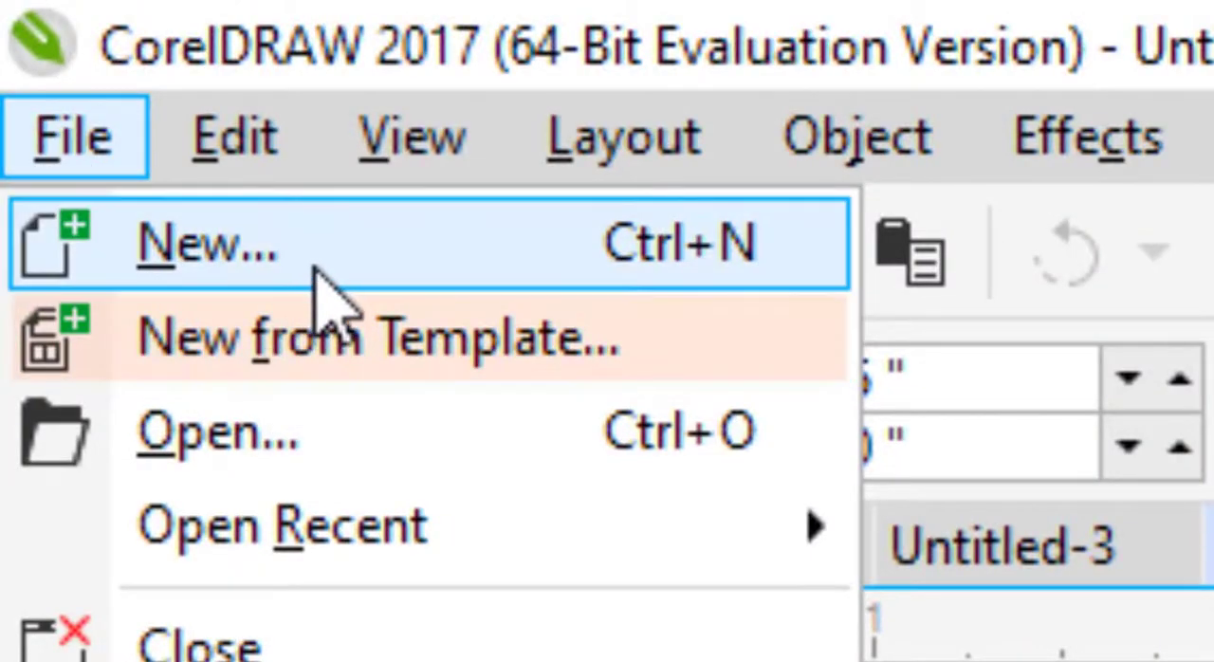
left_click(208, 243)
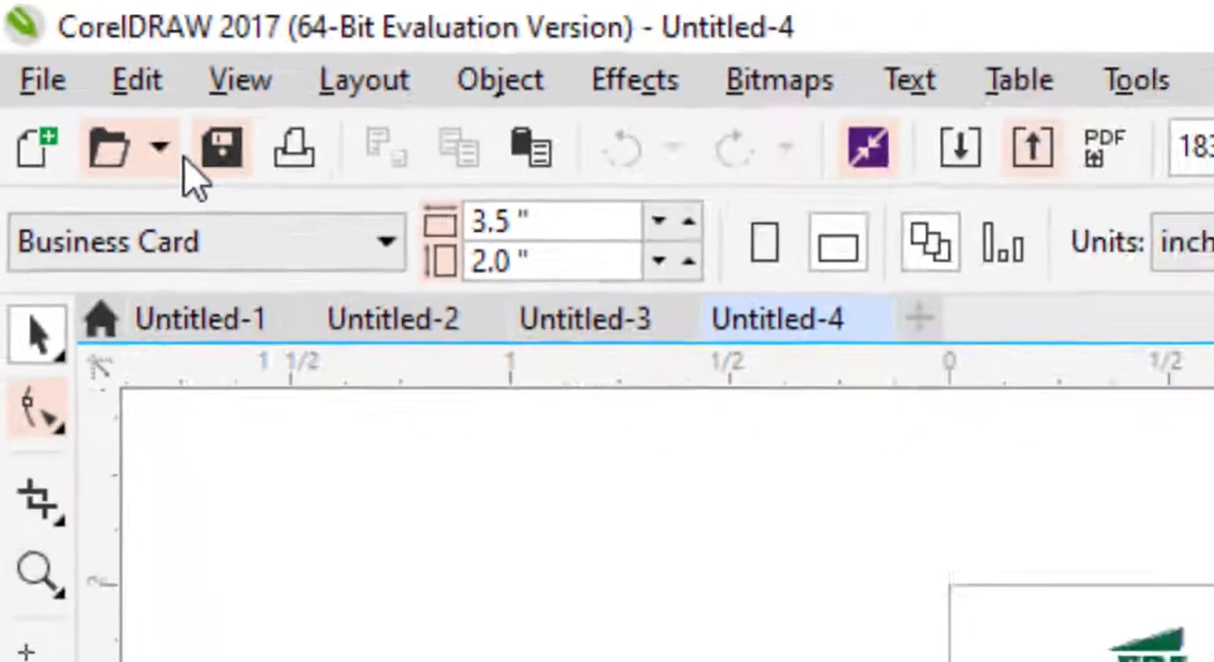
left_click(33, 145)
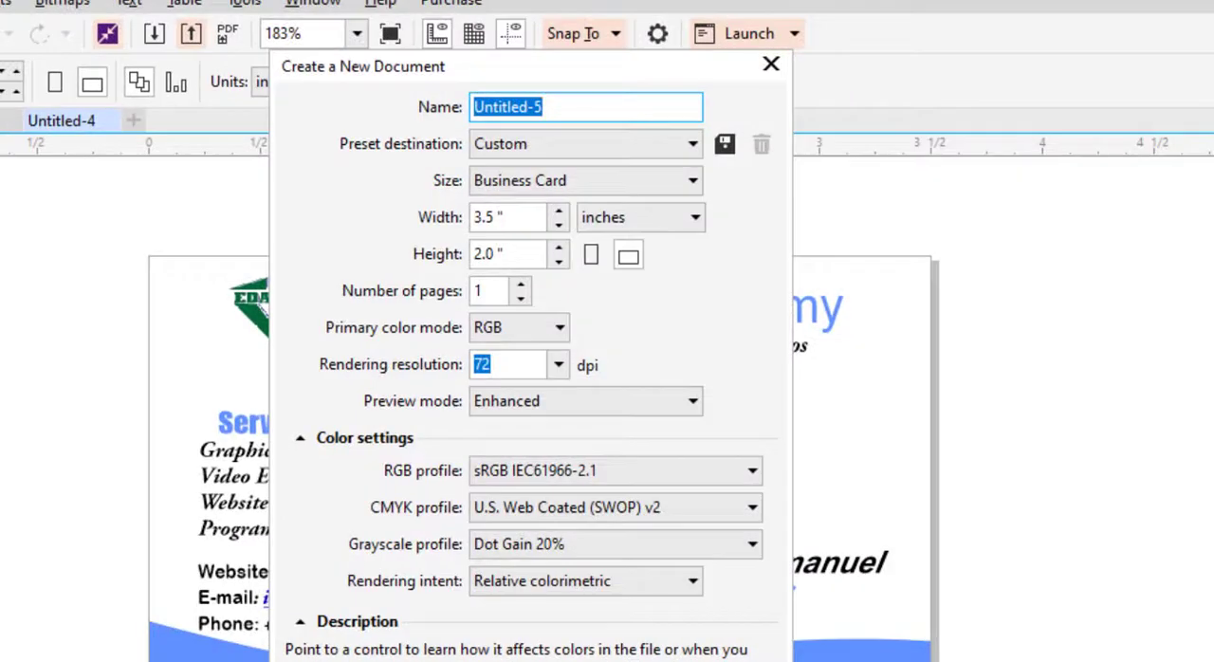
left_click(512, 217)
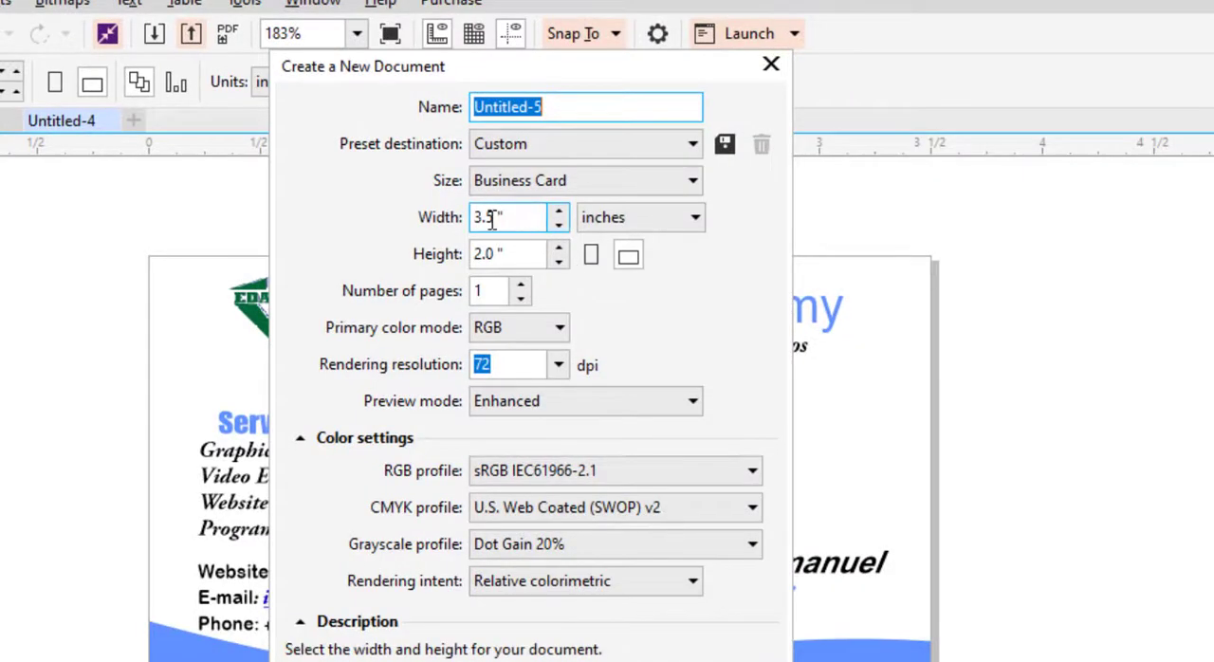
left_click(513, 217)
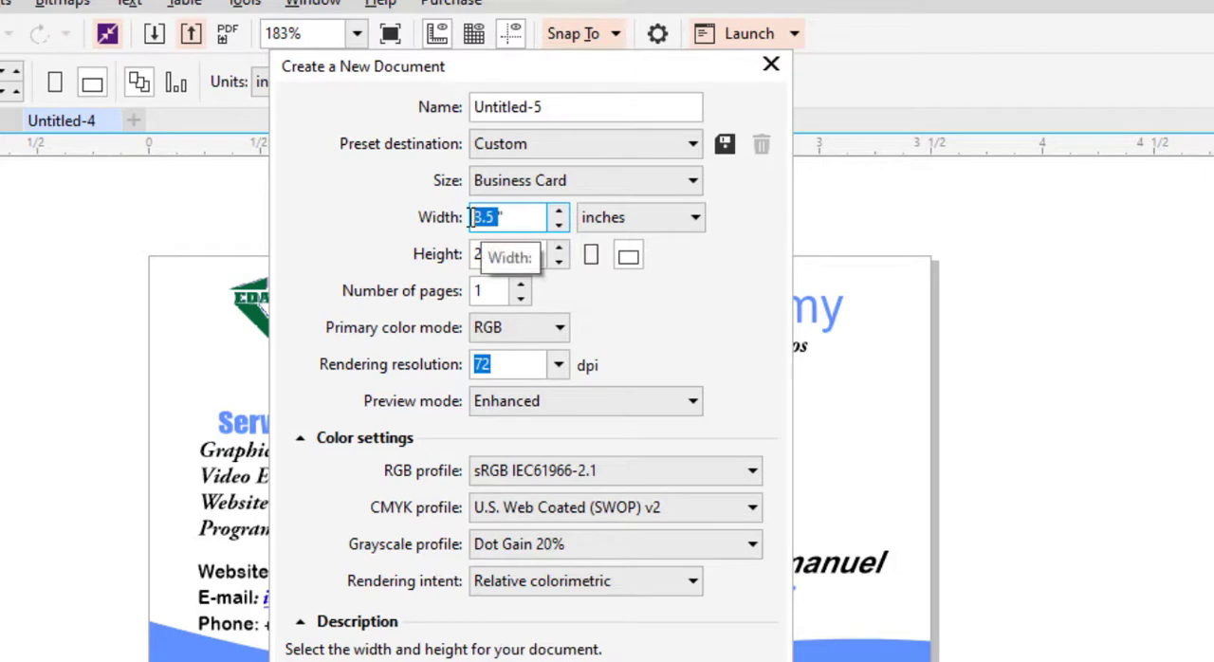
type("8")
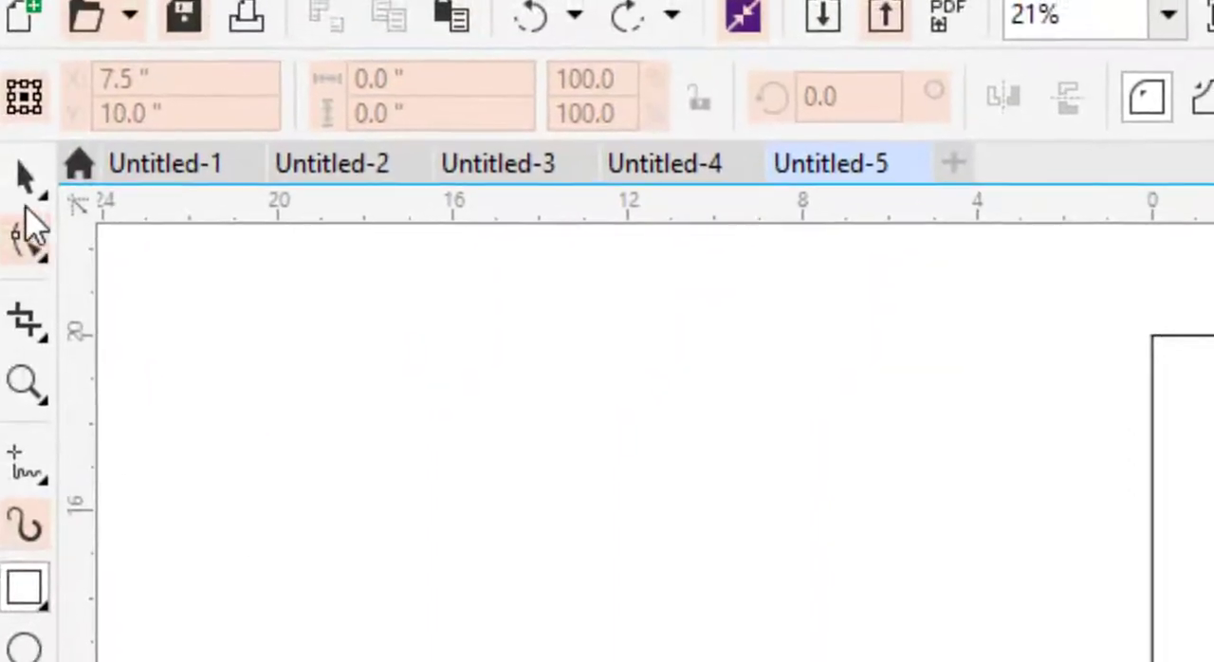
Add a red-filled rectangle across the bottom of the 15 by 20 inch page.
left_click(1202, 332)
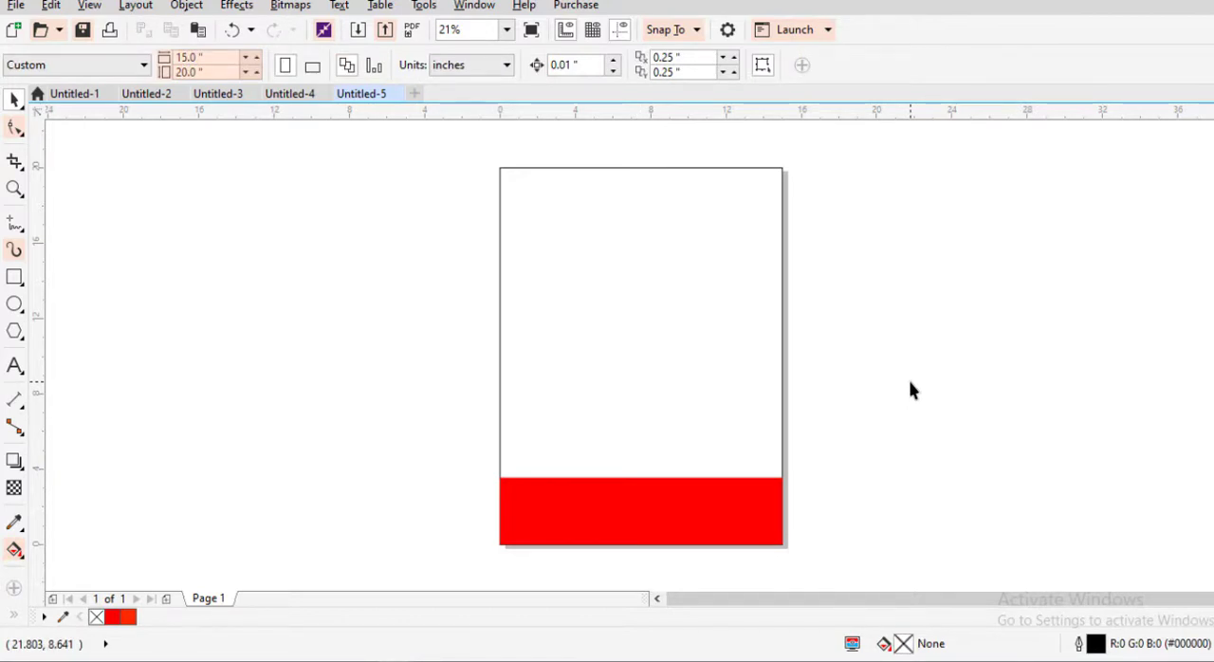
mouse_move(693, 406)
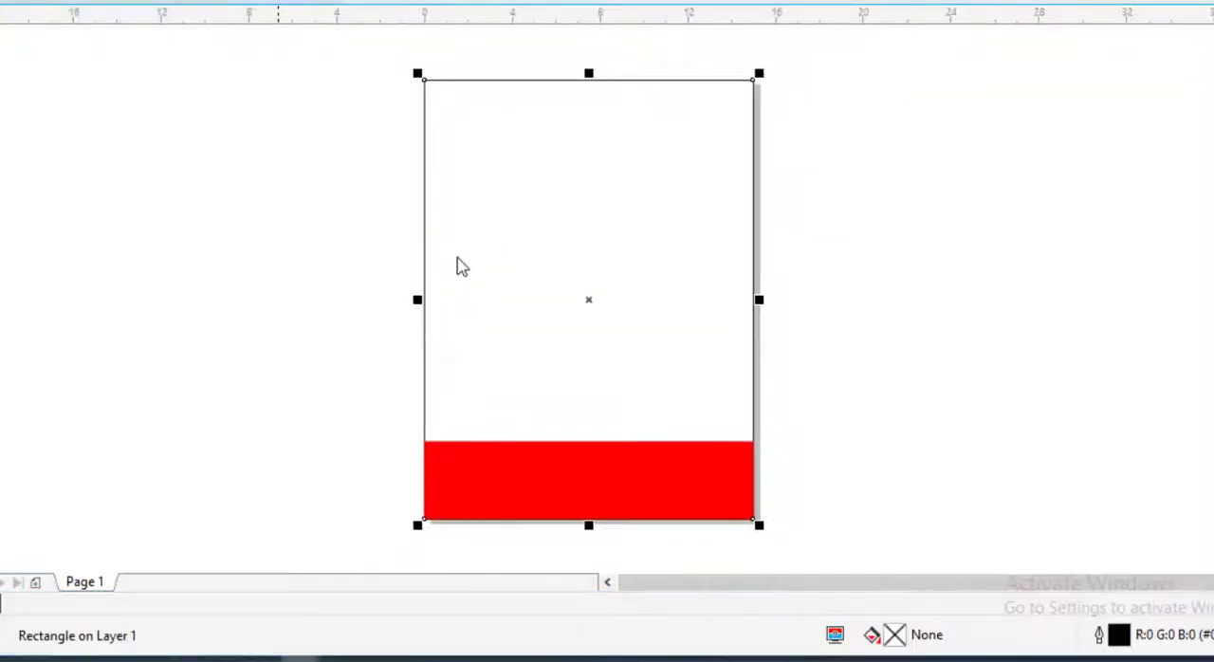
Import the rice-and-stew food photo beside the page and enlarge it by a corner handle.
left_click(209, 296)
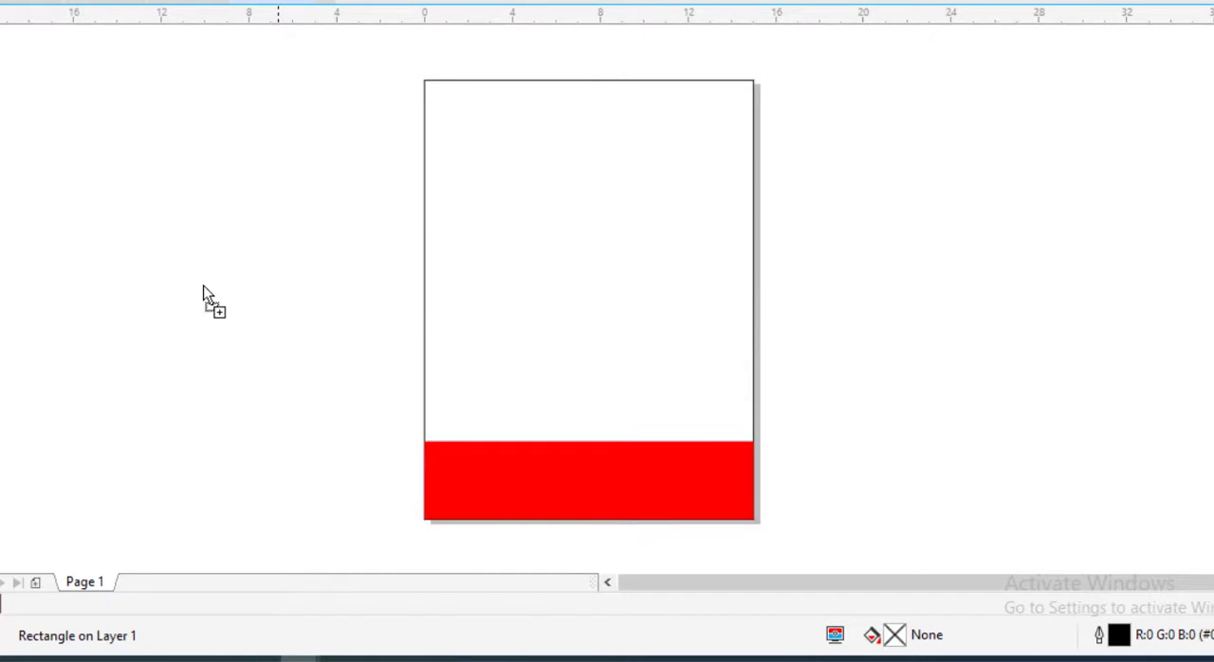
left_click(203, 288)
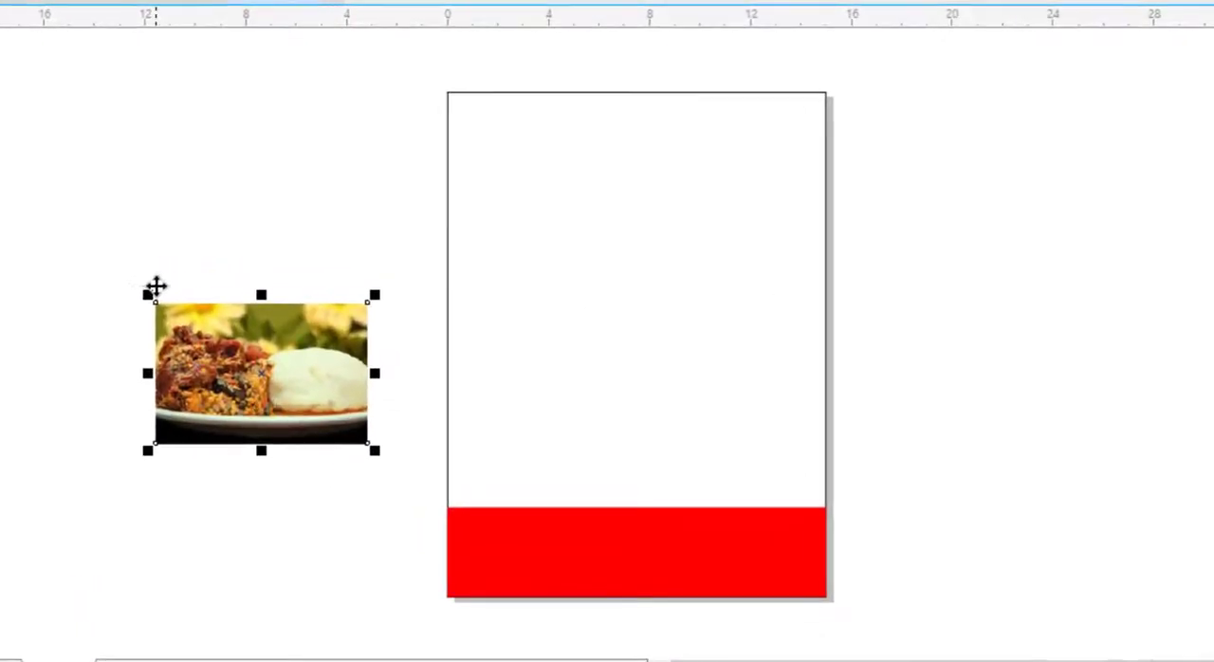
left_click_drag(147, 294, 44, 226)
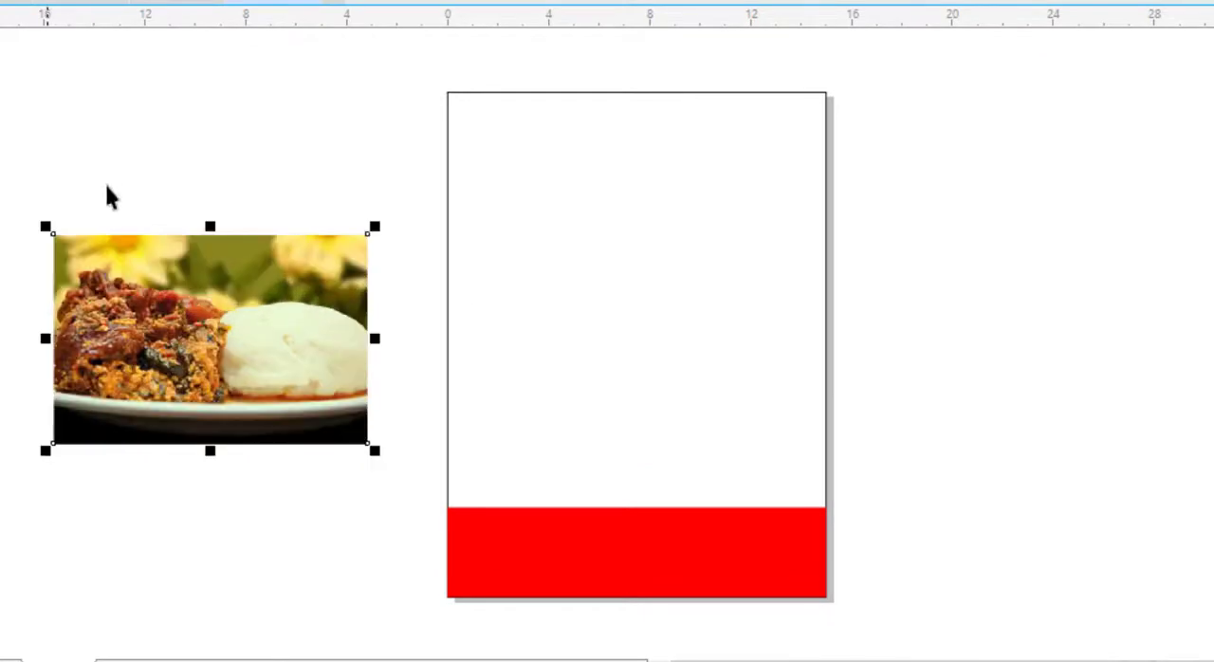
left_click(636, 344)
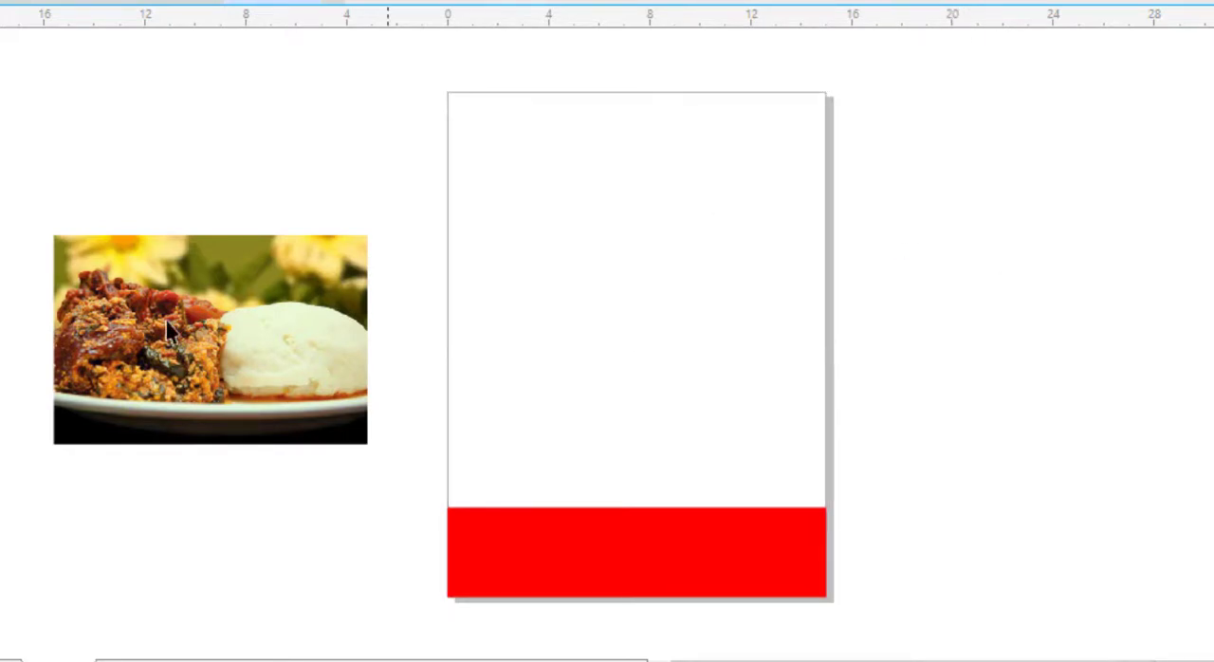
left_click(171, 332)
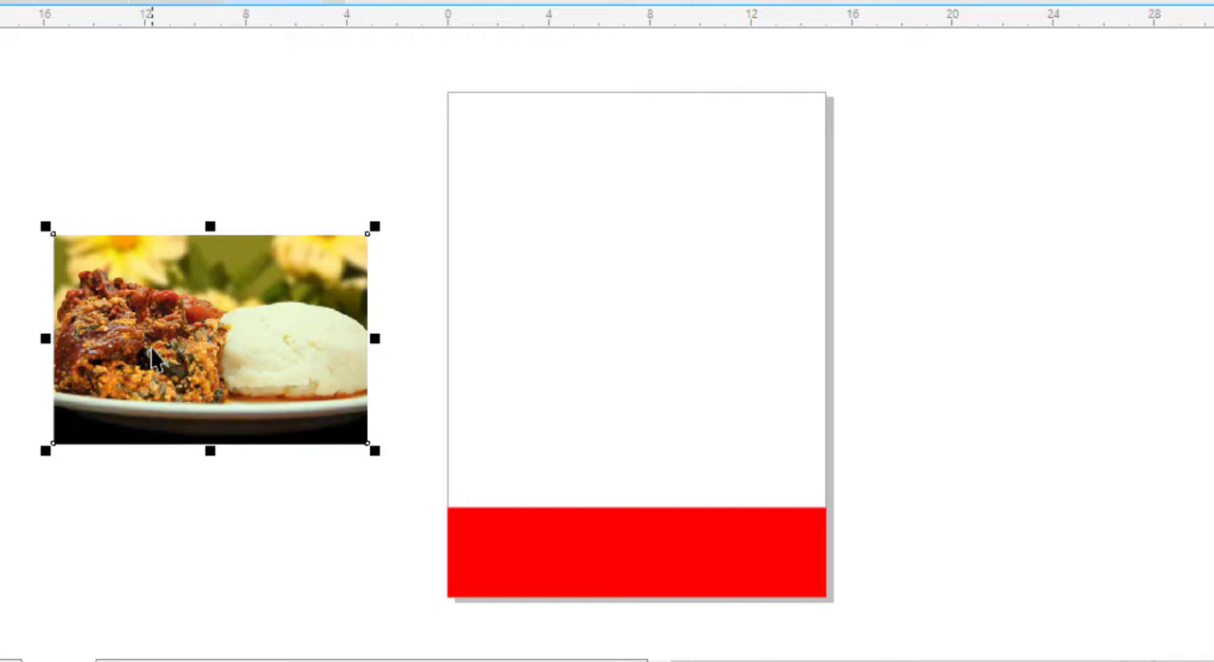
mouse_move(235, 313)
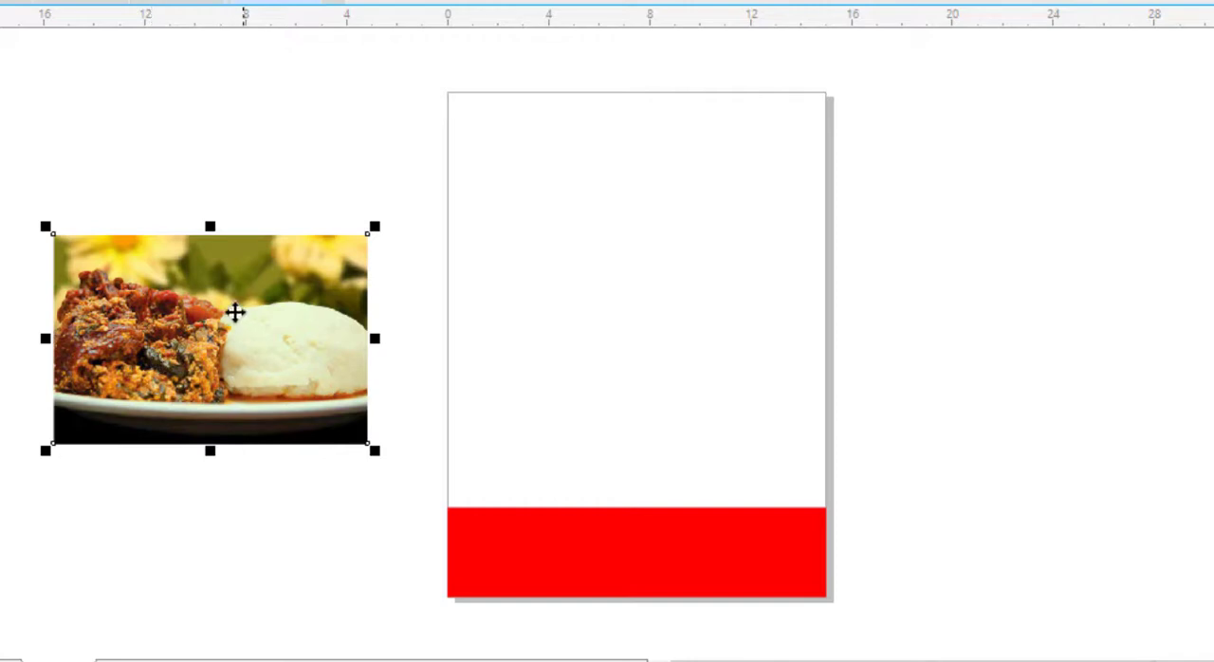
mouse_move(201, 332)
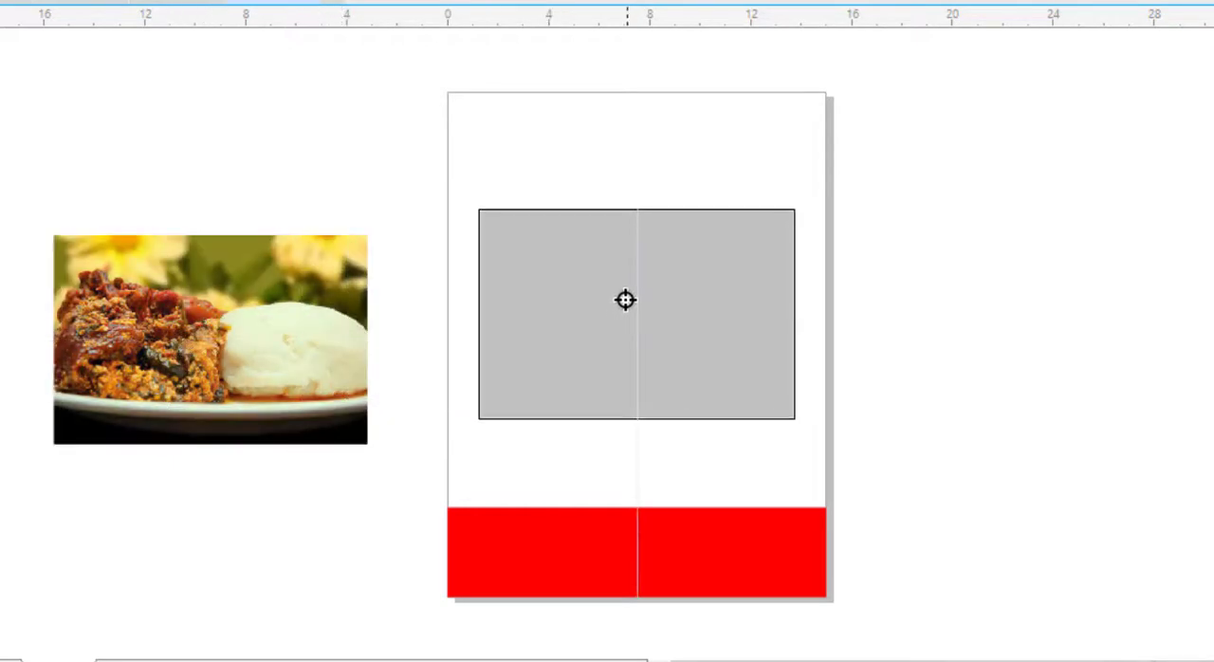
PowerClip the food photo inside the page rectangle, then widen and reposition it.
left_click_drag(626, 302, 994, 236)
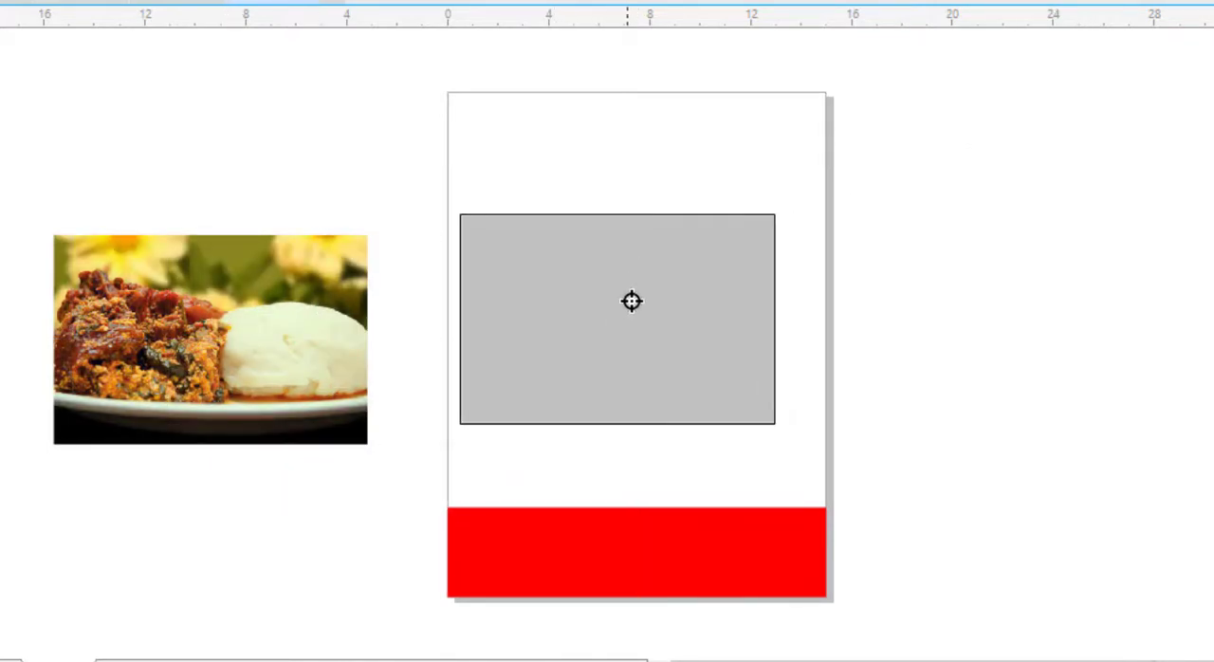
left_click_drag(633, 302, 635, 286)
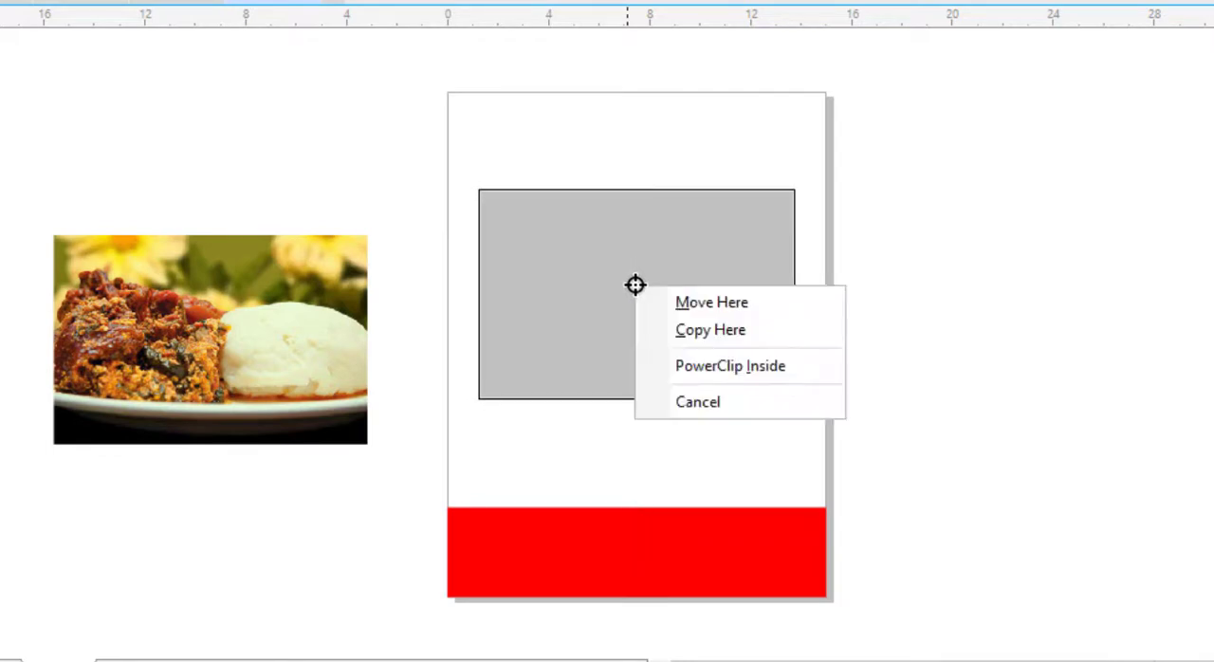
mouse_move(730, 366)
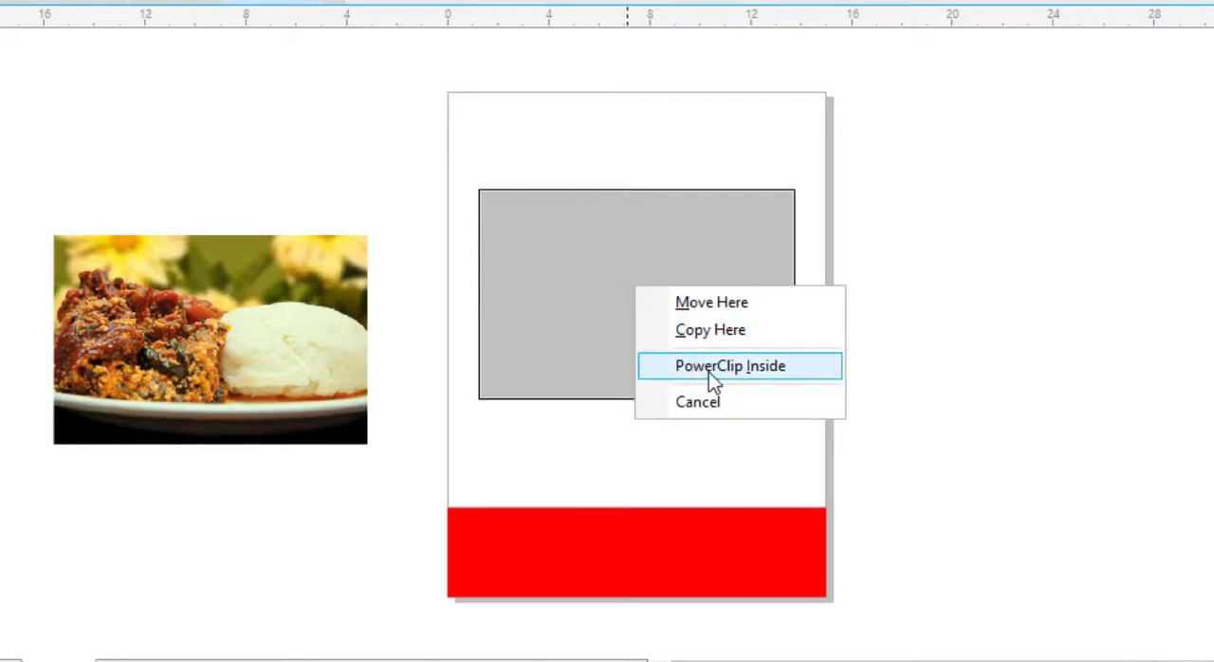
left_click(731, 365)
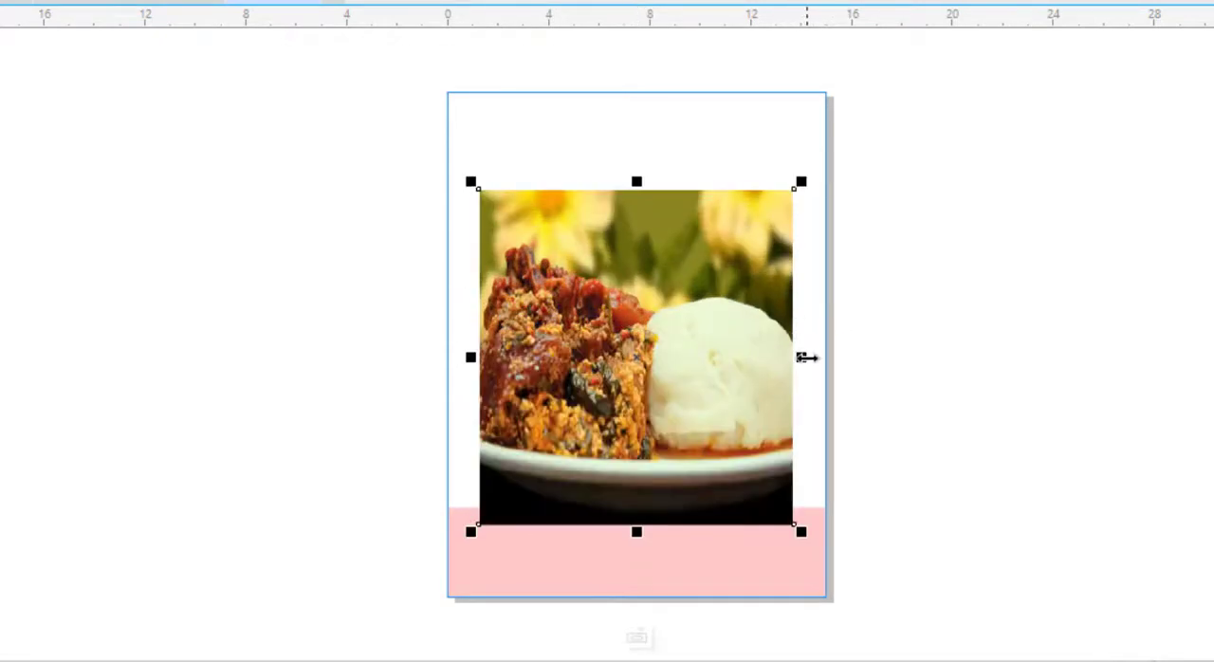
left_click_drag(795, 358, 864, 357)
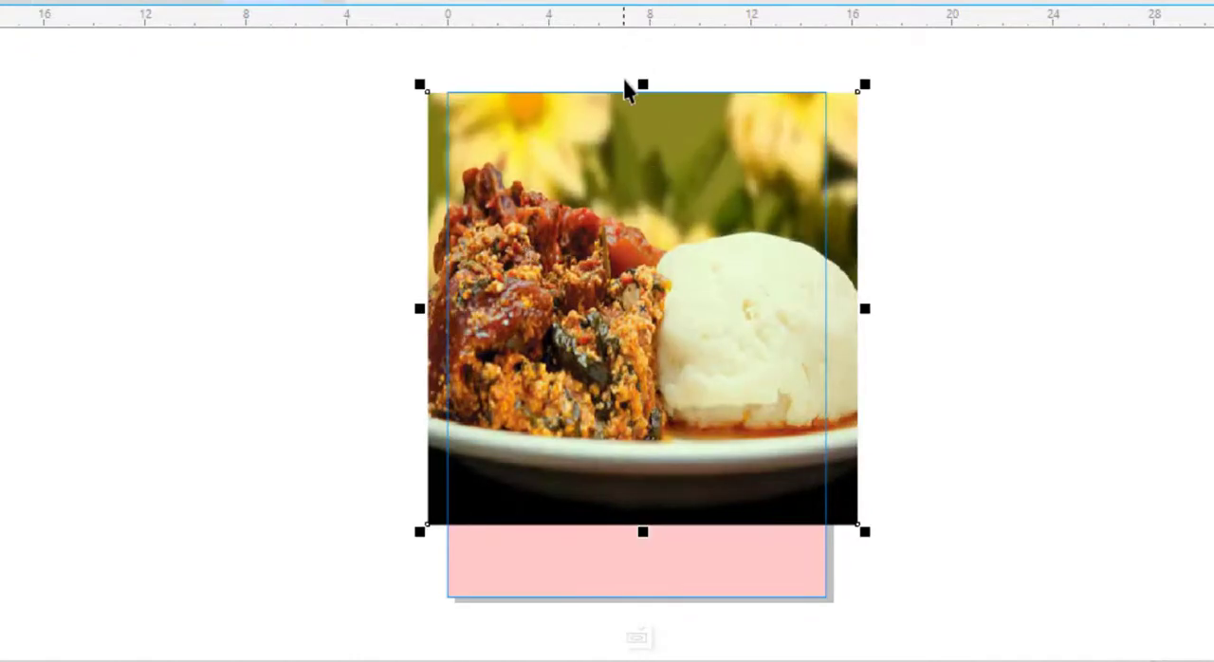
left_click_drag(642, 83, 662, 195)
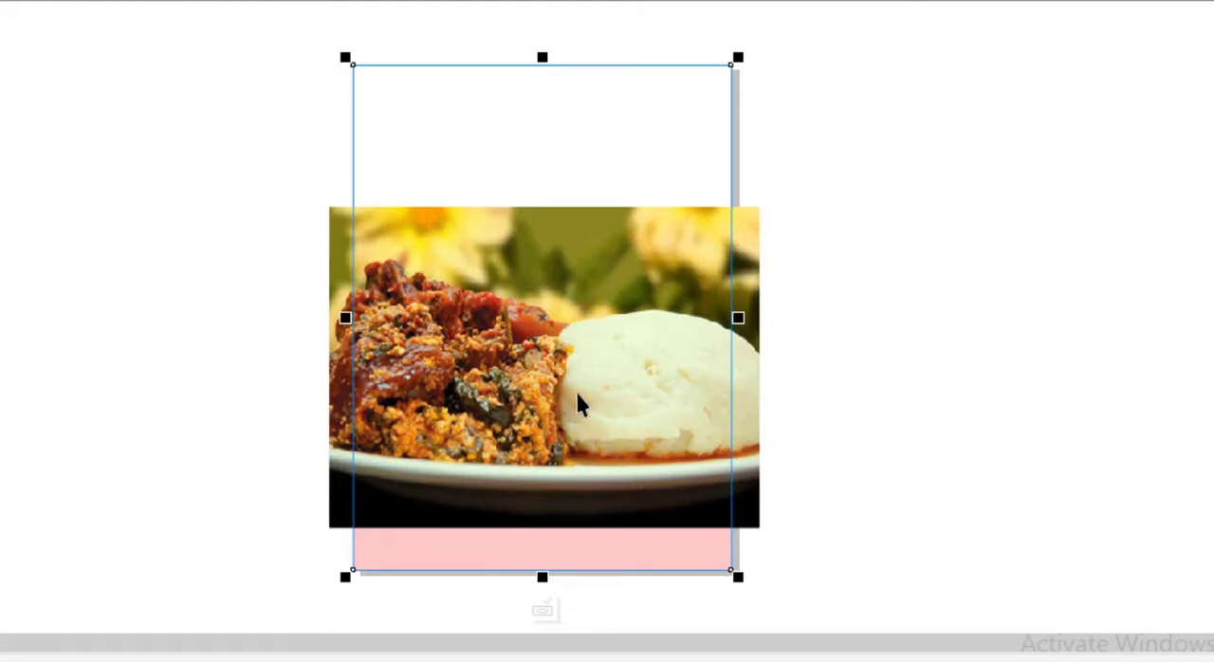
Copy the photo to a new spot and draw a black band across the page top.
left_click_drag(579, 405, 626, 389)
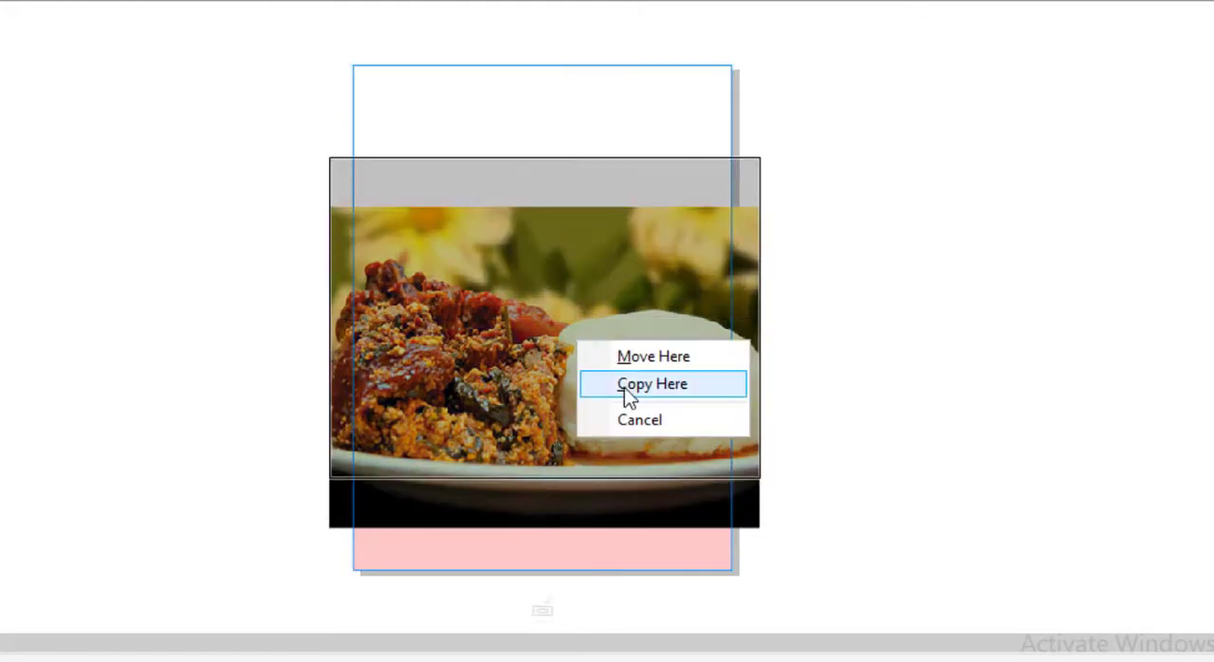
left_click(652, 384)
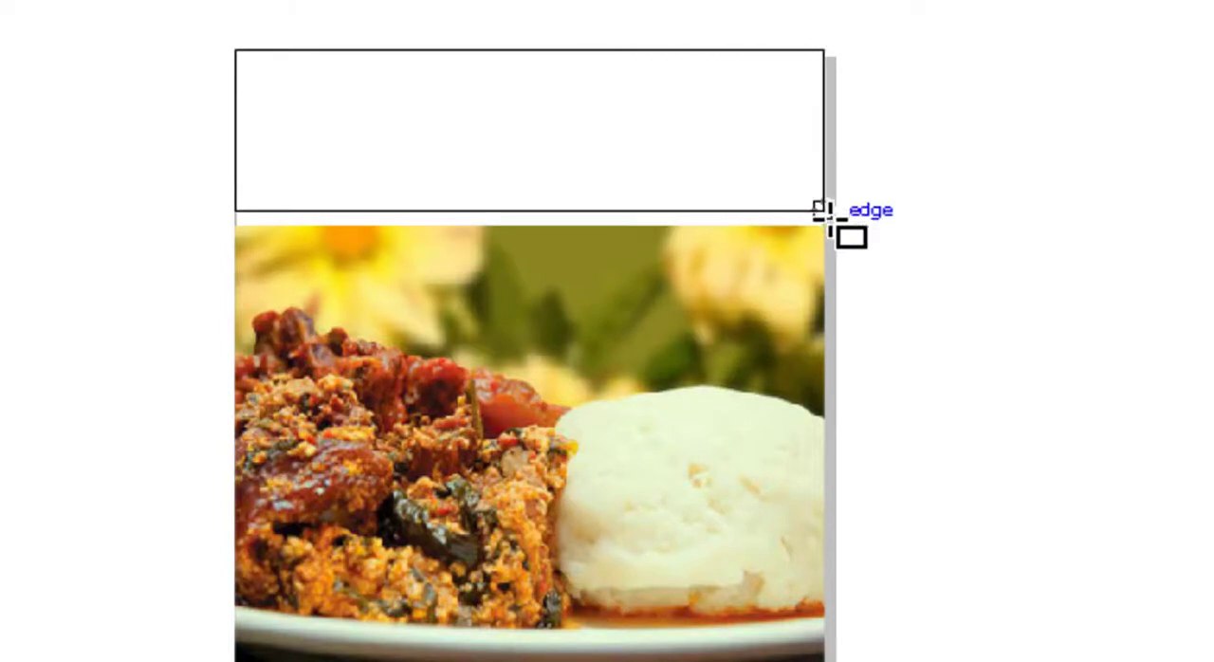
left_click_drag(822, 210, 825, 234)
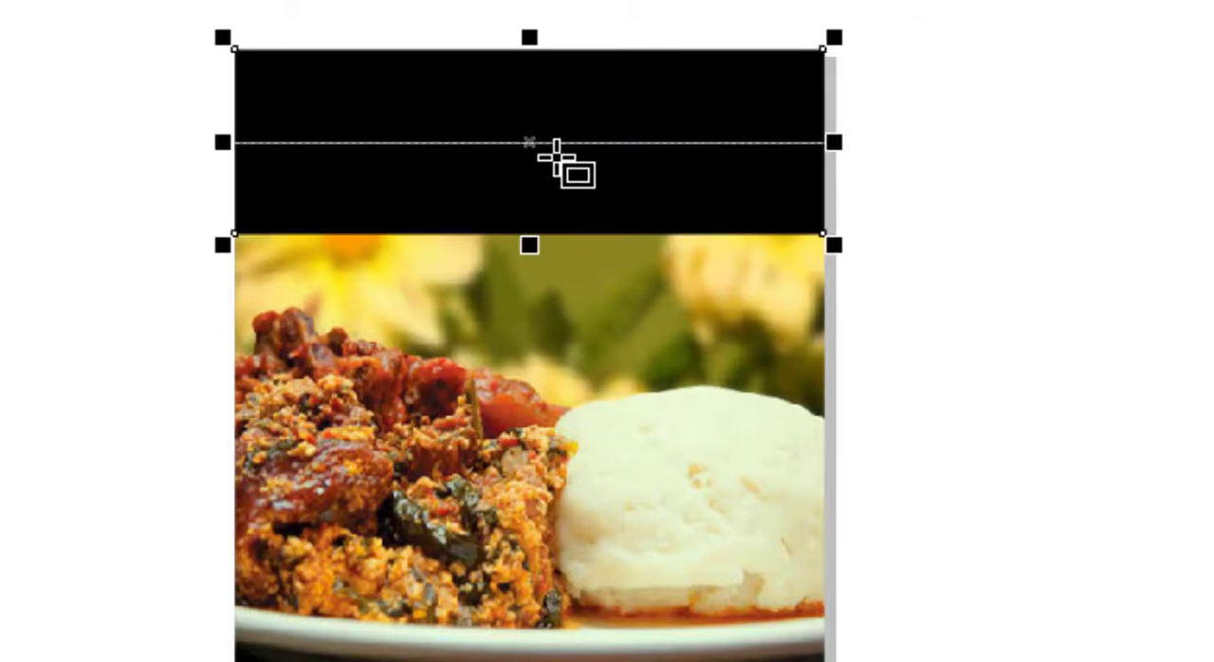
right_click(569, 161)
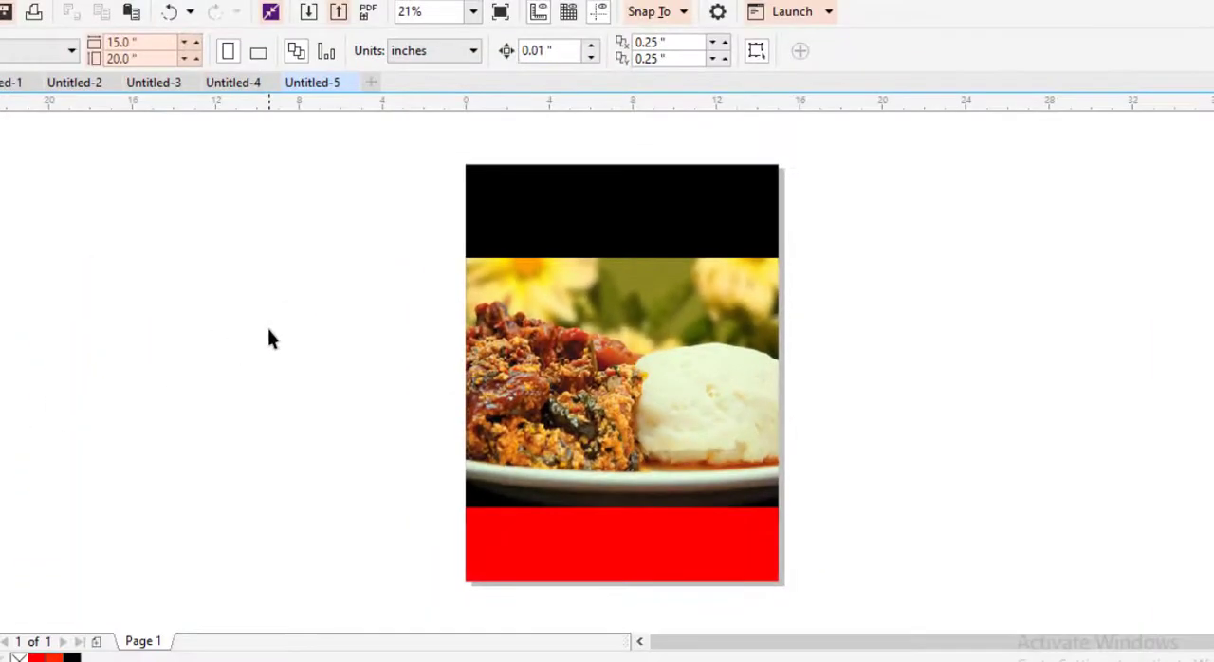
mouse_move(896, 302)
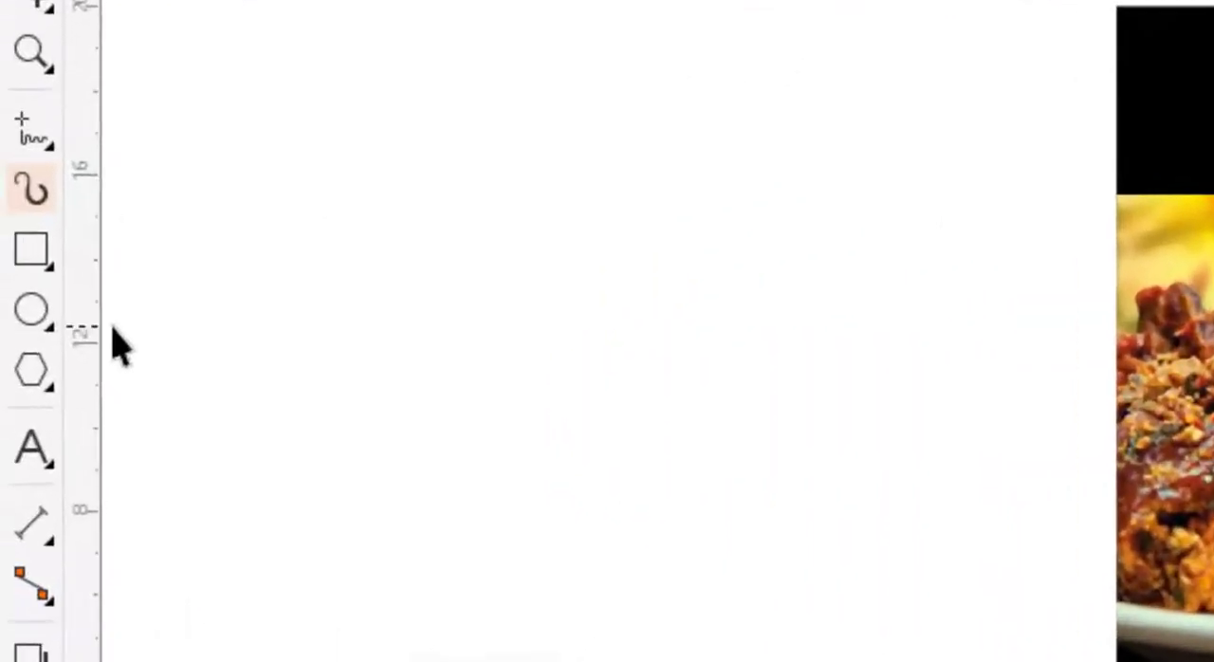
mouse_move(30, 370)
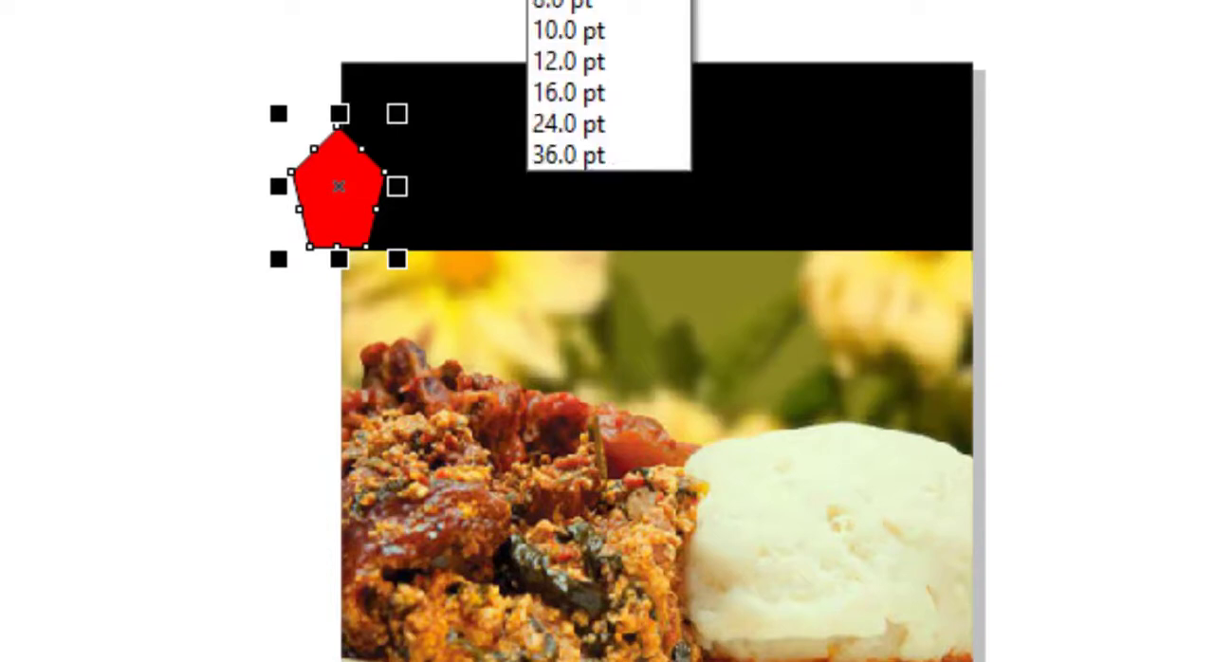
Set the outline thickness of the red pentagon badge at the top-left corner.
left_click(337, 186)
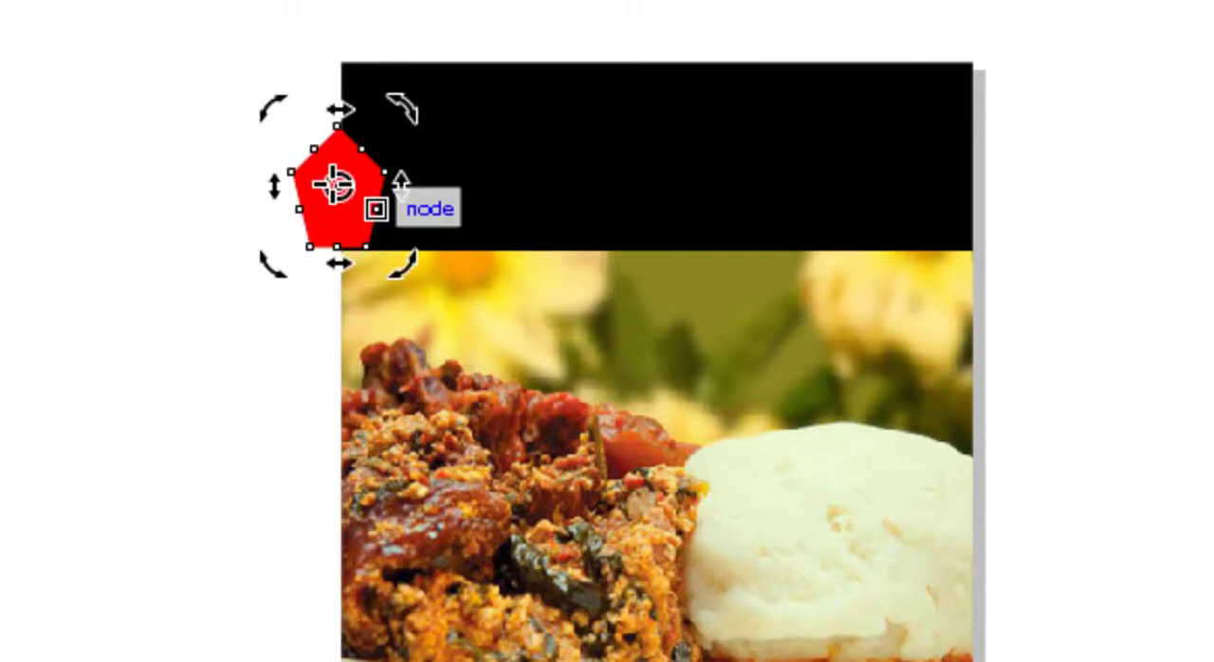
mouse_move(56, 185)
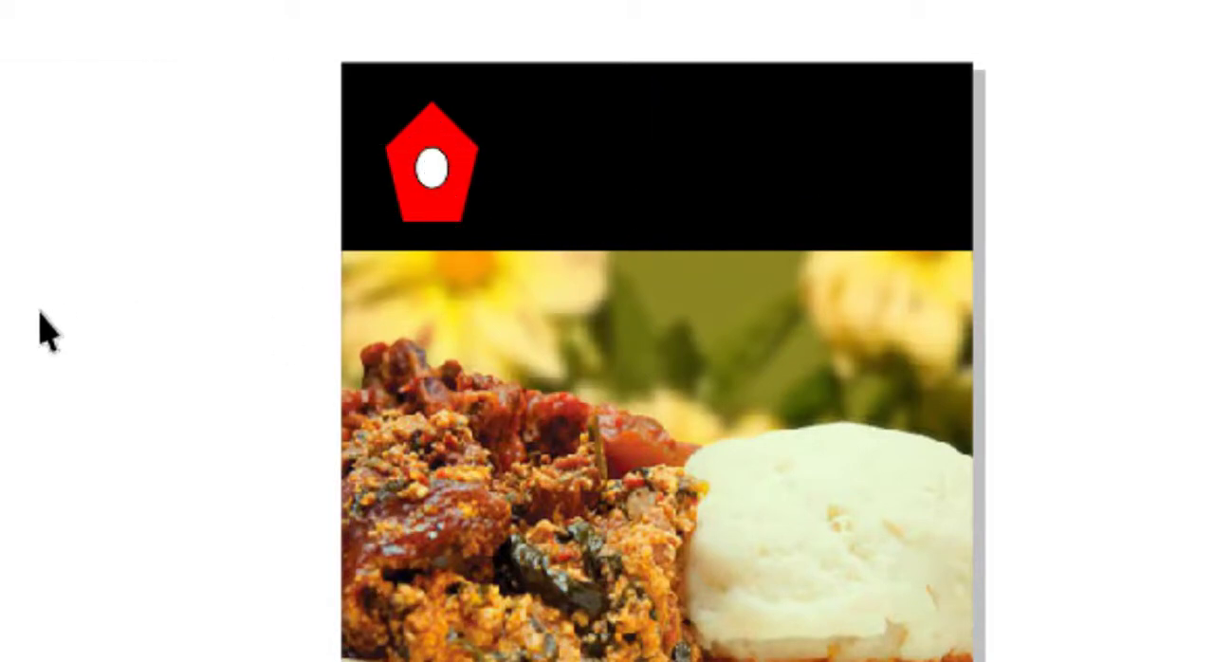
mouse_move(236, 512)
type("OPENING SPECIAL")
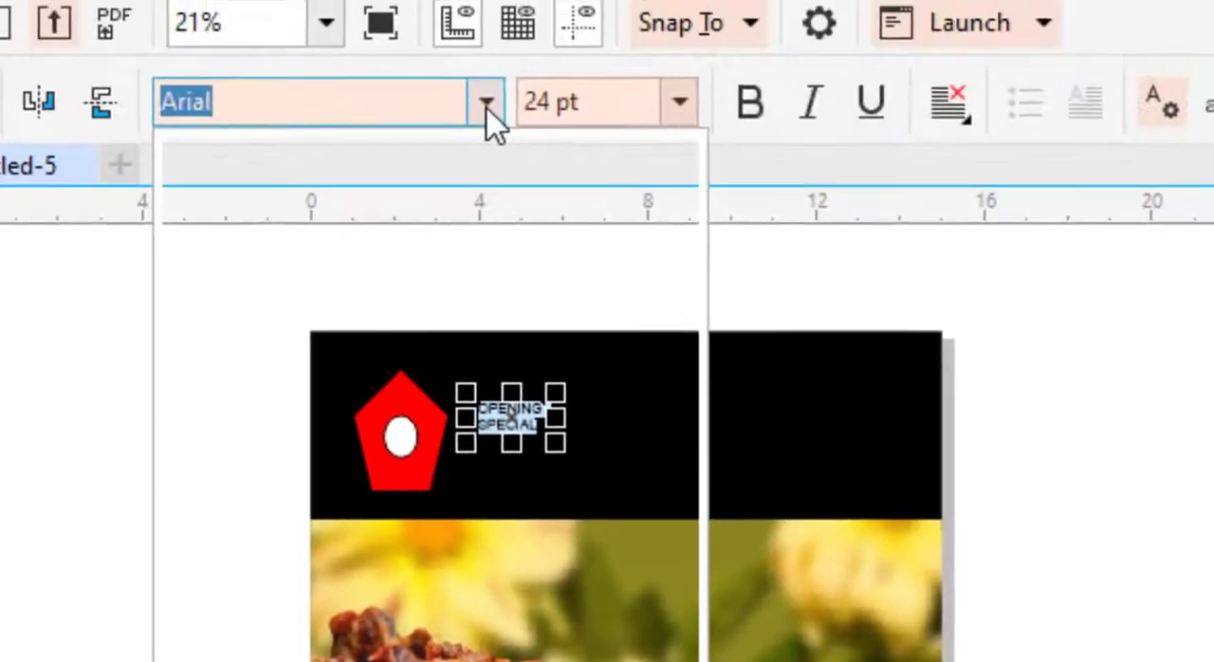
Set the OPENING SPECIAL heading to Impact 100 pt and widen its letter and line spacing.
left_click(487, 101)
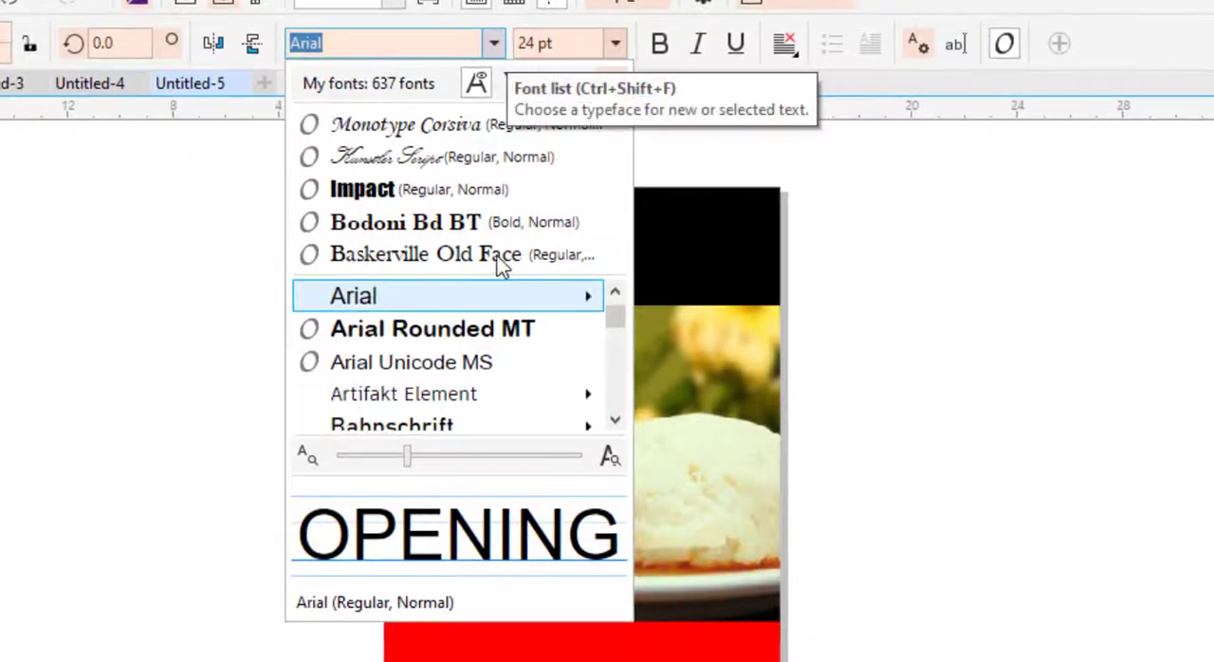
left_click(353, 295)
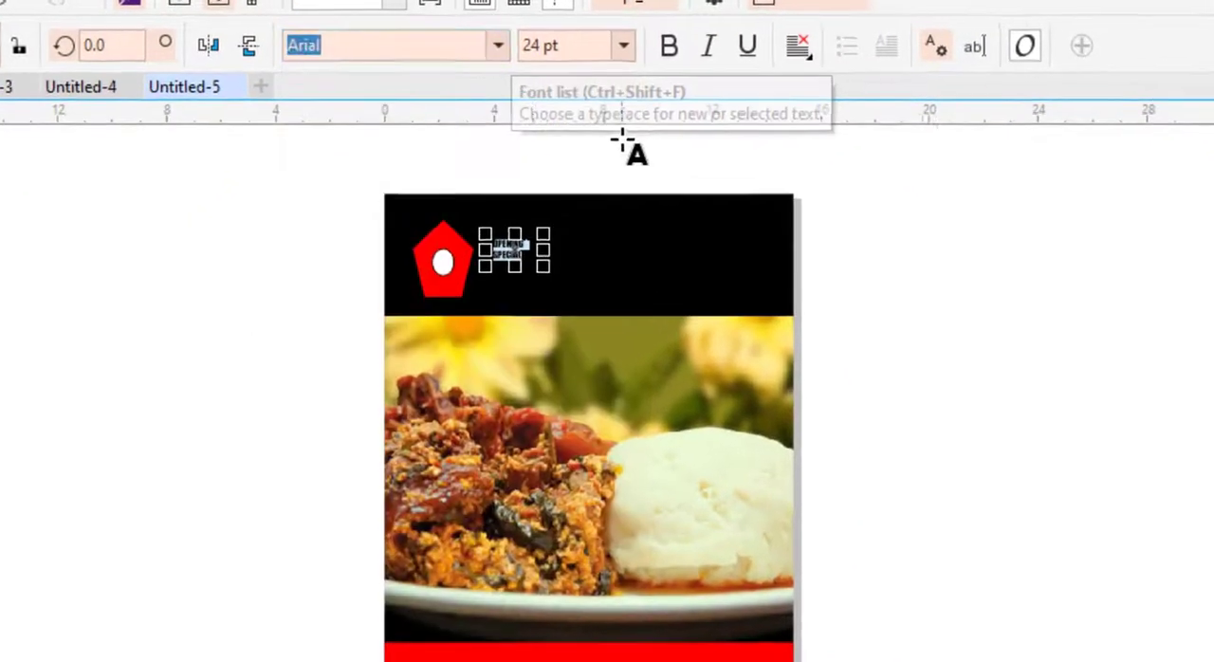
left_click(843, 86)
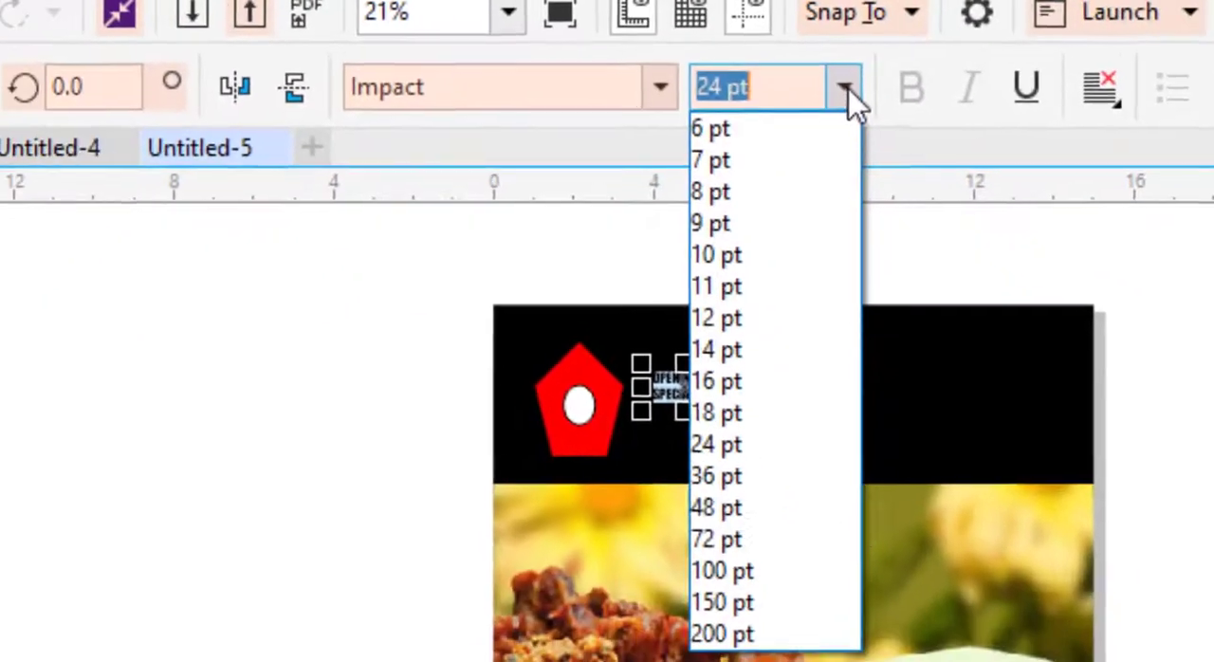
left_click(718, 563)
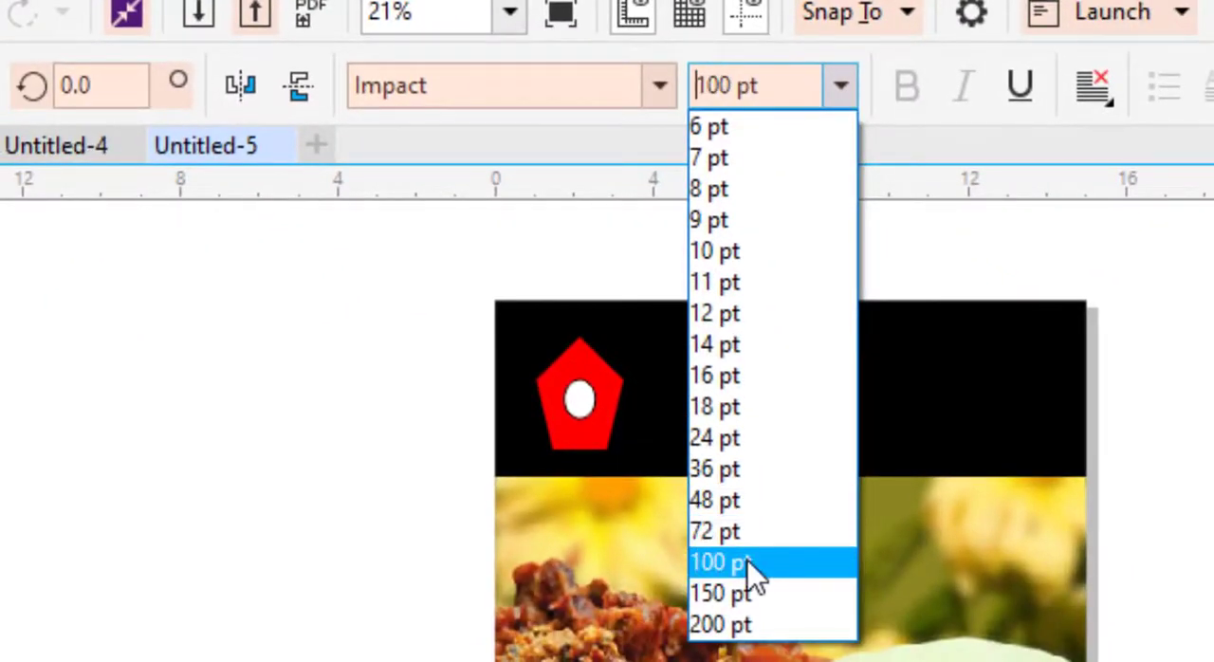
left_click(714, 532)
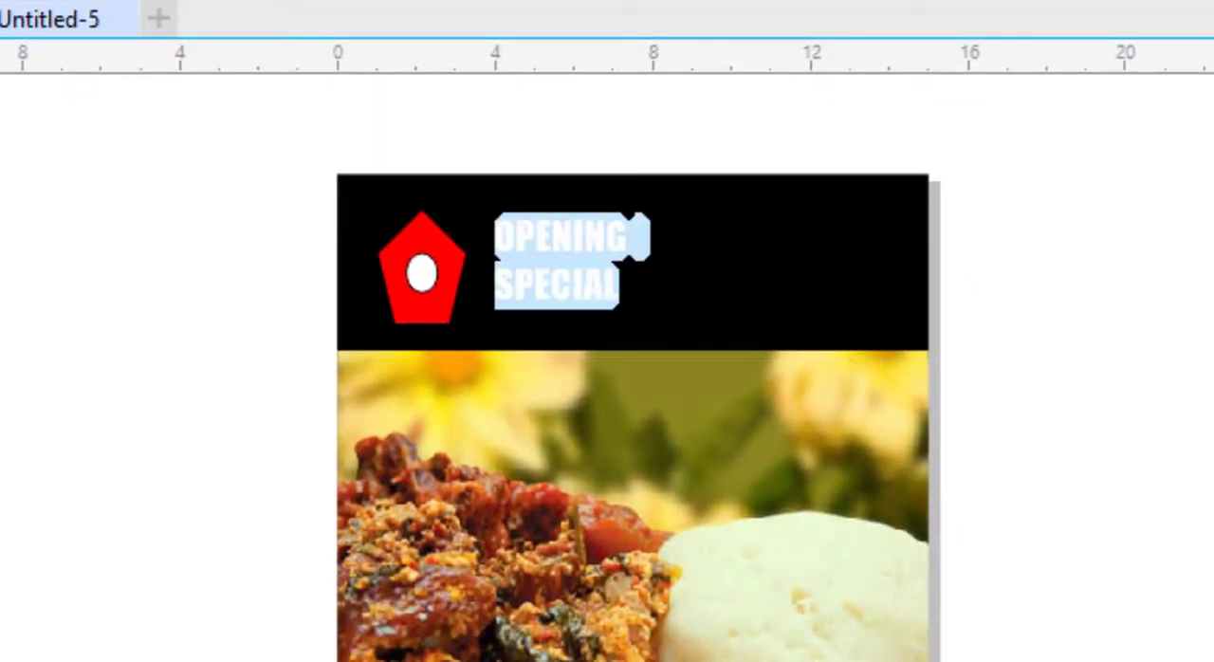
left_click(560, 261)
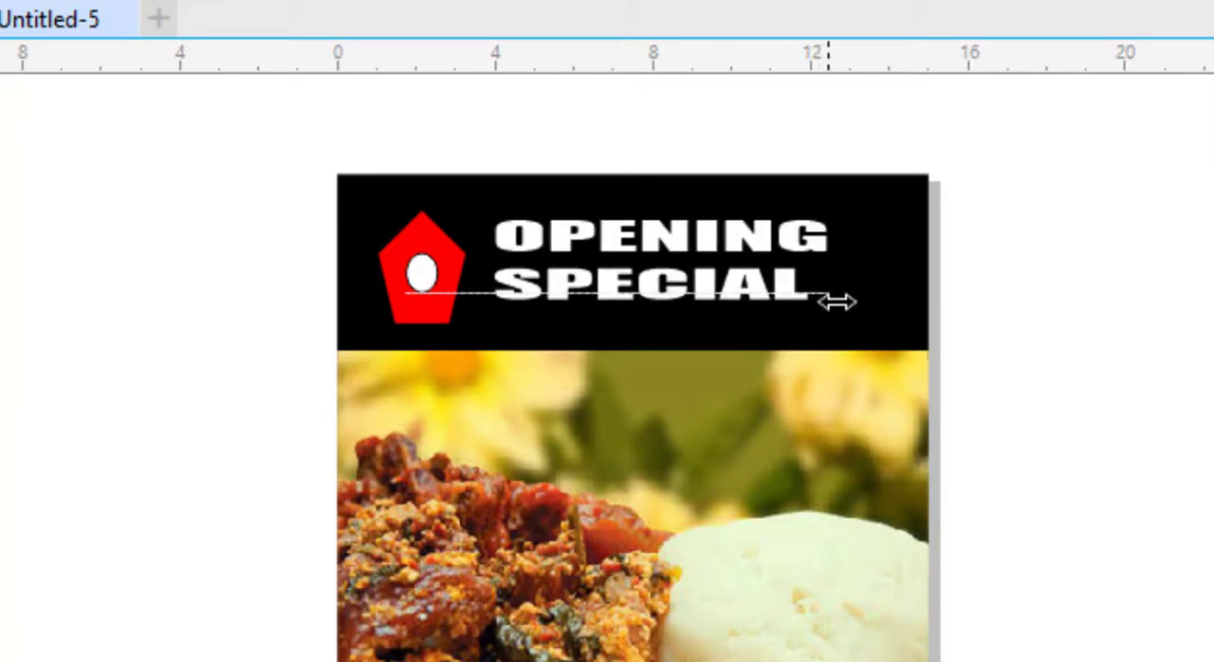
left_click(661, 302)
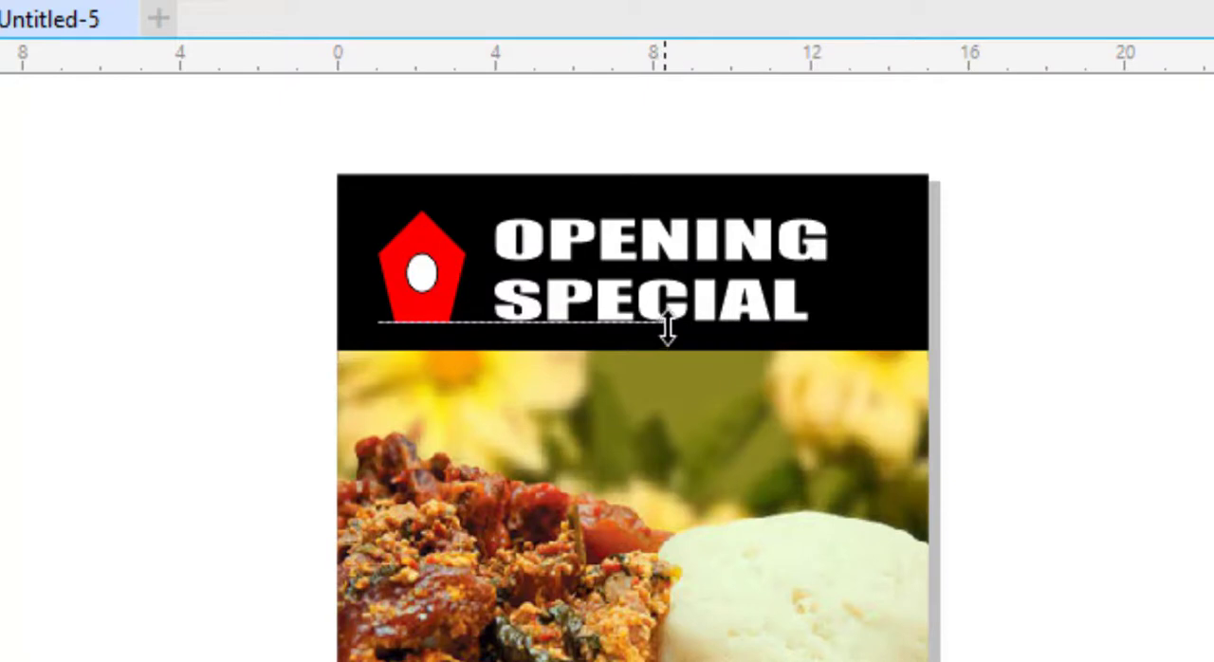
left_click(664, 275)
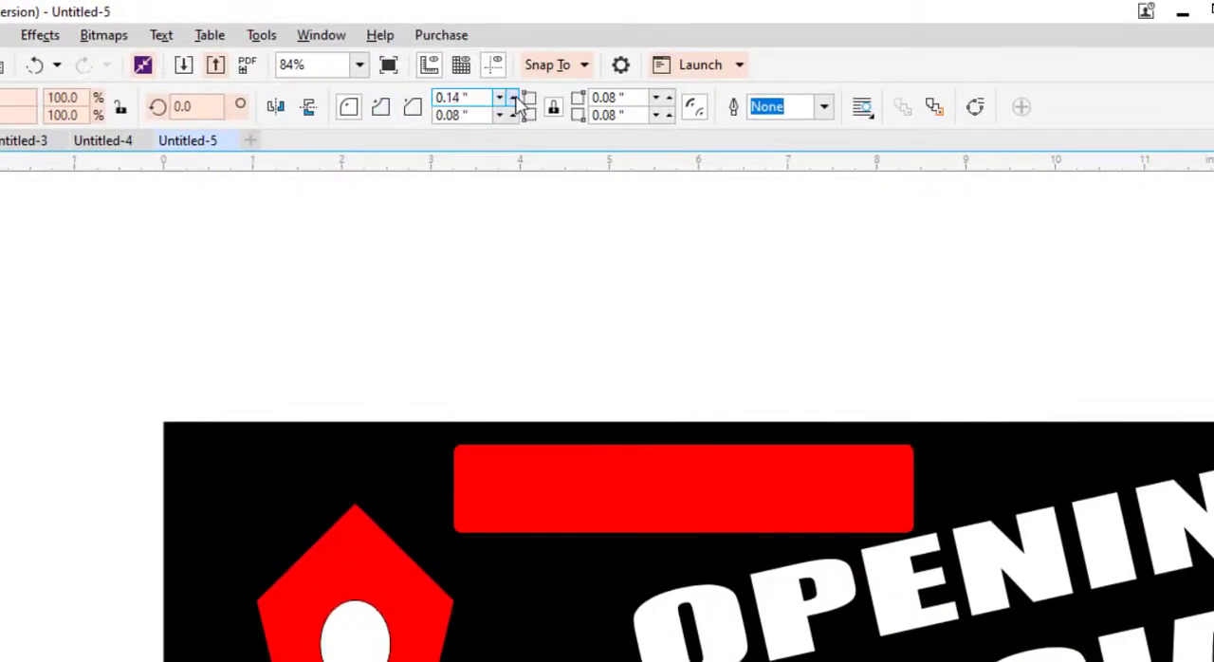
Increase the red bar's corner rounding and give it a thicker outline.
left_click(515, 97)
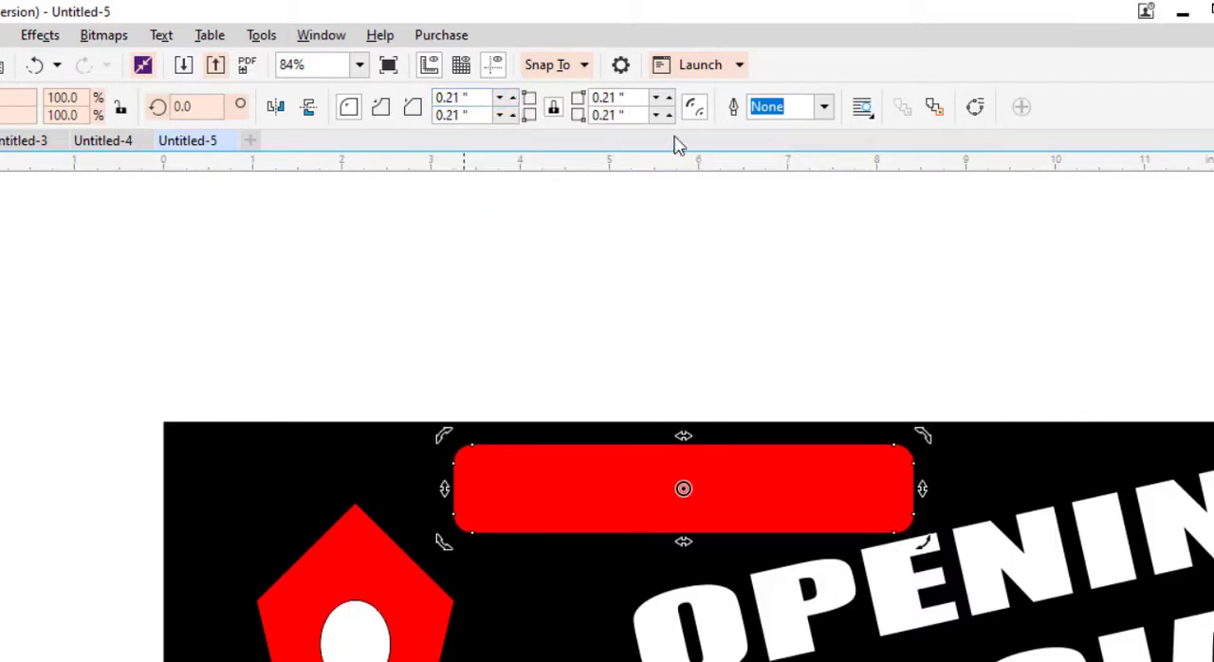
left_click(822, 106)
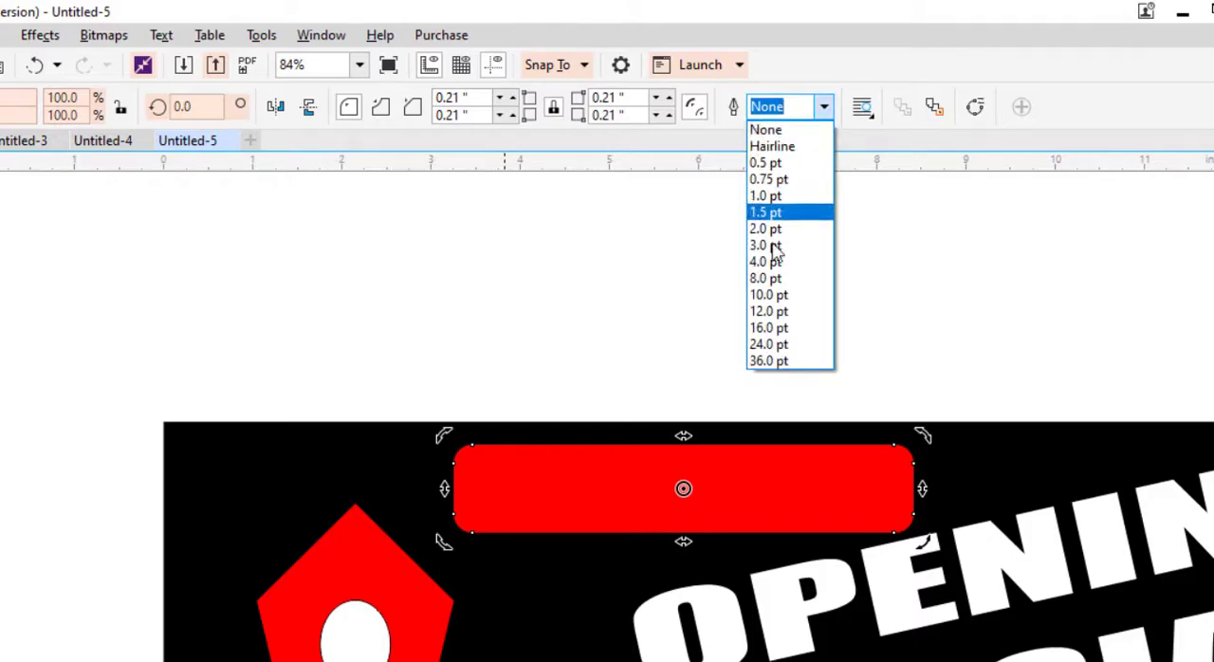
left_click(764, 245)
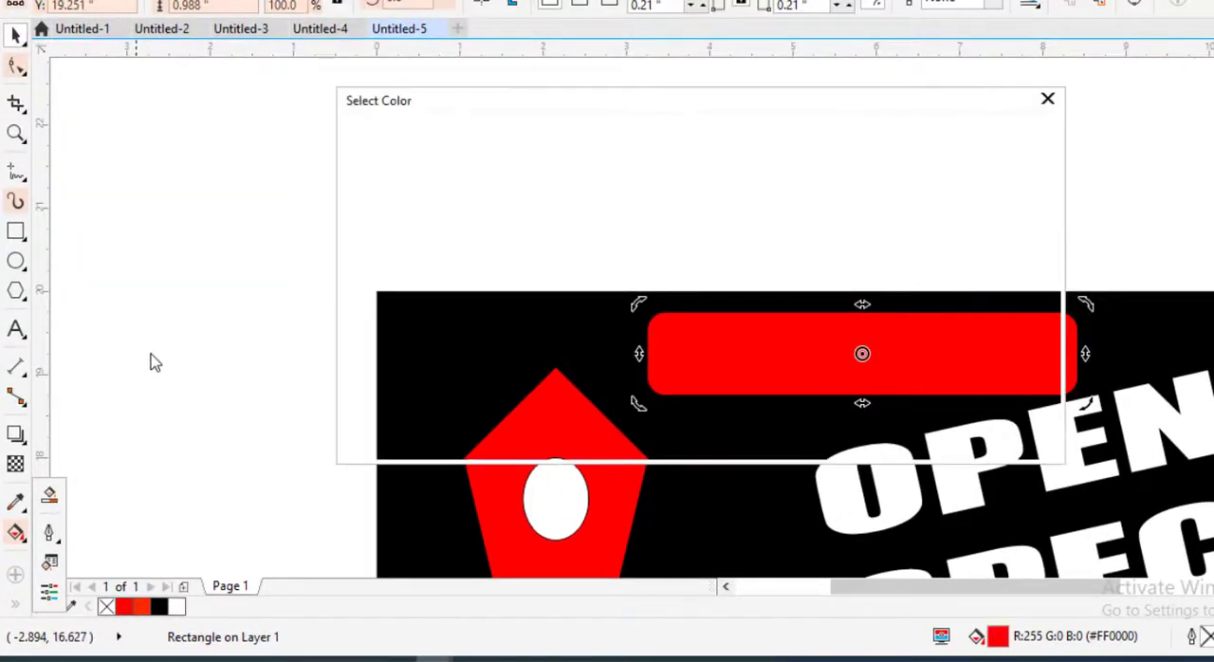
Pick white from the Palettes tab as the red bar's outline colour.
left_click(449, 141)
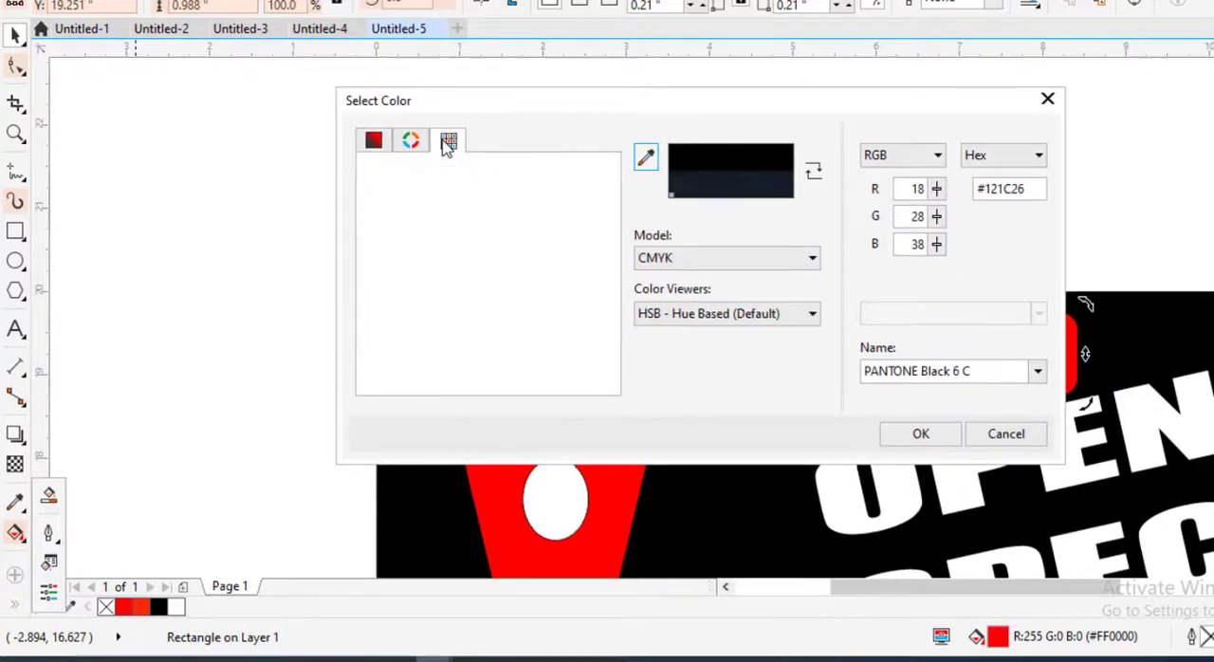
left_click(449, 141)
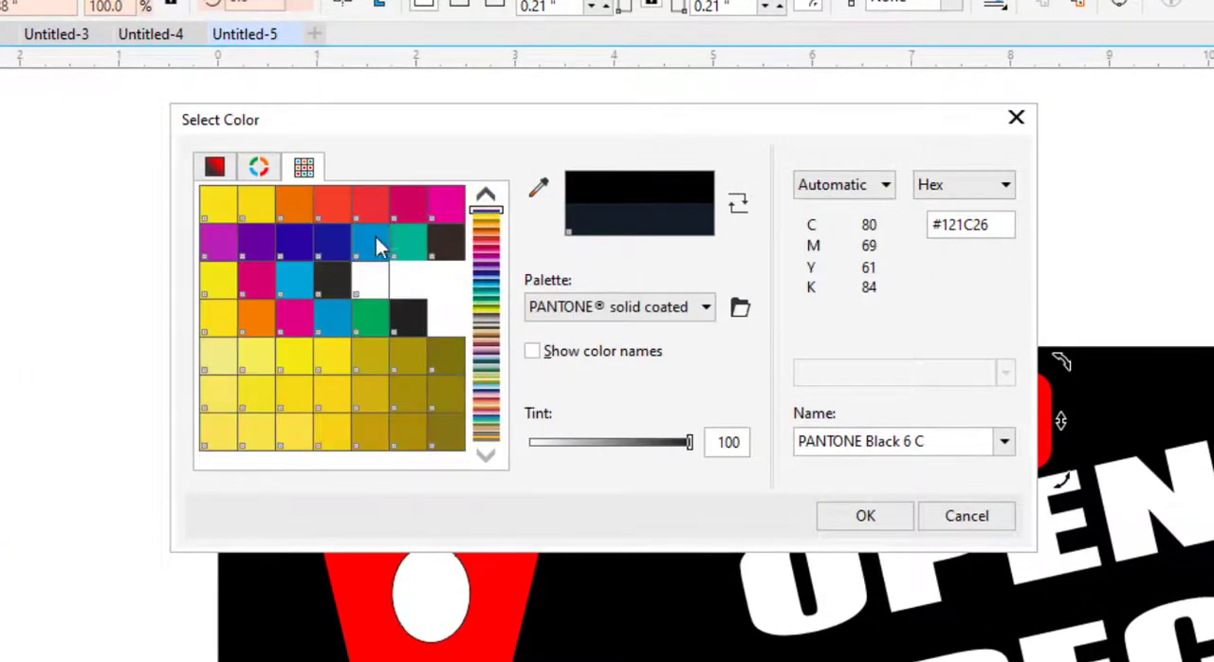
left_click(864, 515)
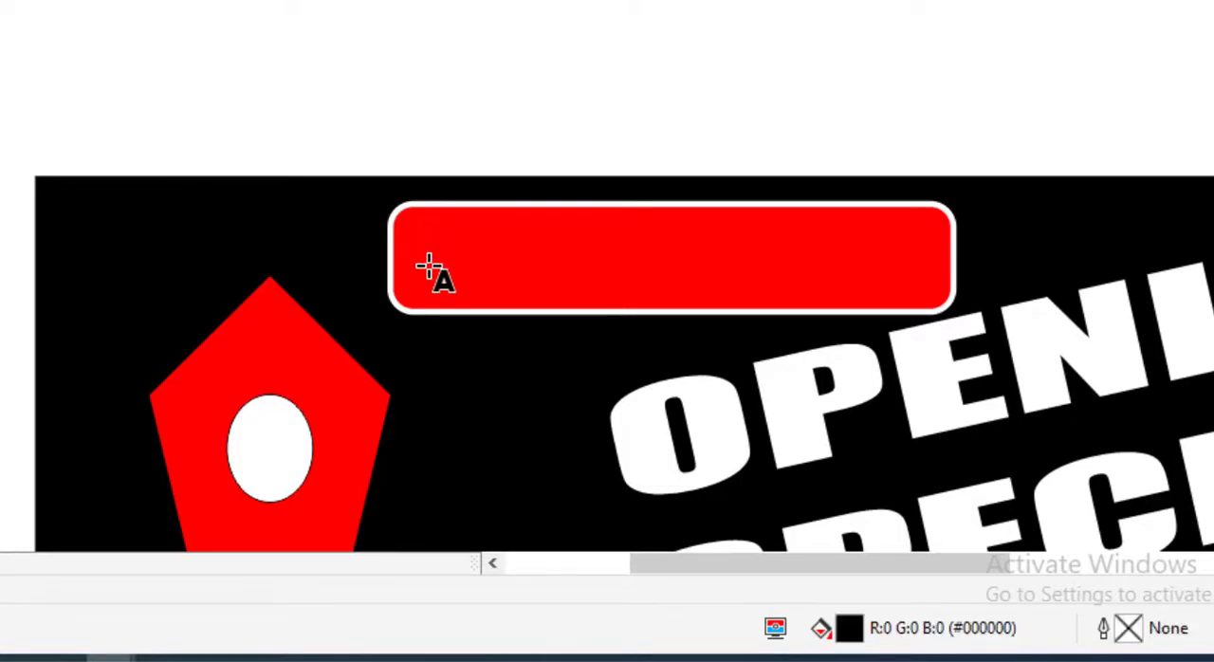
Type the label 'VGC Shop' inside the red bar.
left_click(427, 256)
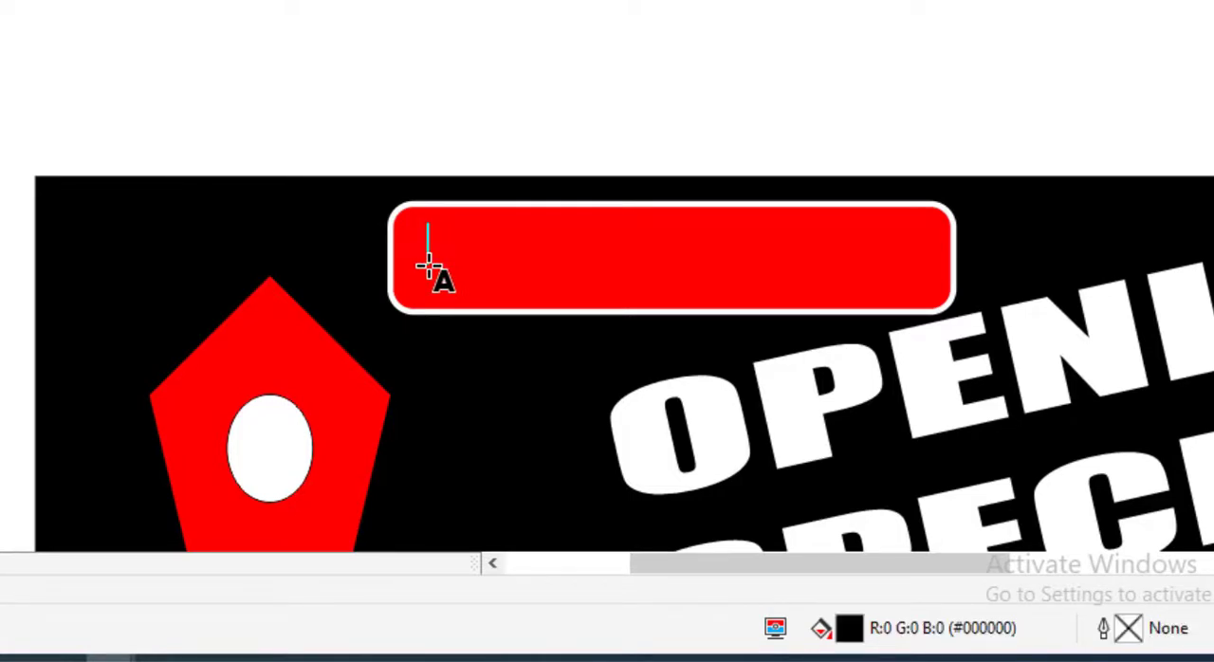
type("VG")
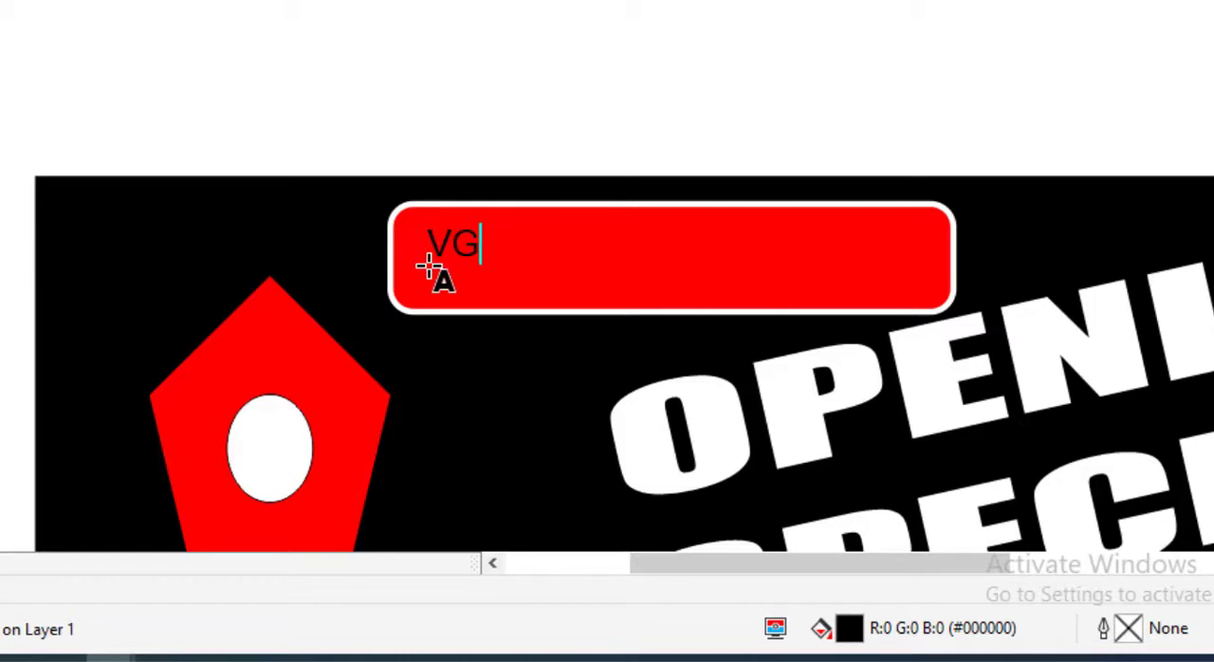
type("C S")
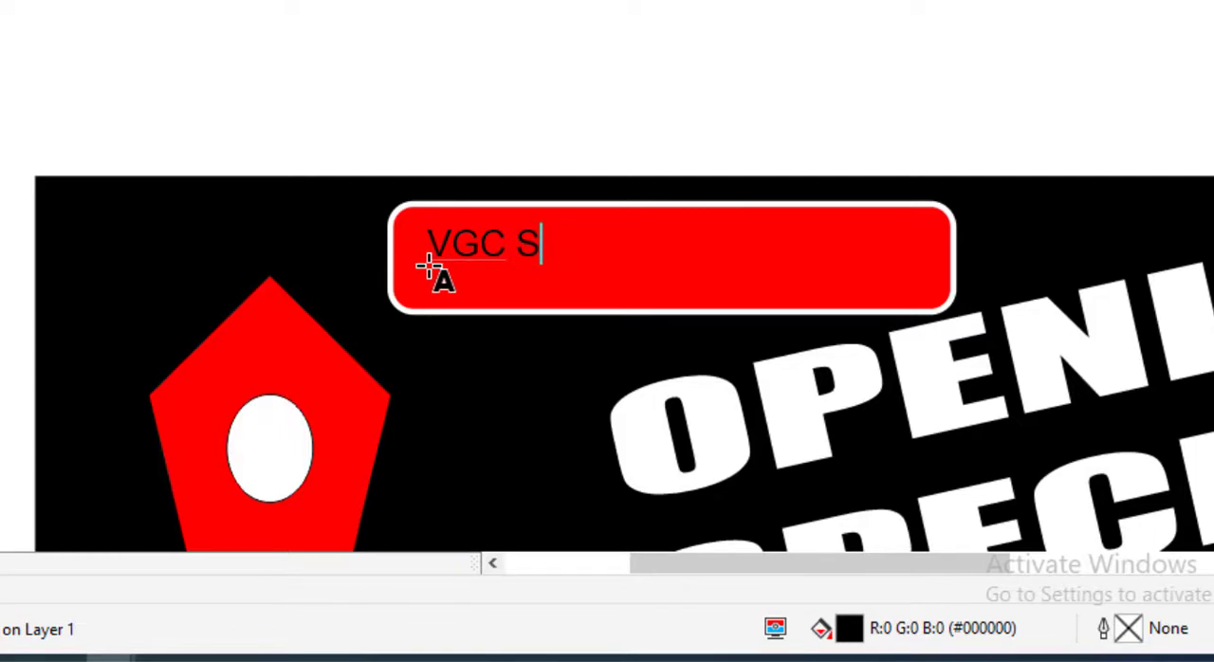
type("hop")
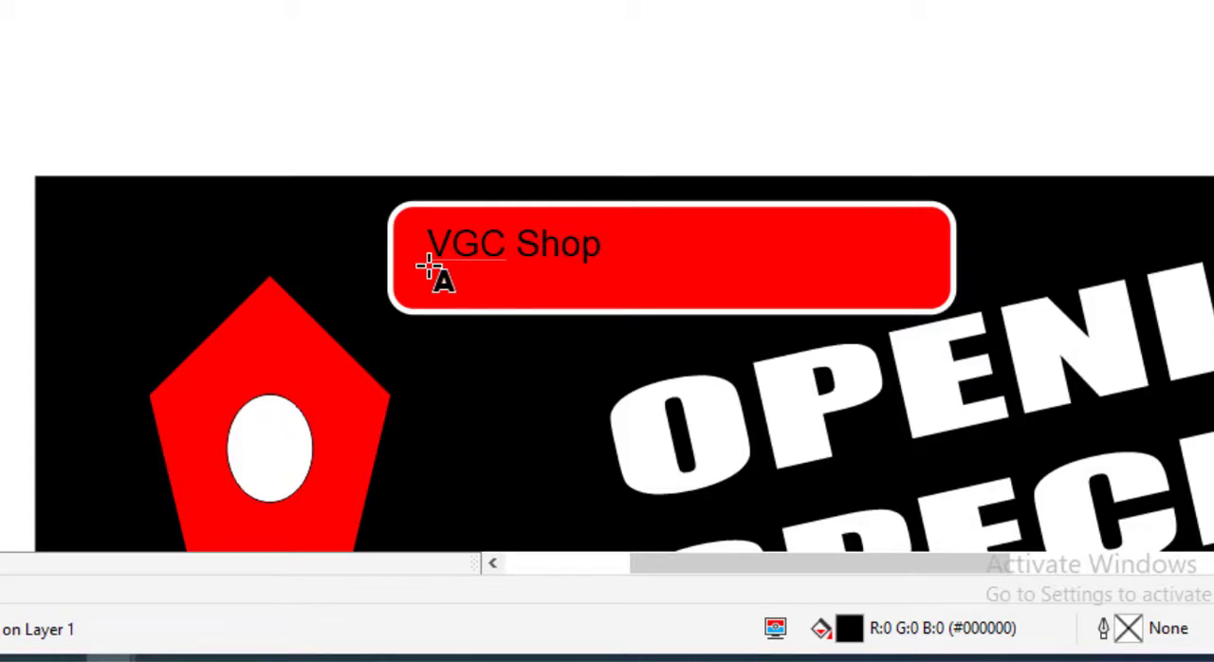
Restyle the VGC Shop label as bold white text and centre it in the bar.
double_click(513, 245)
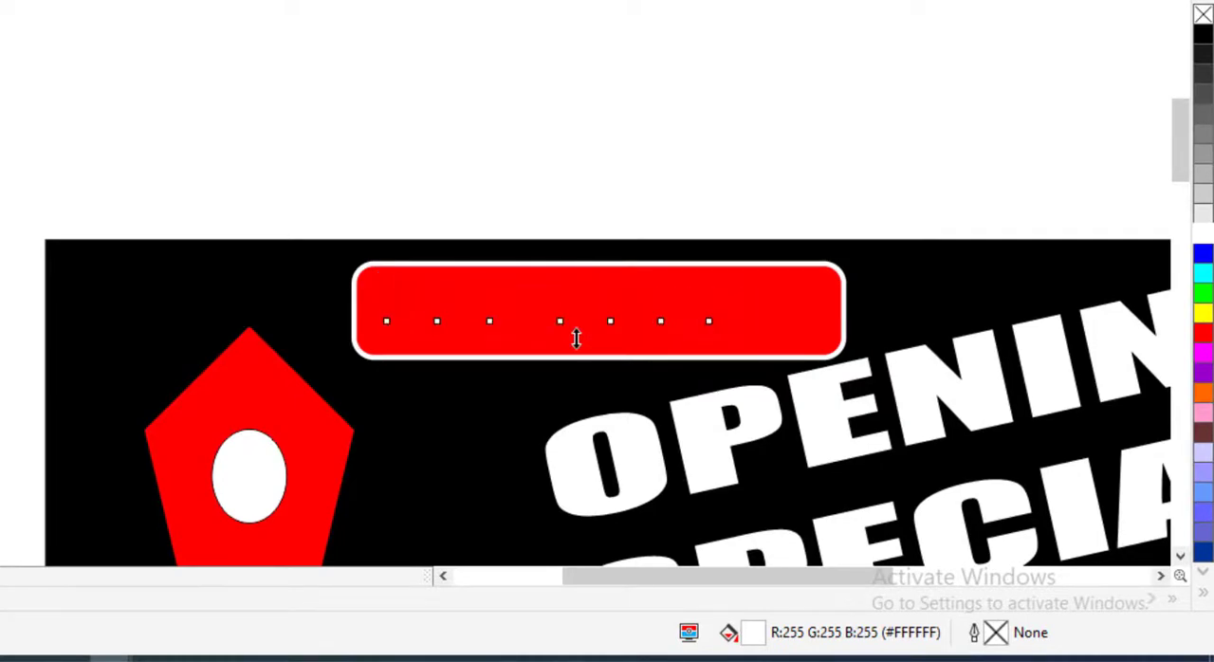
type("VGC Shop")
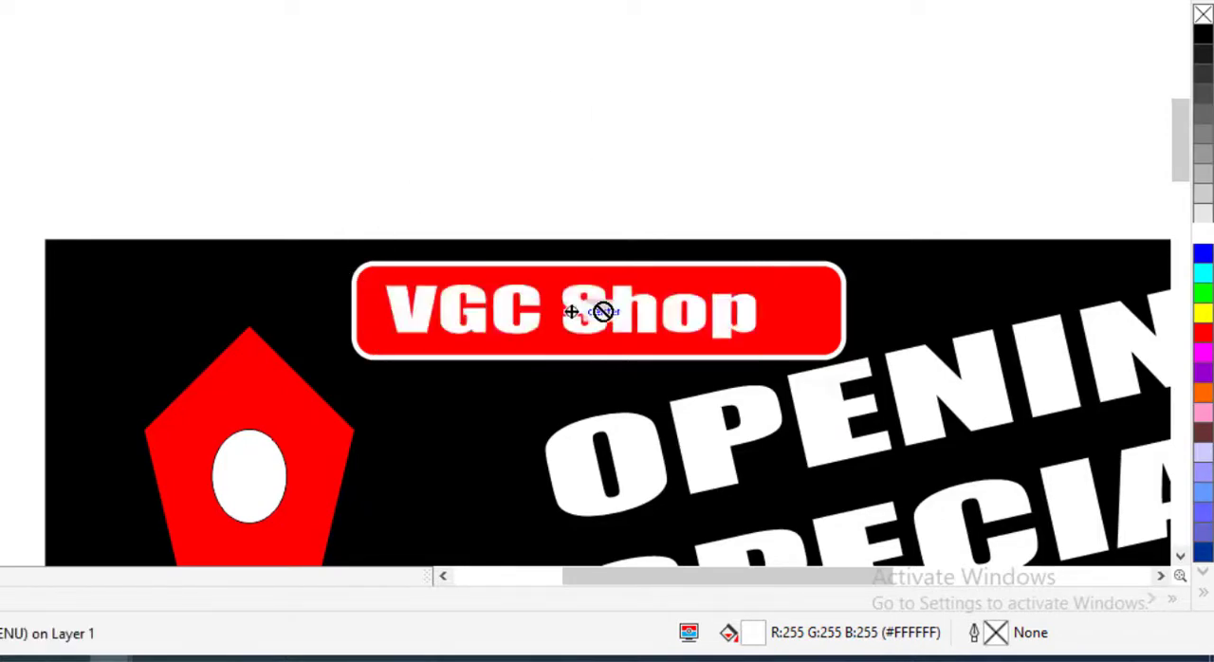
left_click(598, 310)
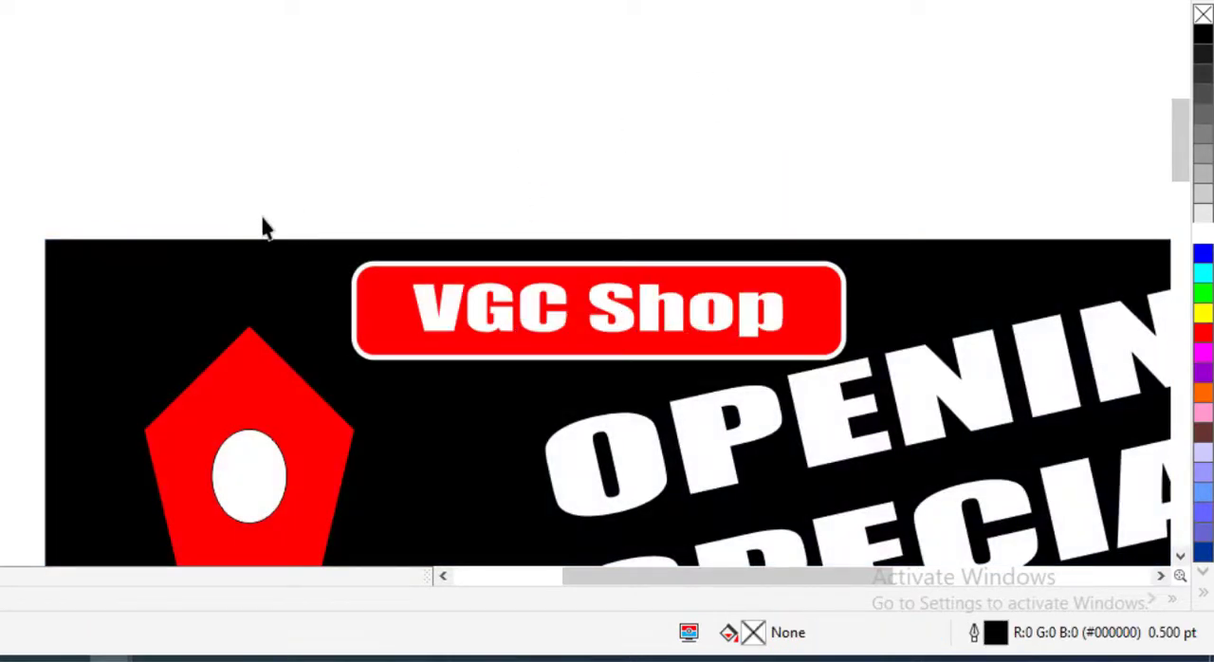
left_click(247, 475)
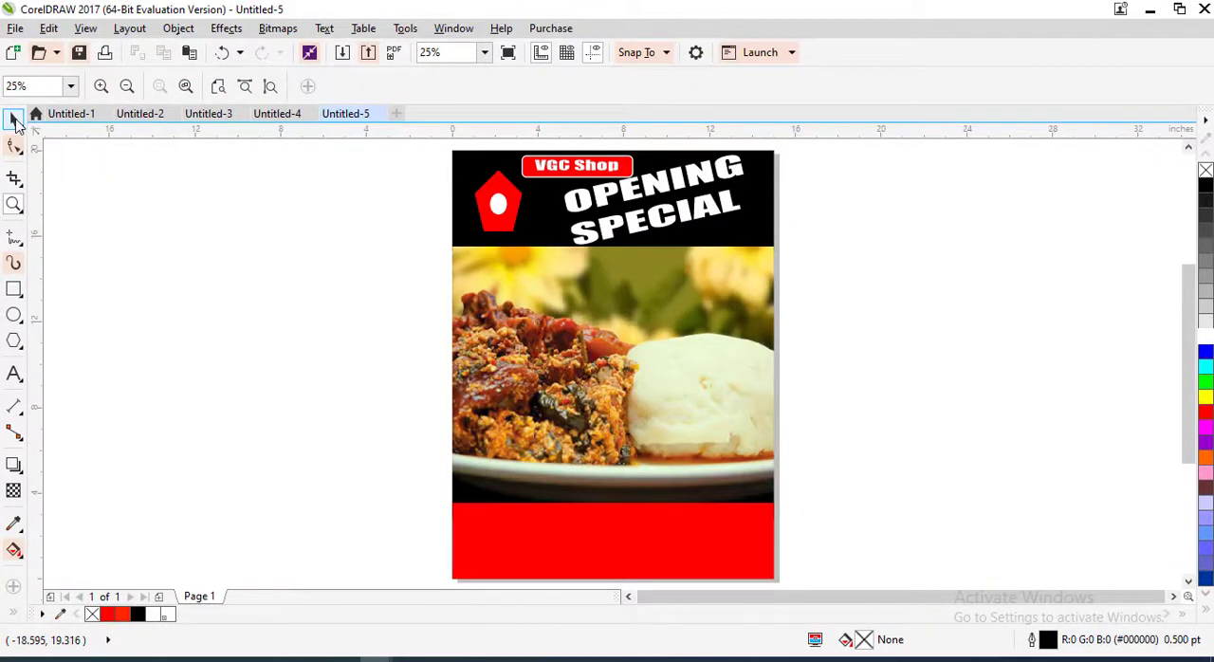
Return to the Pick tool with the whole flyer page in view.
left_click(14, 119)
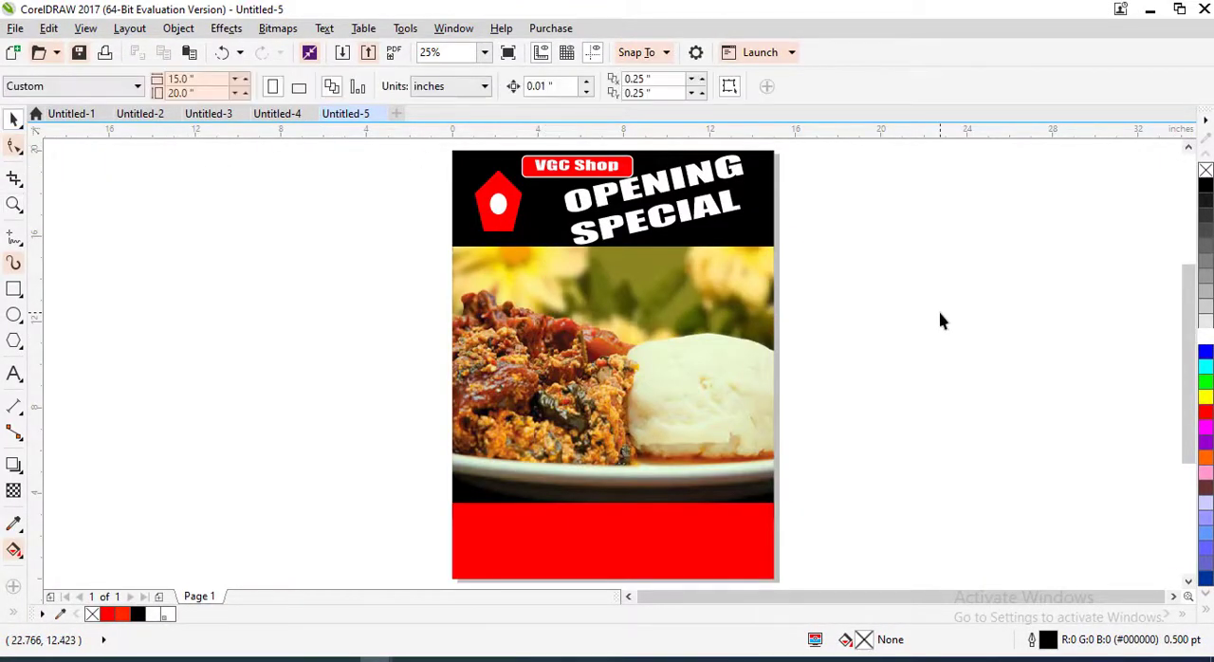
mouse_move(353, 291)
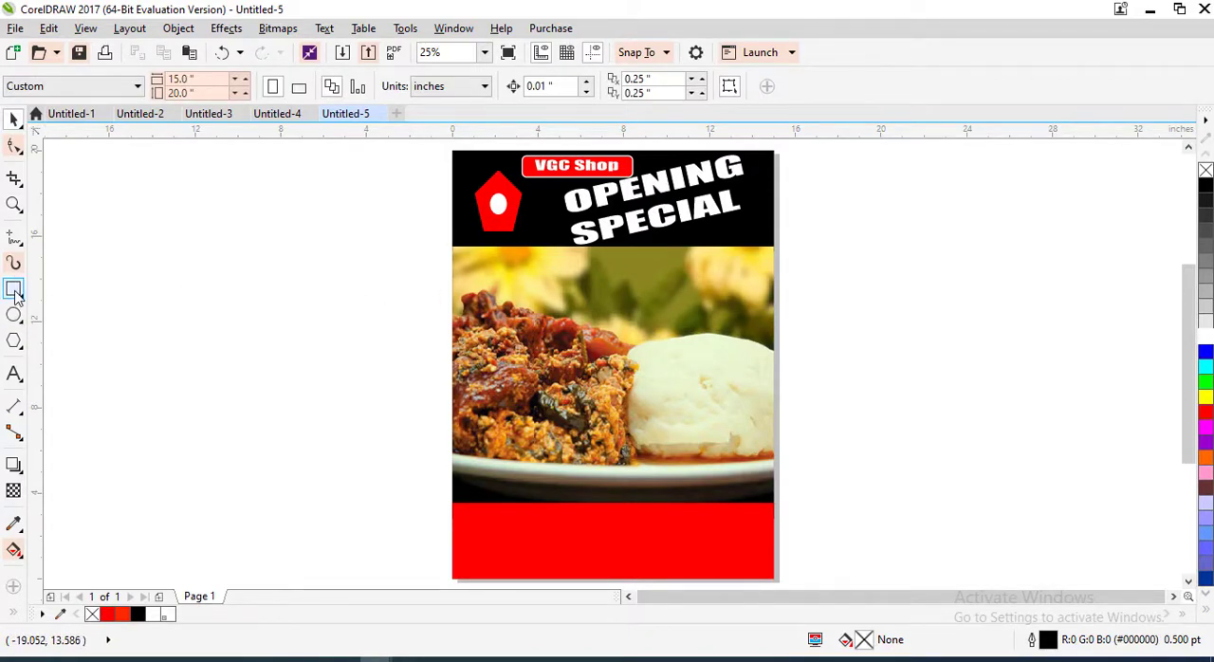
Draw a yellow-filled rectangle below the OPENING SPECIAL headline, over the food photo.
left_click(14, 289)
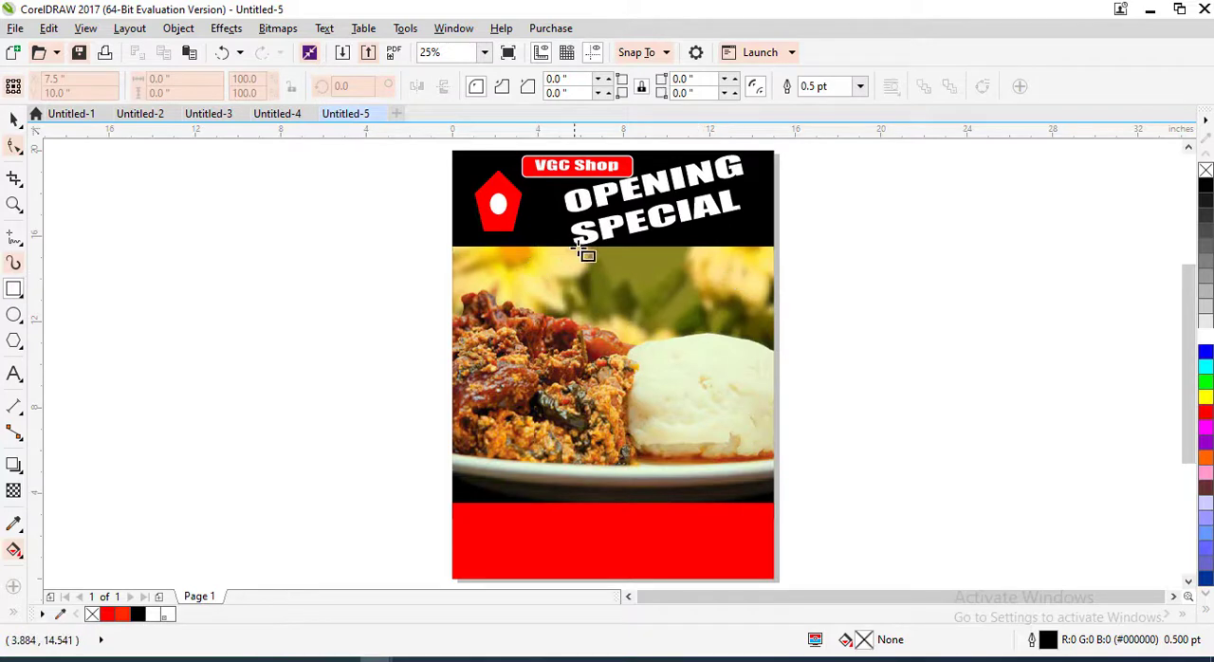
left_click_drag(576, 251, 764, 314)
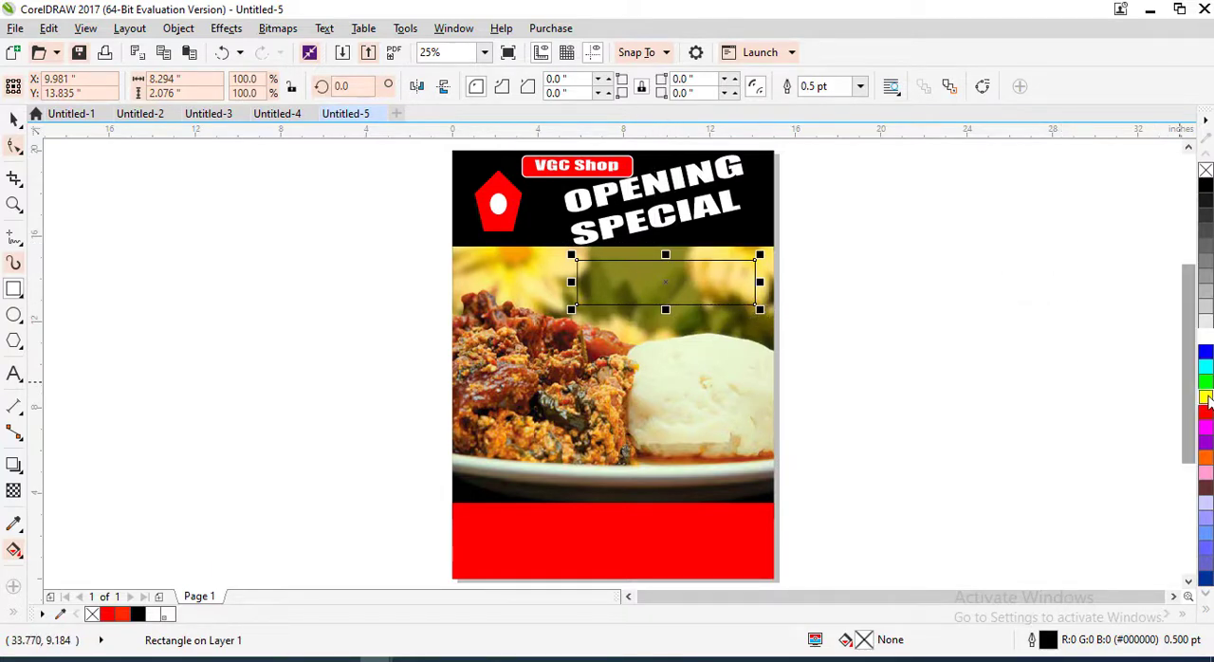
left_click(1206, 399)
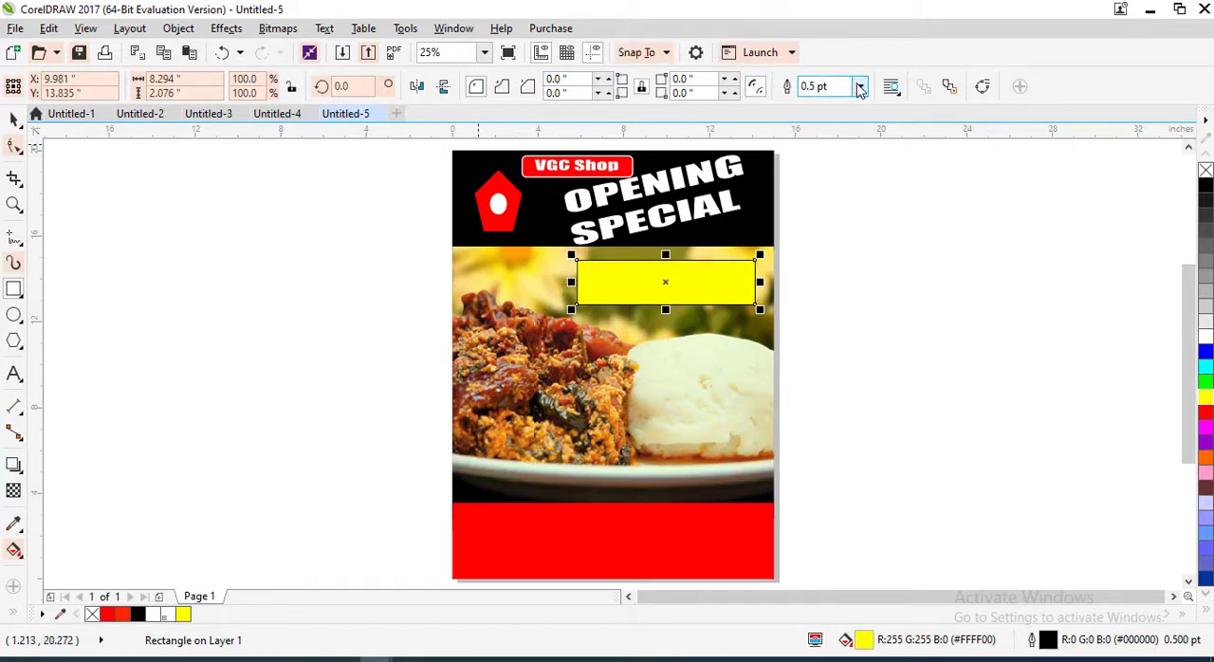
left_click(858, 86)
type("NOW AVAILABLE AT")
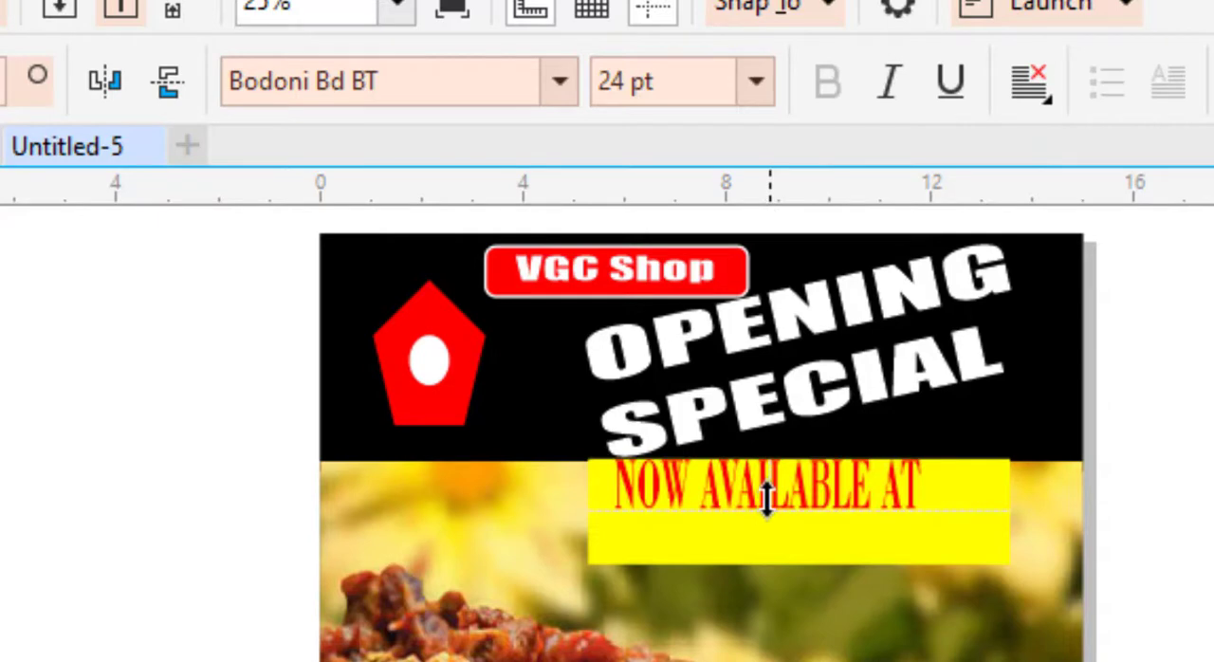
Make NOW AVAILABLE AT 69 pt Impact and centre it in the yellow rectangle.
left_click(764, 489)
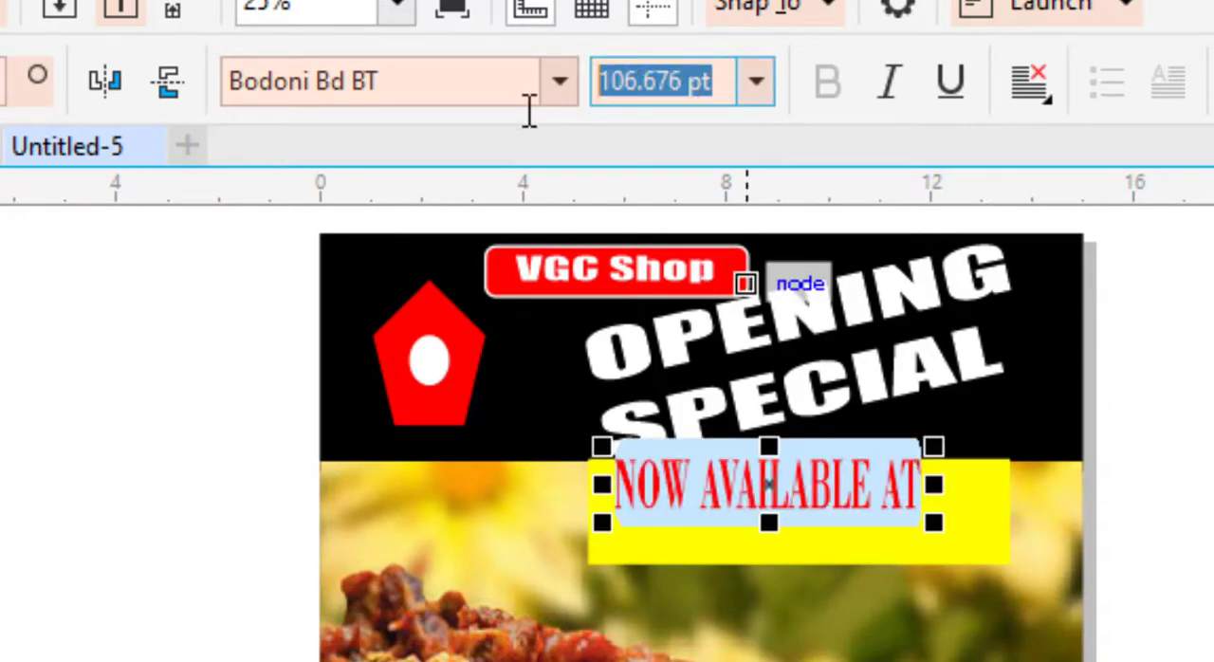
type("69 pt")
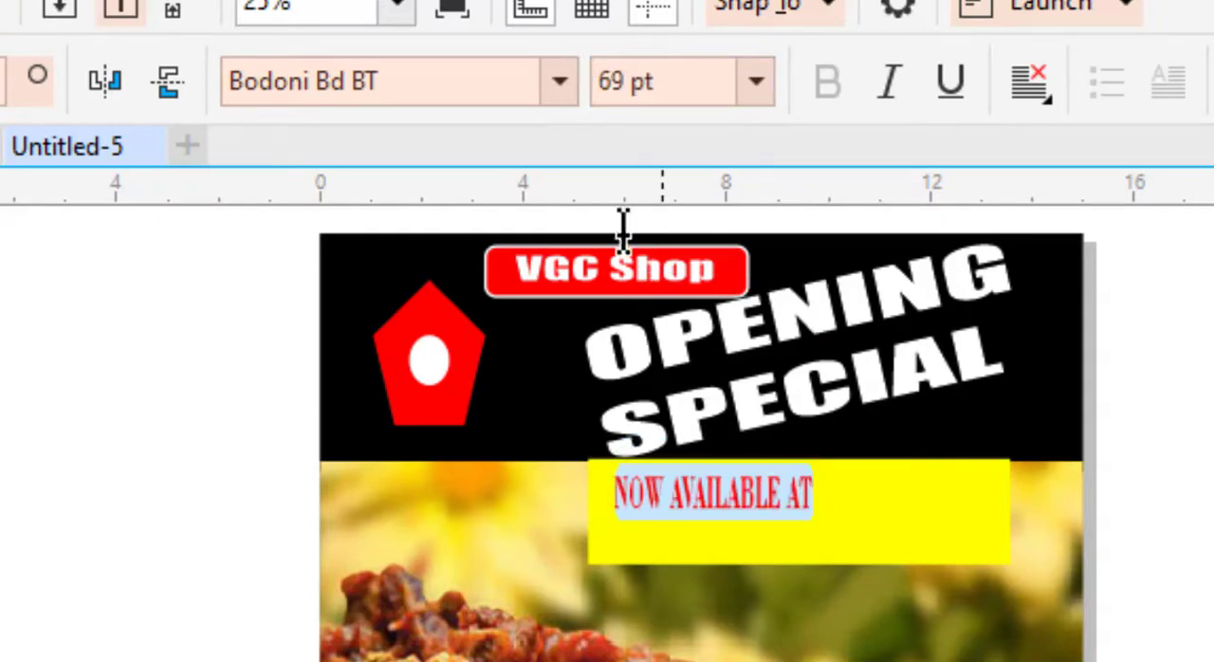
left_click(380, 80)
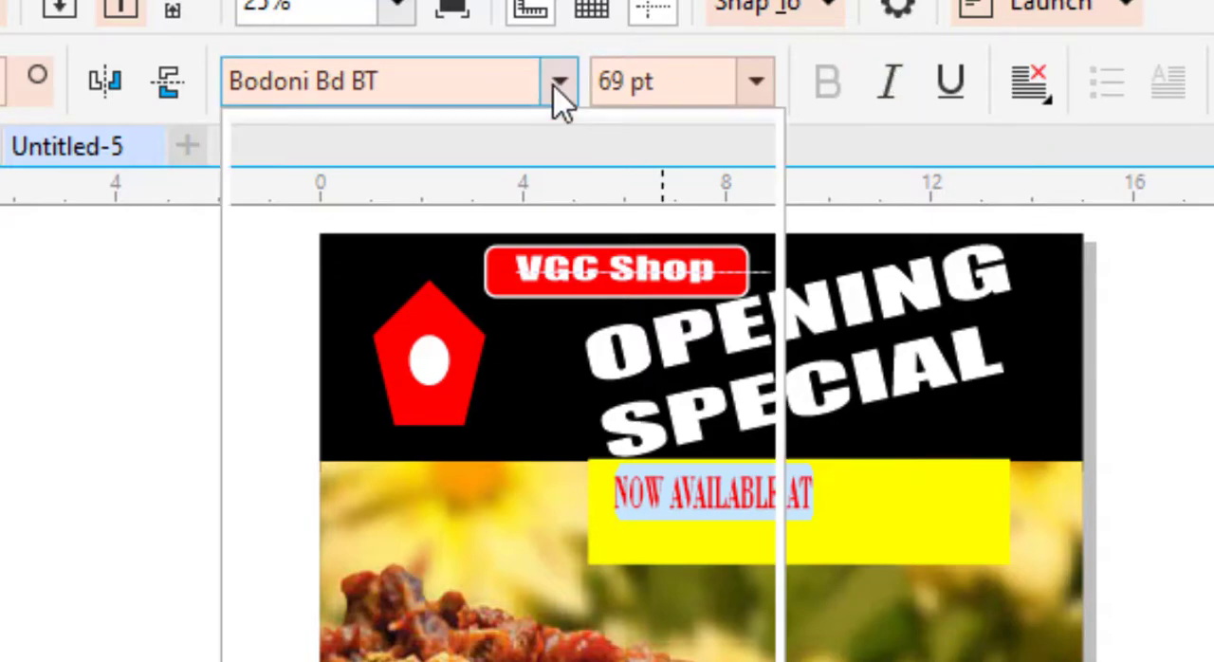
left_click(558, 81)
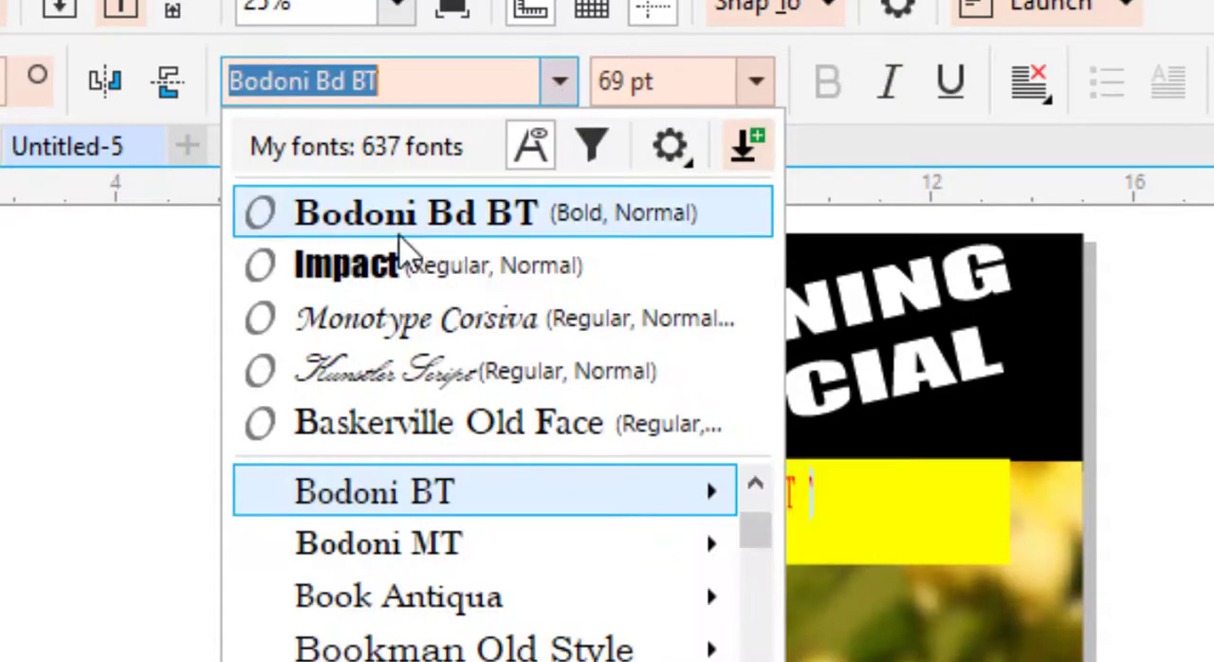
left_click(415, 212)
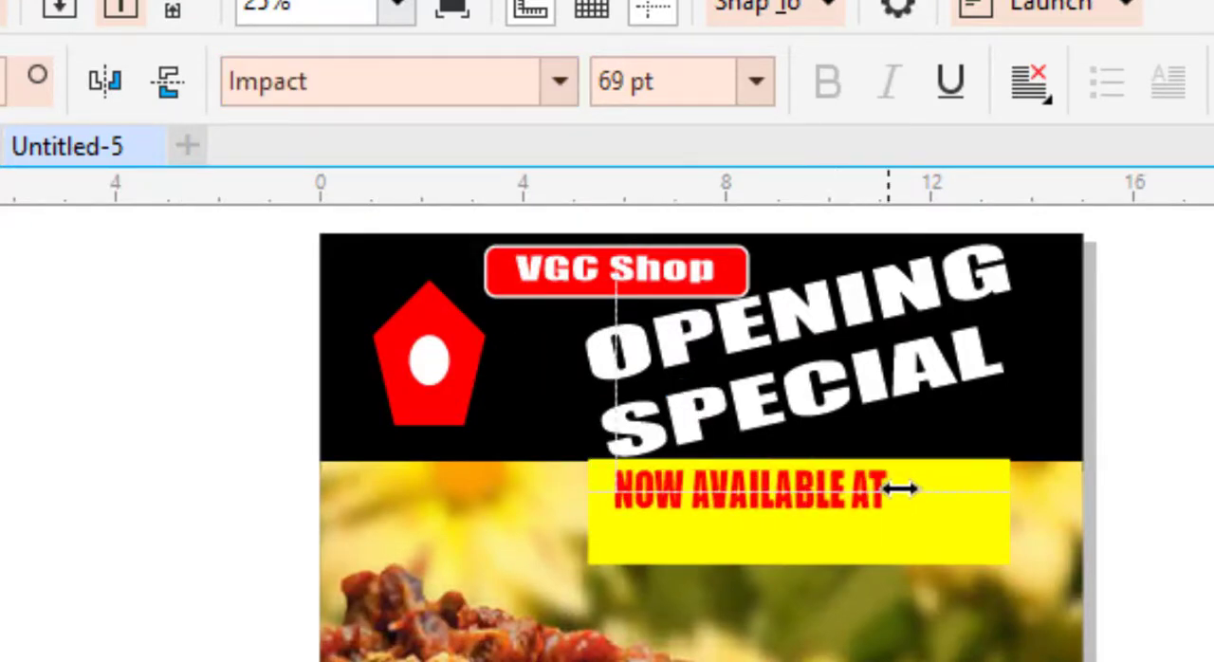
left_click(745, 489)
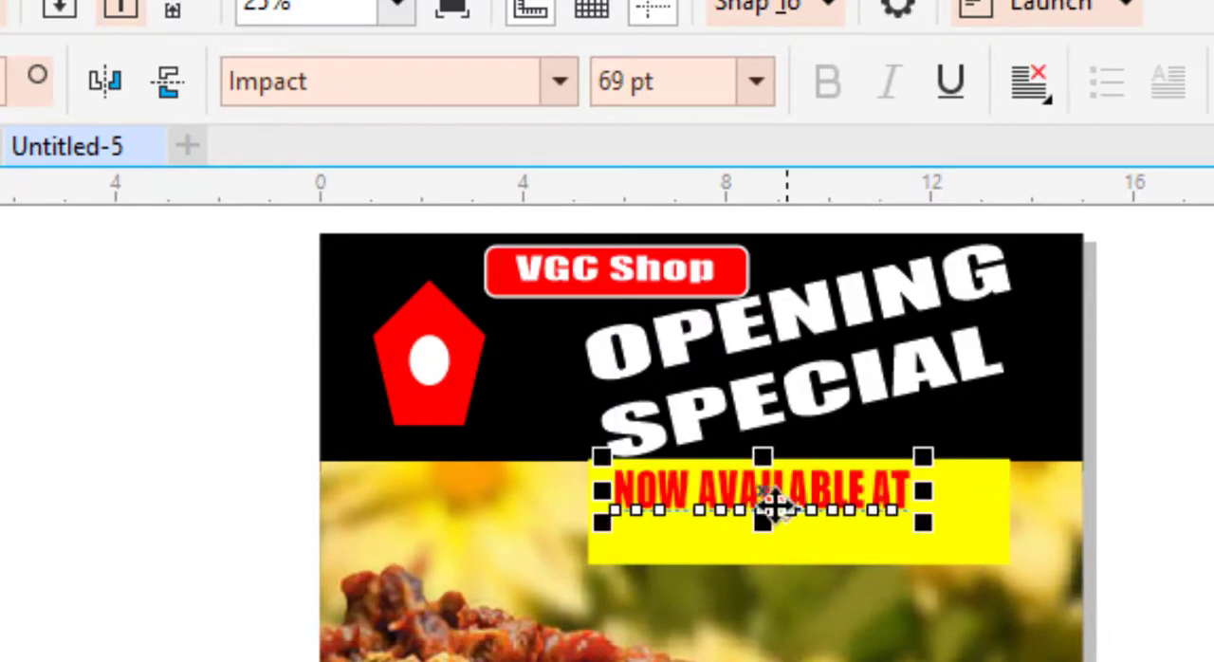
left_click_drag(768, 493, 797, 512)
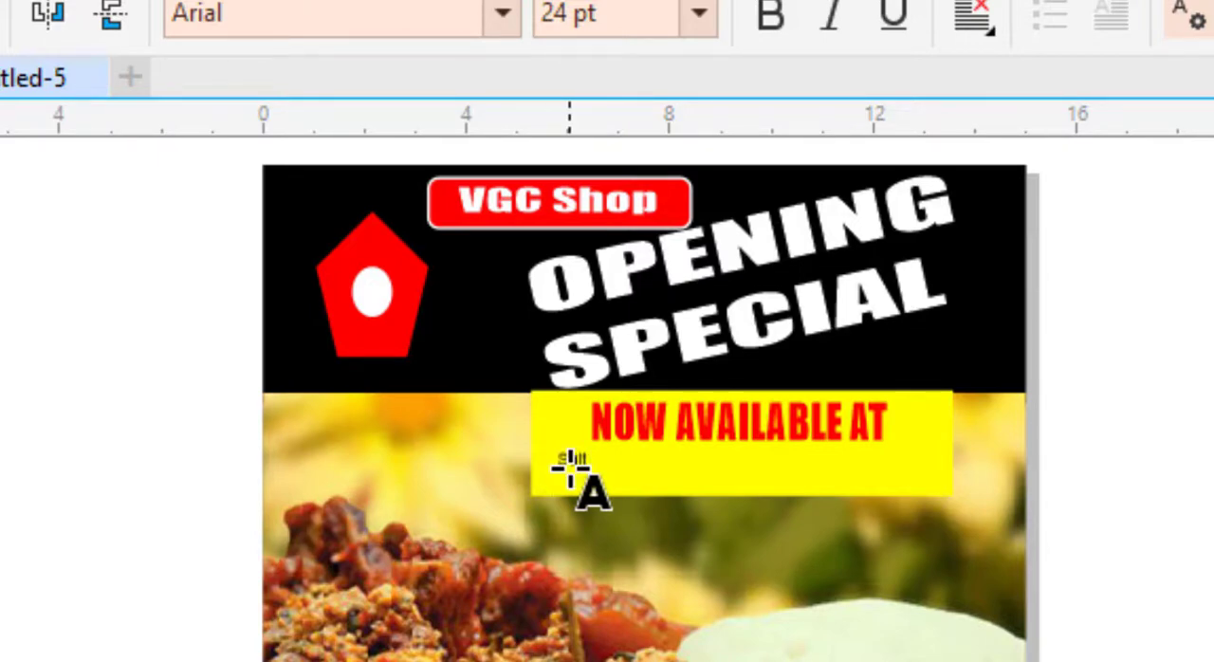
Enter the address 'Suit 5, VGC Mall, Lagos' below the NOW AVAILABLE AT heading.
type("5,")
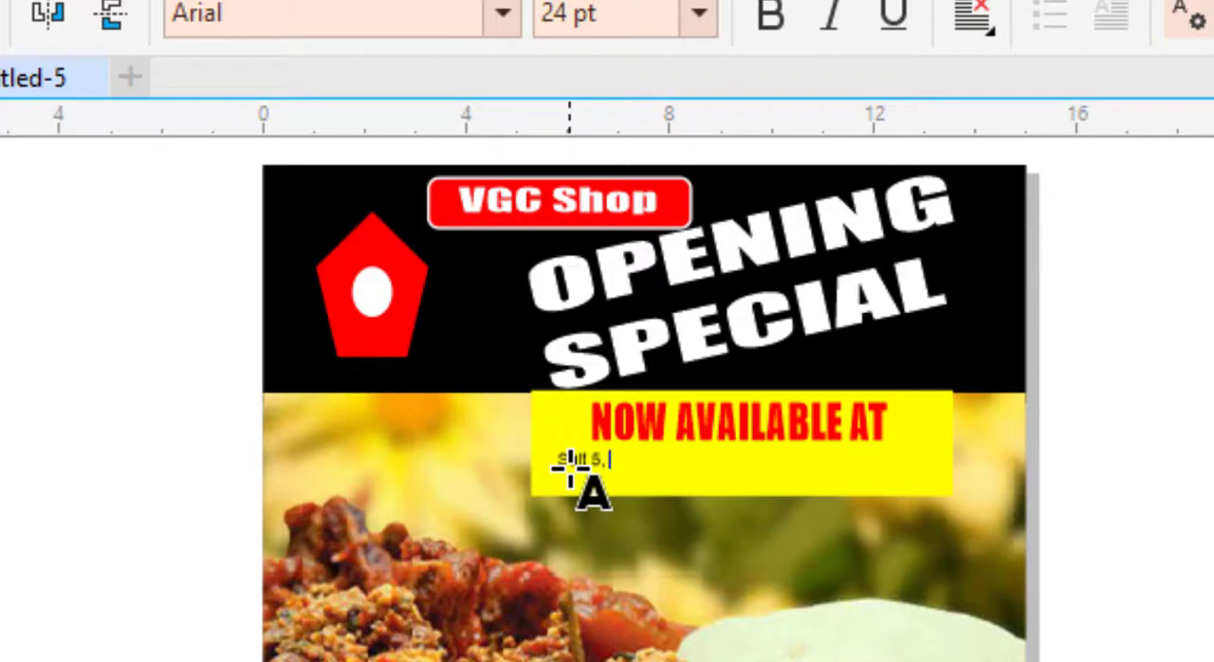
type("V")
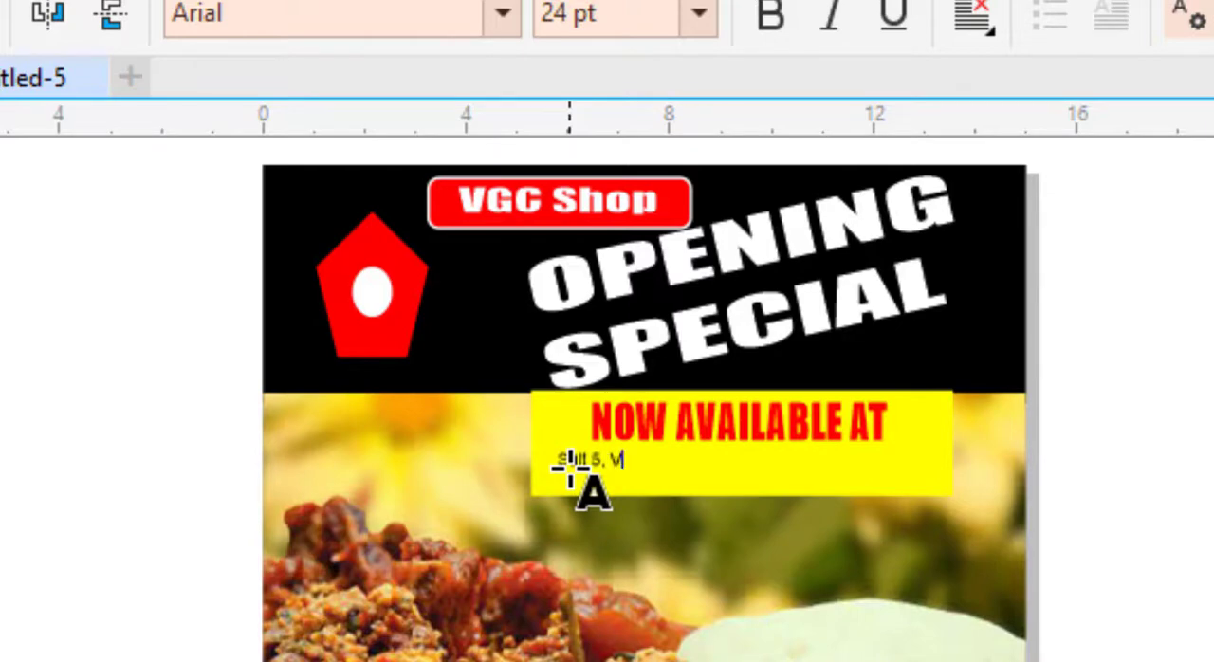
type("GC")
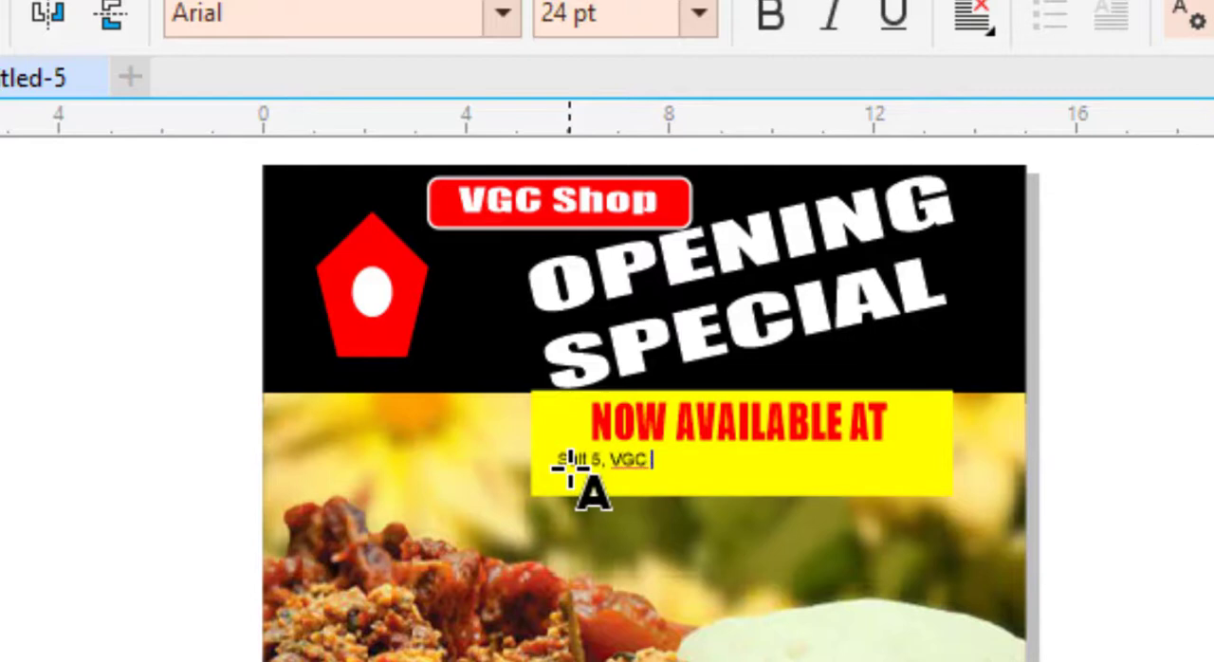
type("M")
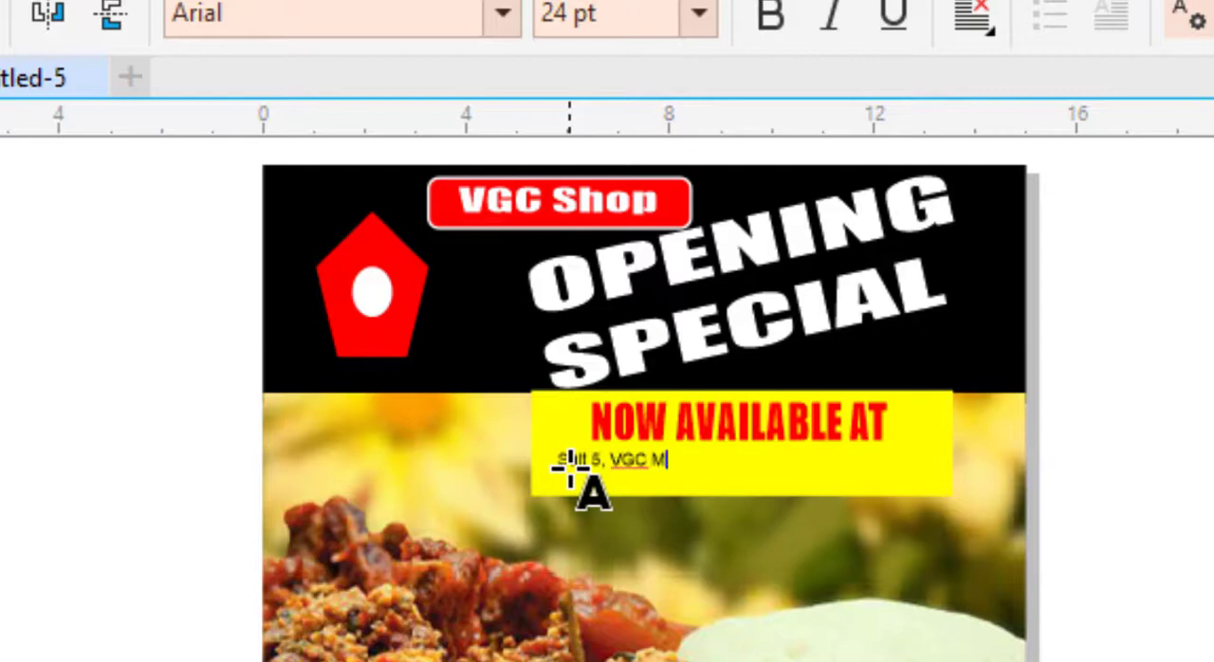
type("all.")
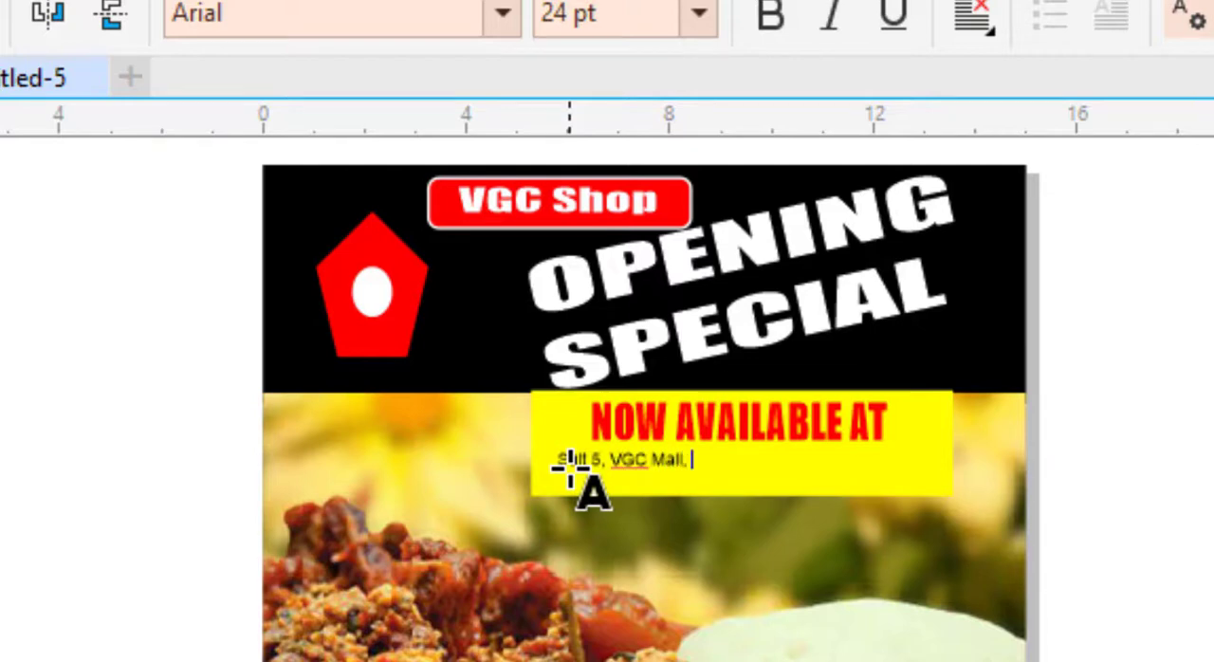
type("Lagos")
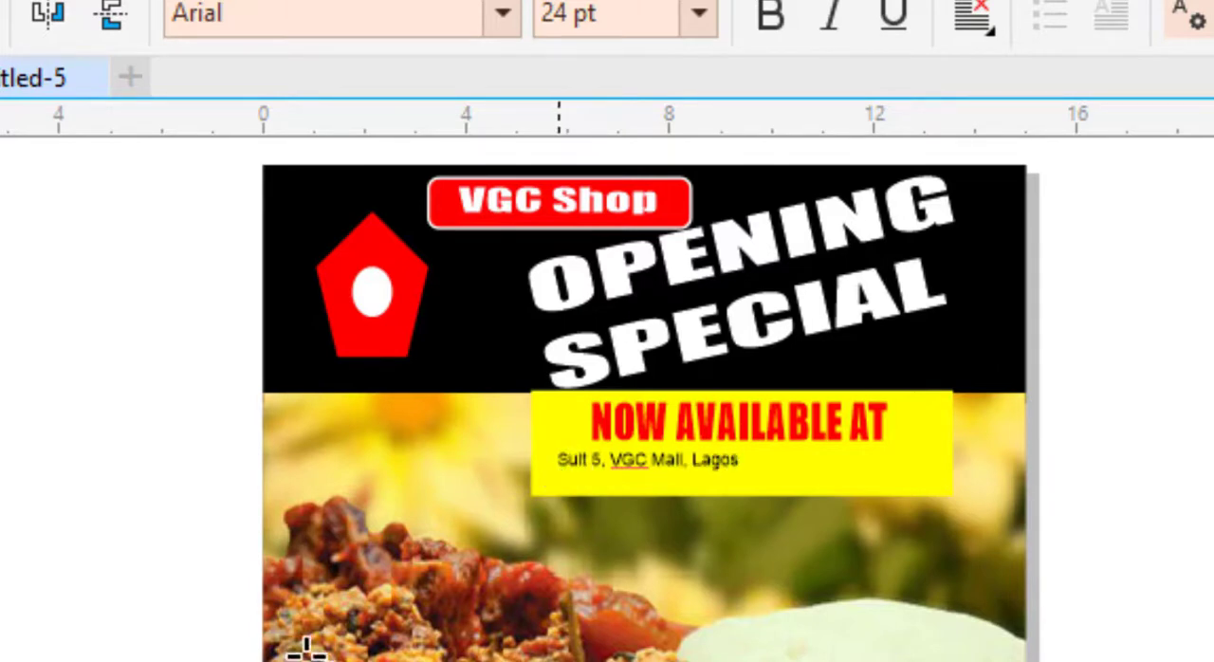
left_click(645, 461)
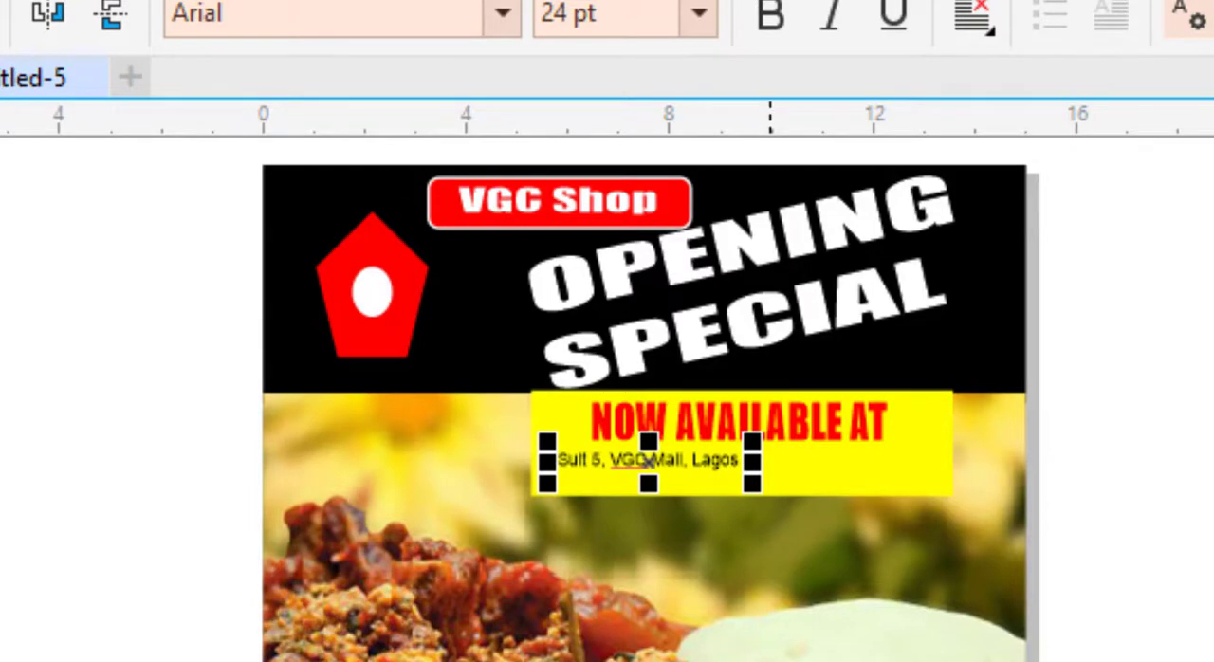
mouse_move(484, 228)
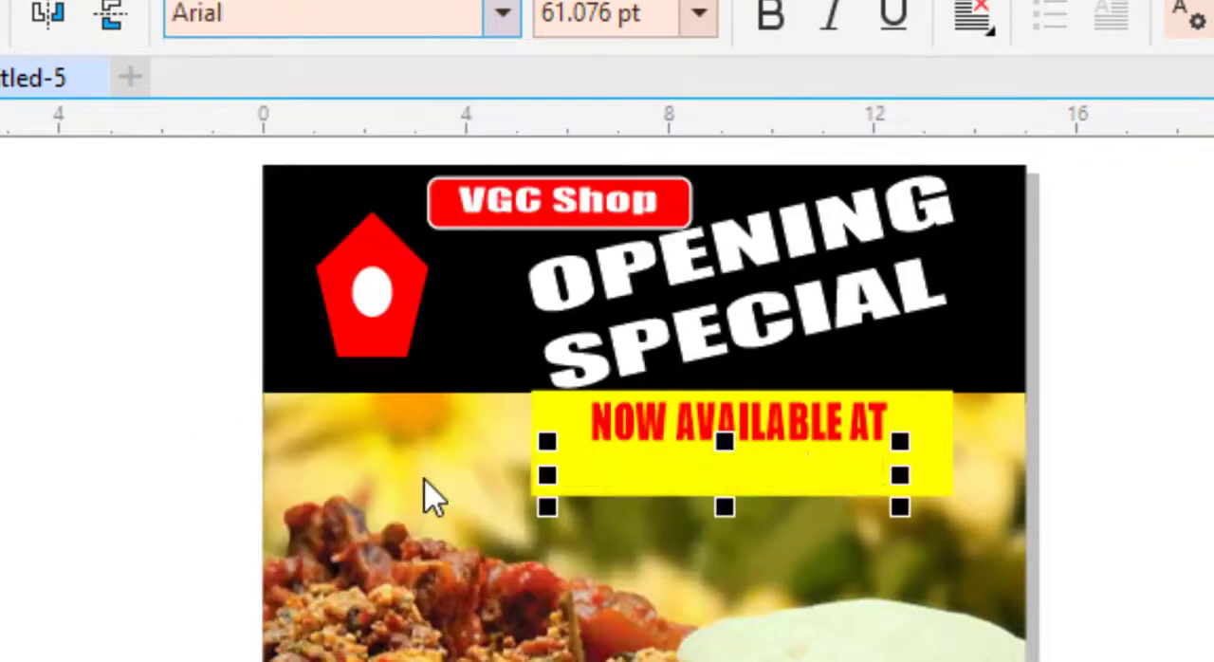
type("Suit 5, VGC Mall, Lagos")
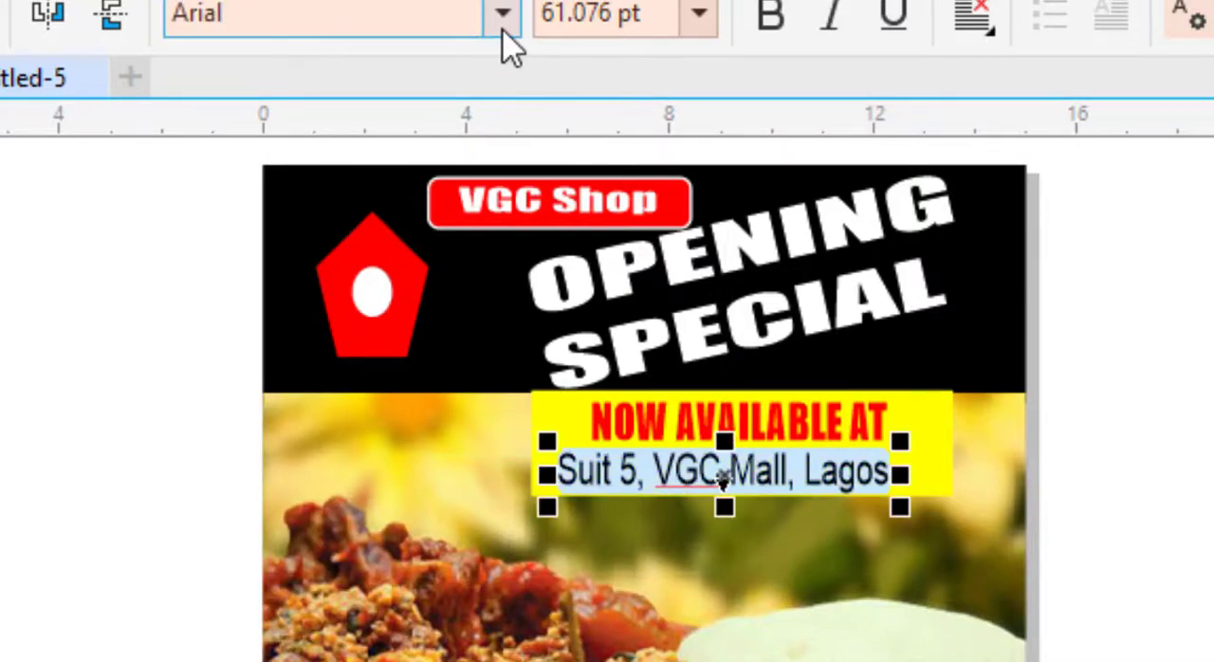
left_click(501, 15)
type("VALUE EVERYDA")
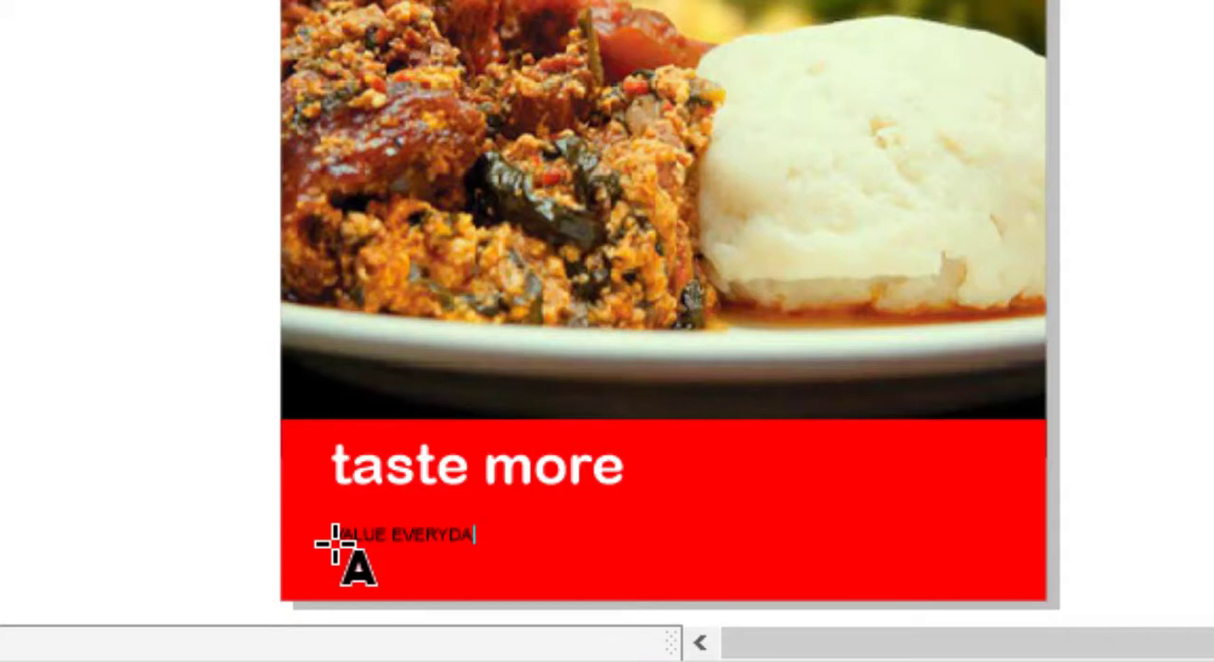
Finish typing VALUE EVERYDAY under 'taste more' and choose its typeface.
type("Y")
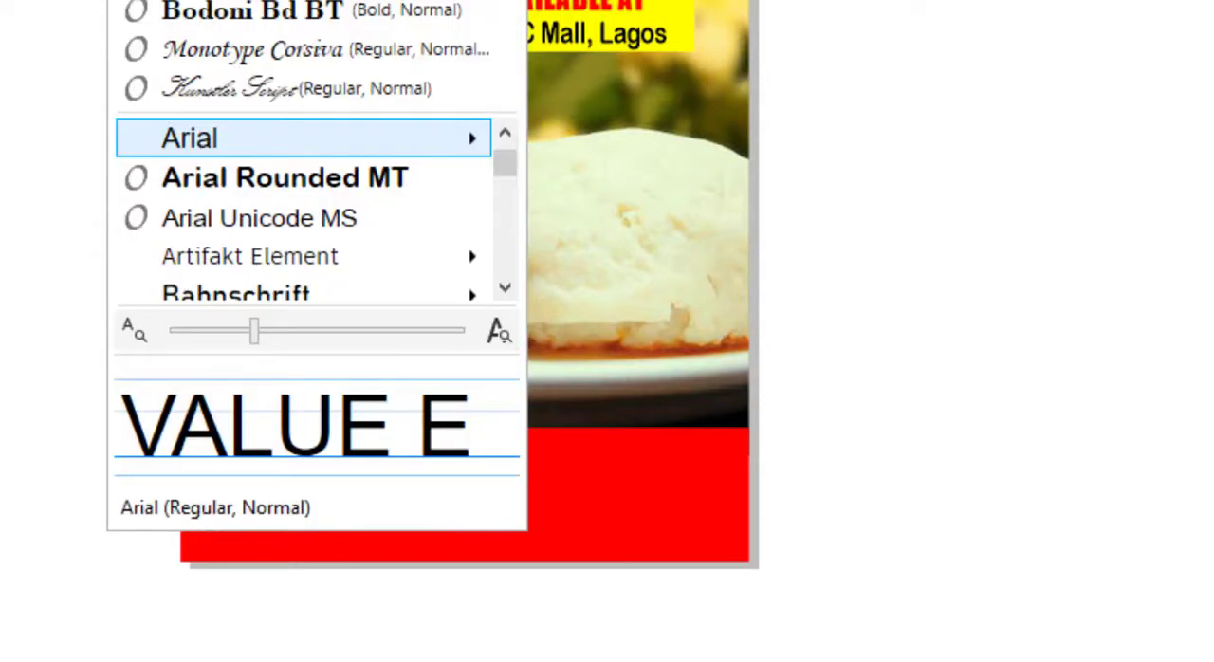
left_click(189, 138)
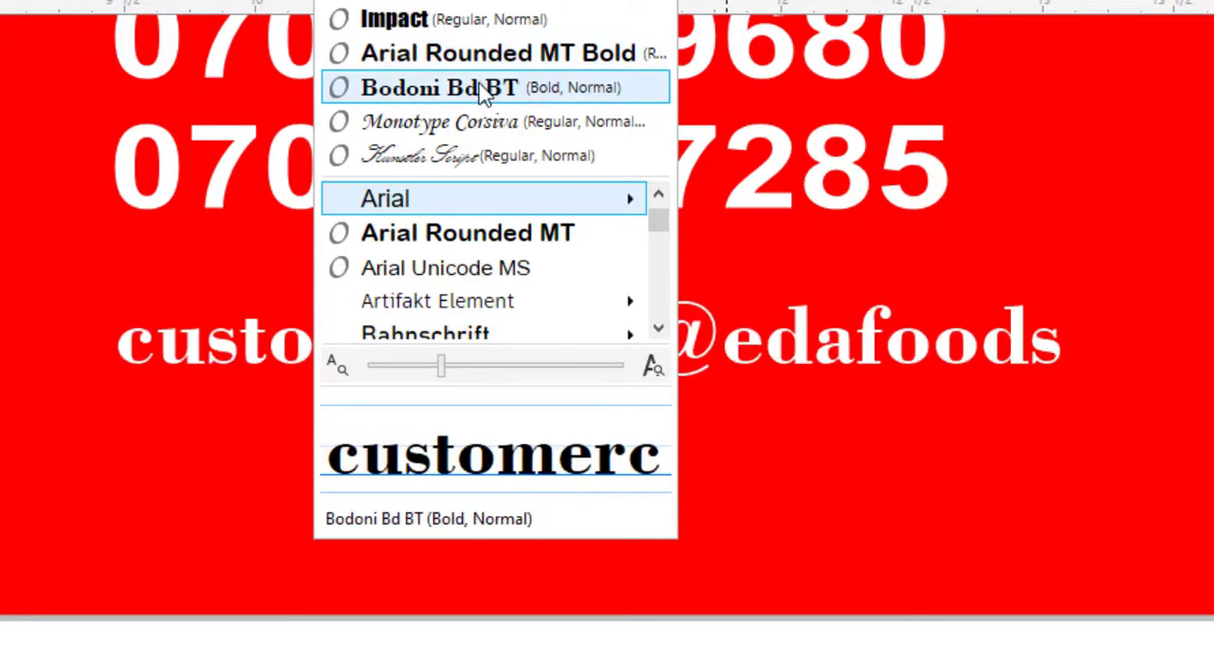
left_click(437, 87)
type(".")
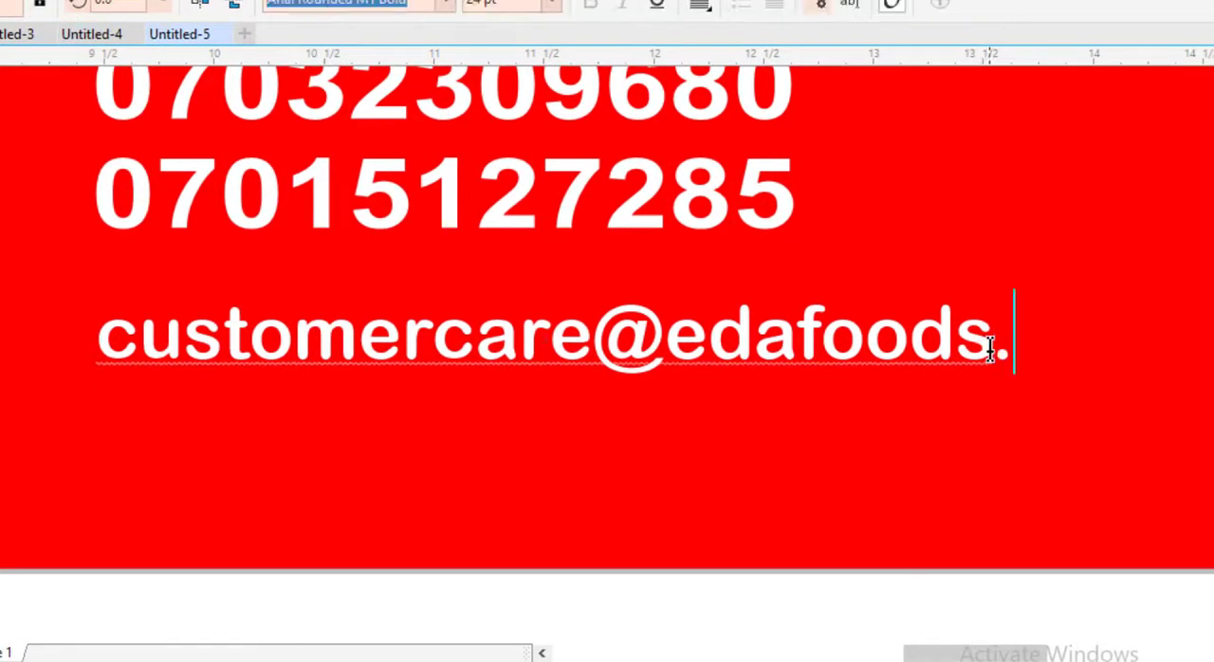
type("com")
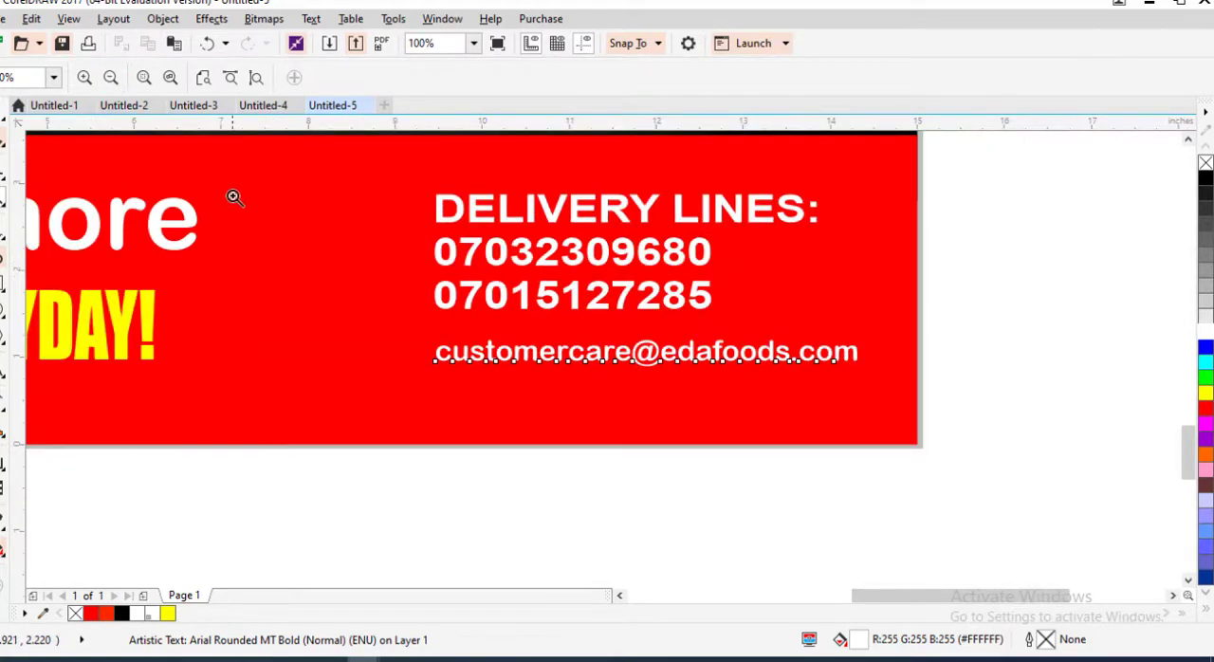
Finish editing the email text and zoom out to see the flyer's bottom band.
left_click(645, 351)
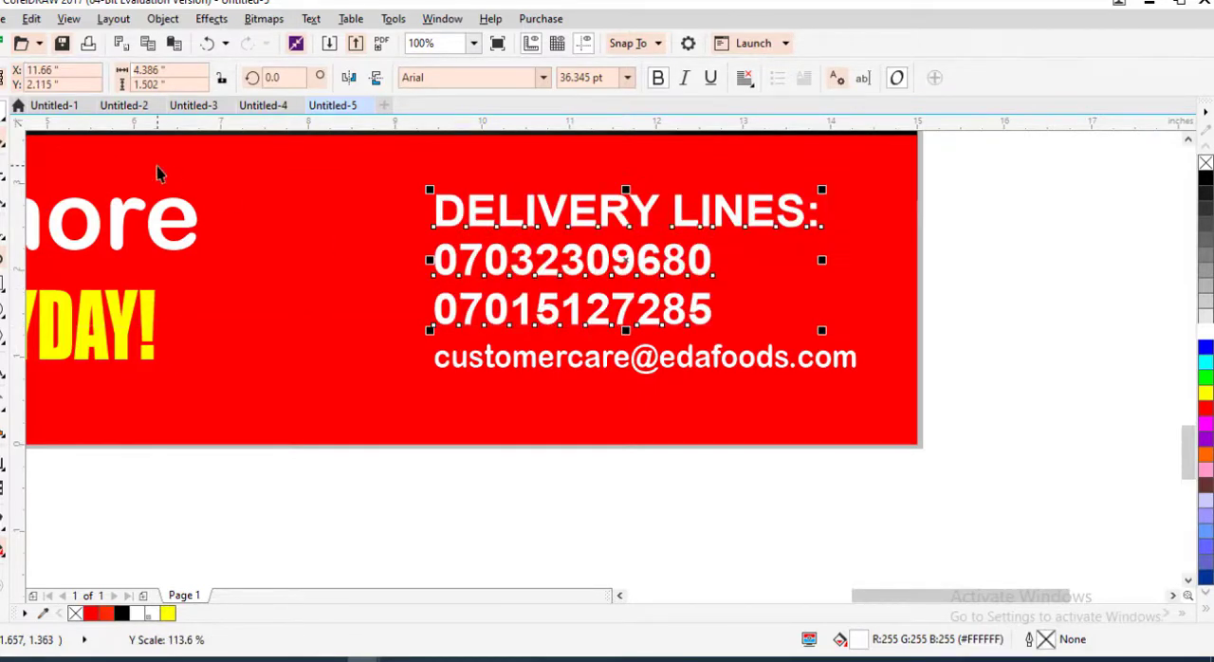
left_click(332, 478)
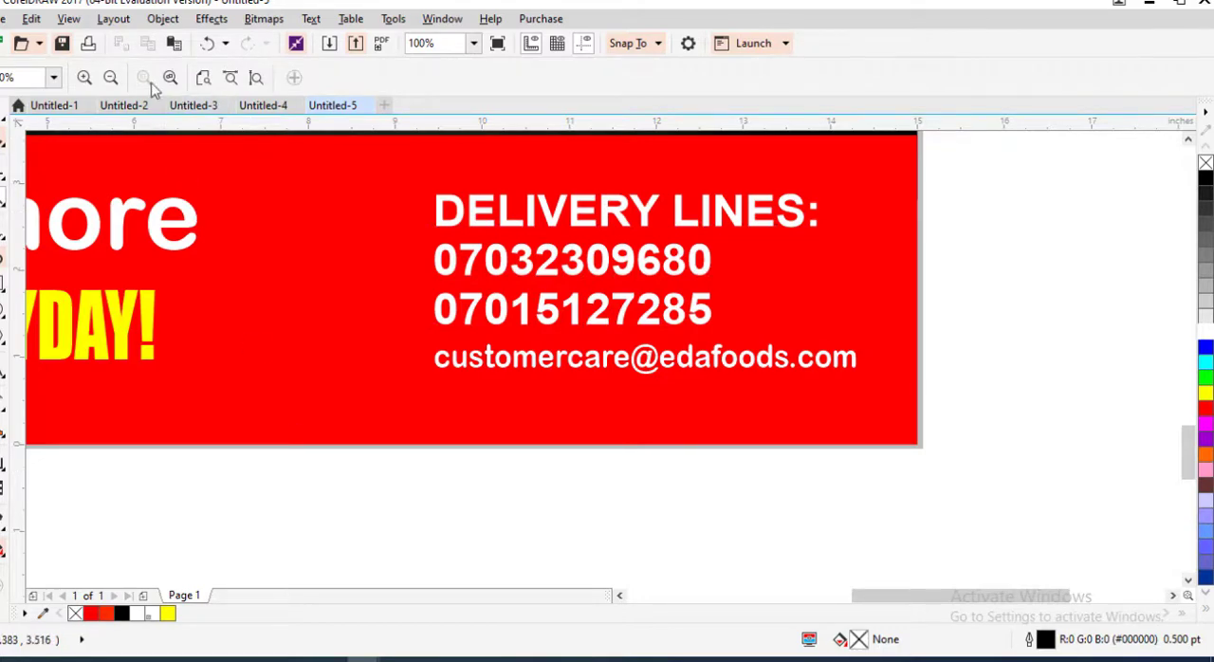
left_click(110, 78)
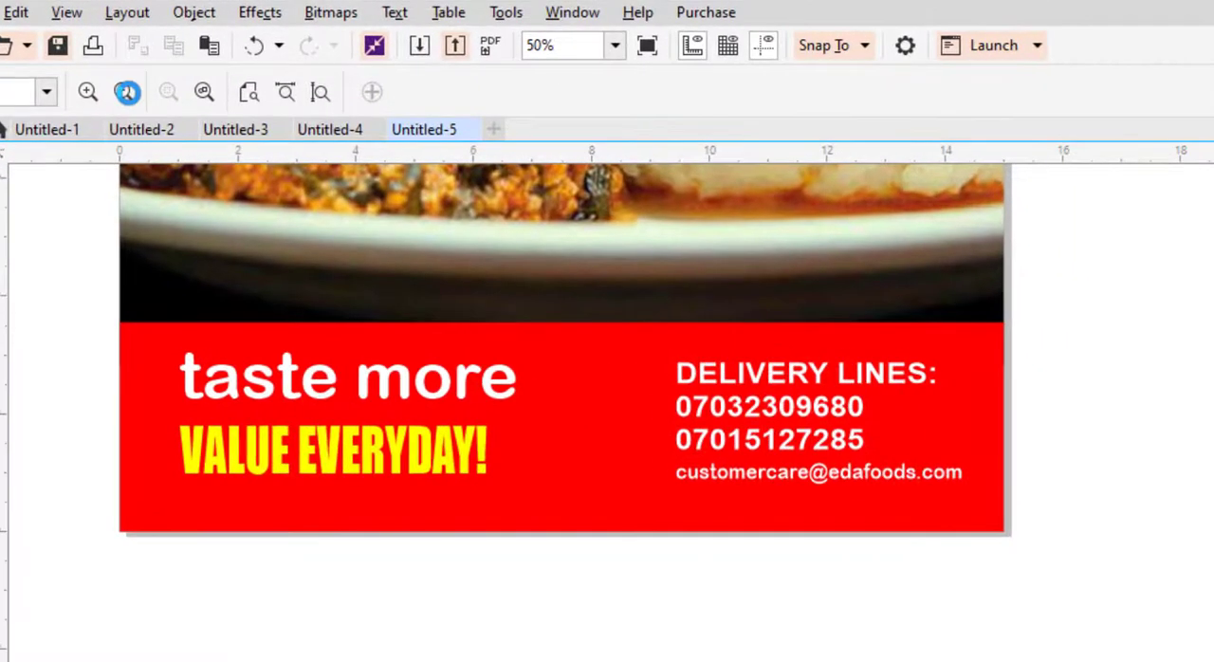
left_click(121, 92)
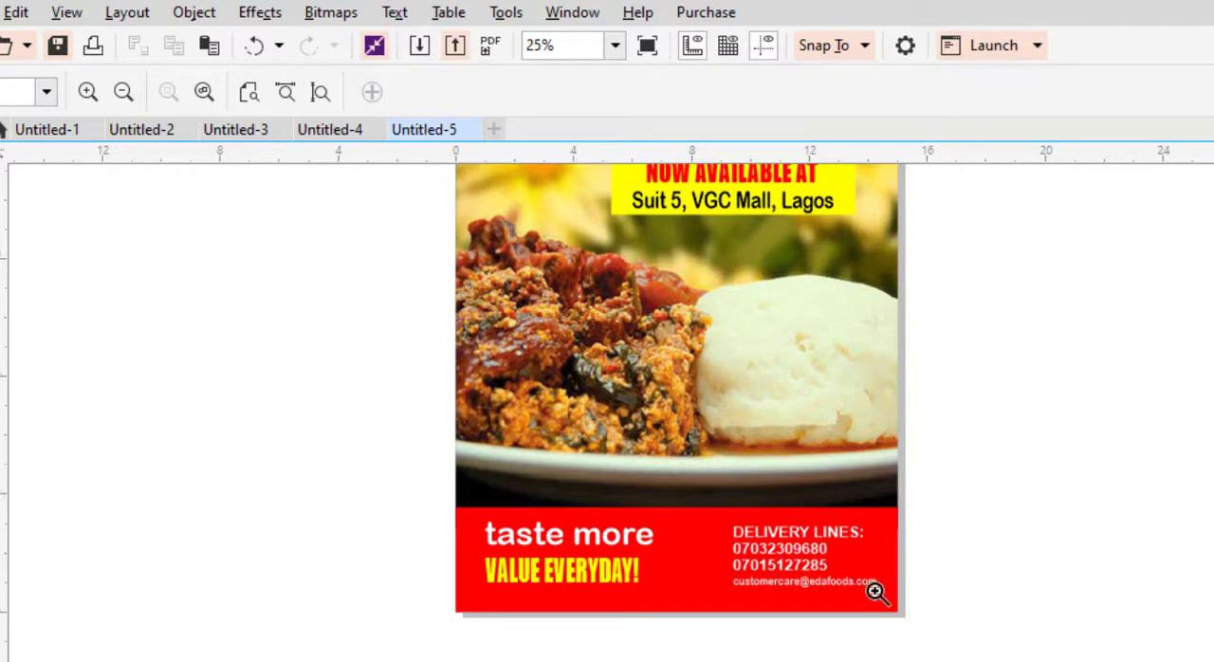
mouse_move(600, 467)
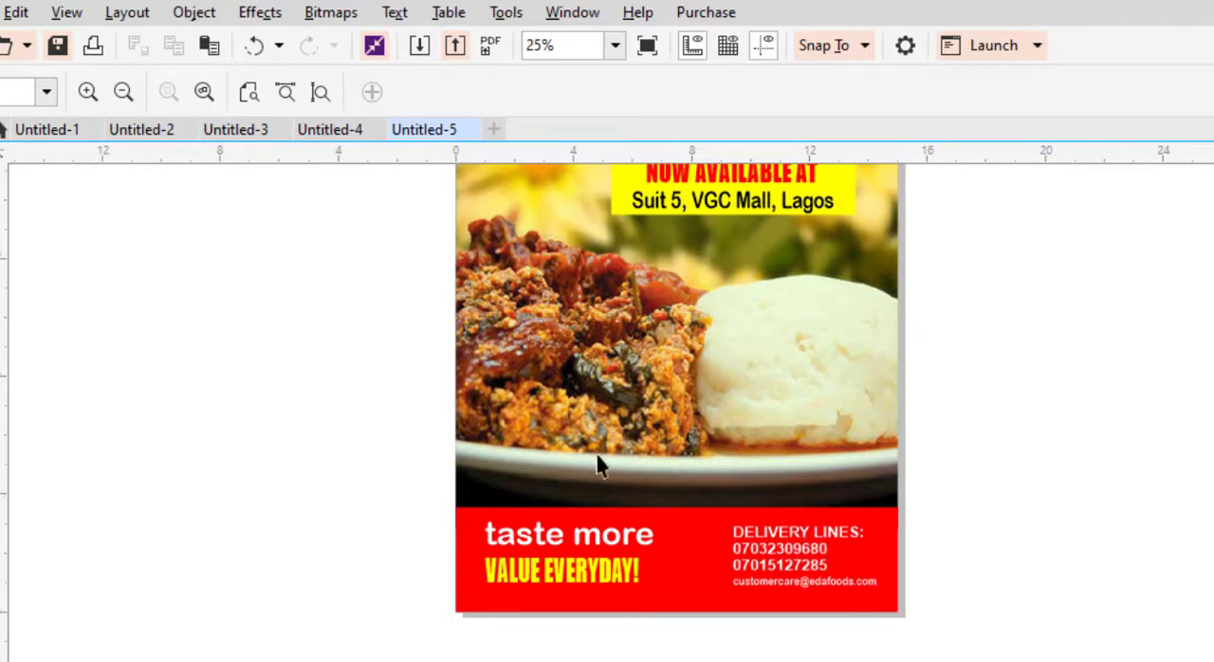
Apply Arial Rounded MT Bold to the delivery lines and Impact to the email address.
left_click(749, 541)
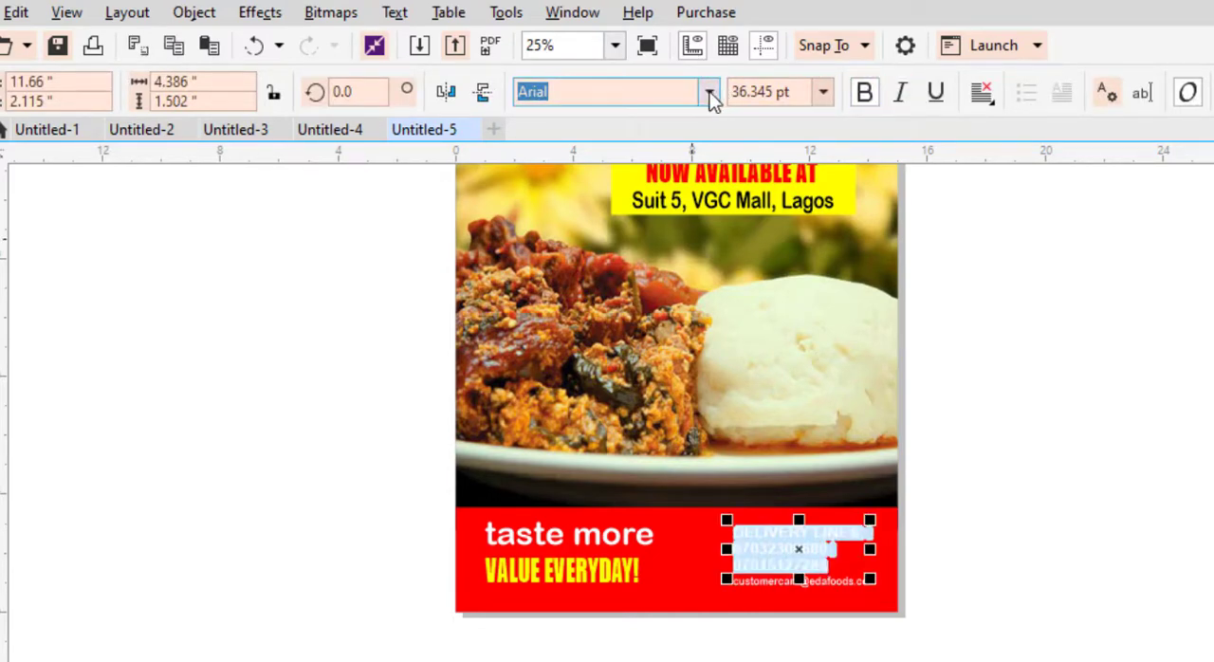
left_click(709, 91)
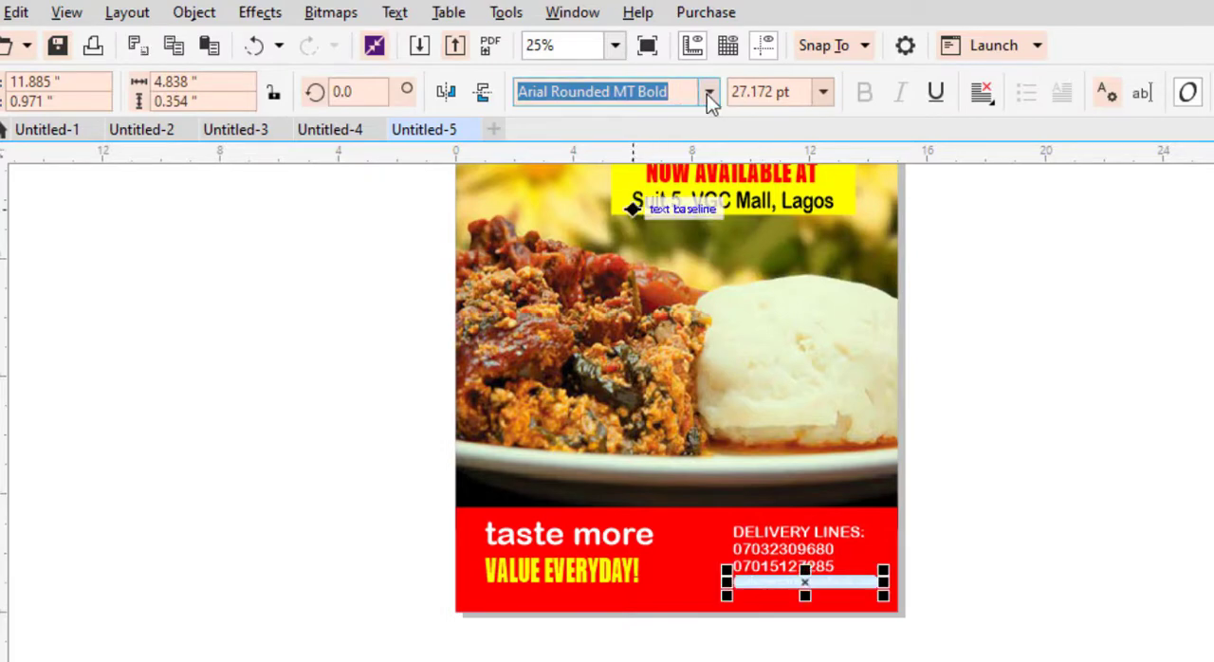
left_click(709, 92)
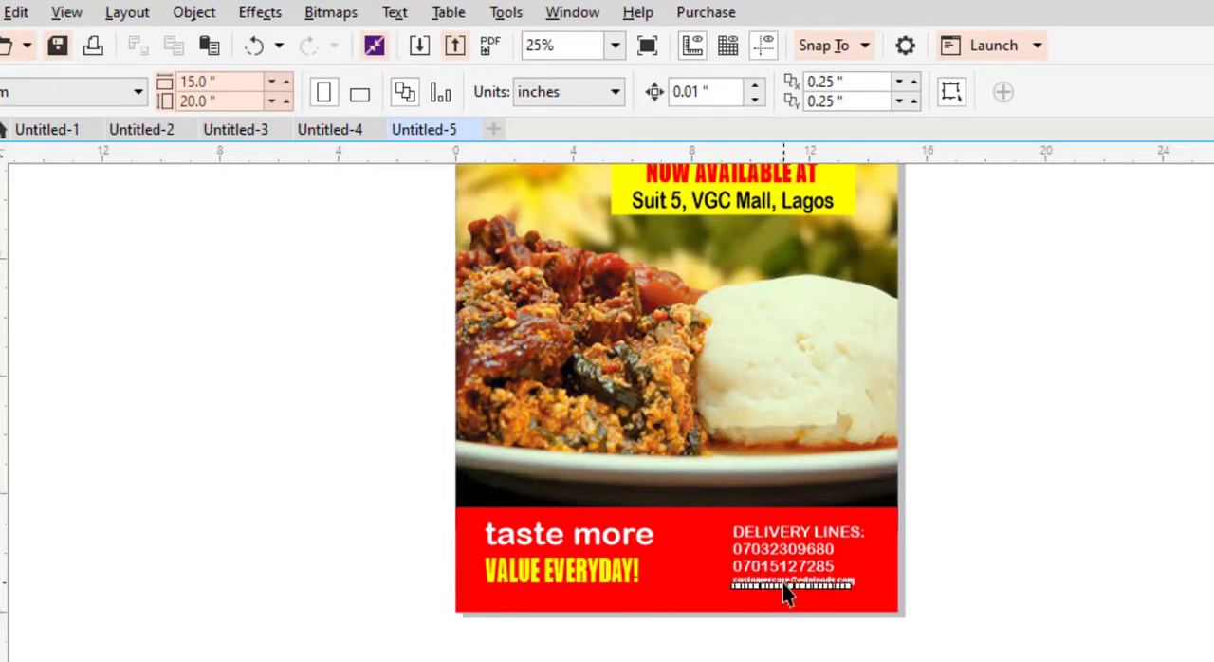
left_click(792, 586)
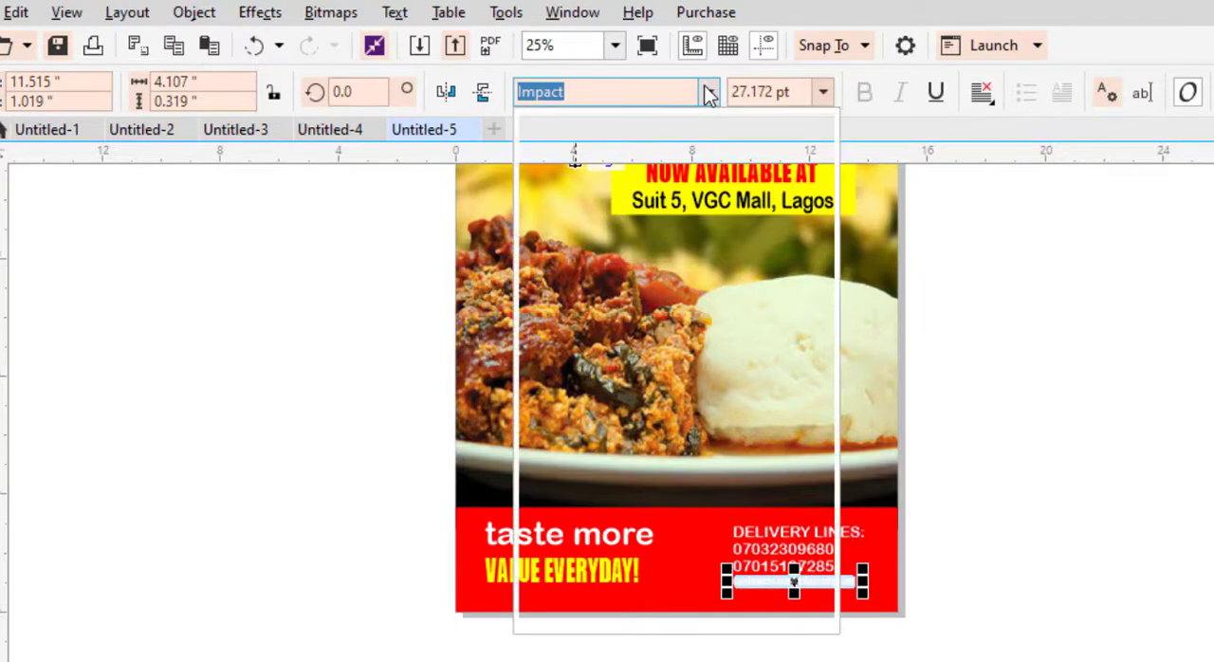
left_click(708, 91)
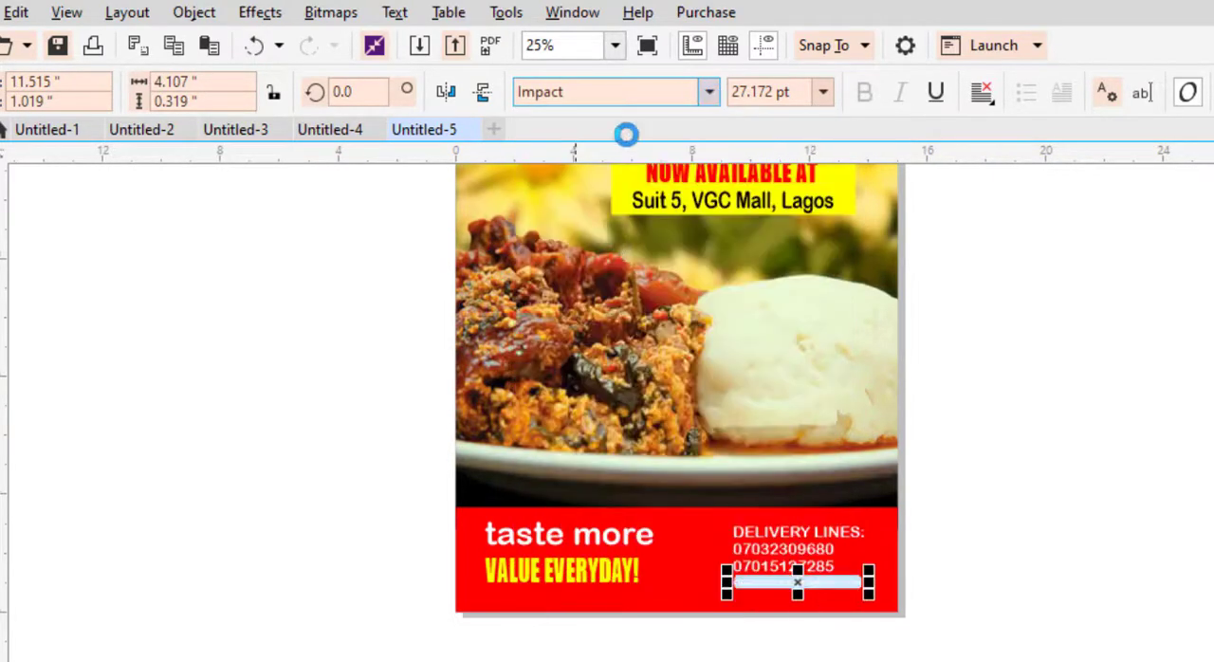
left_click(607, 91)
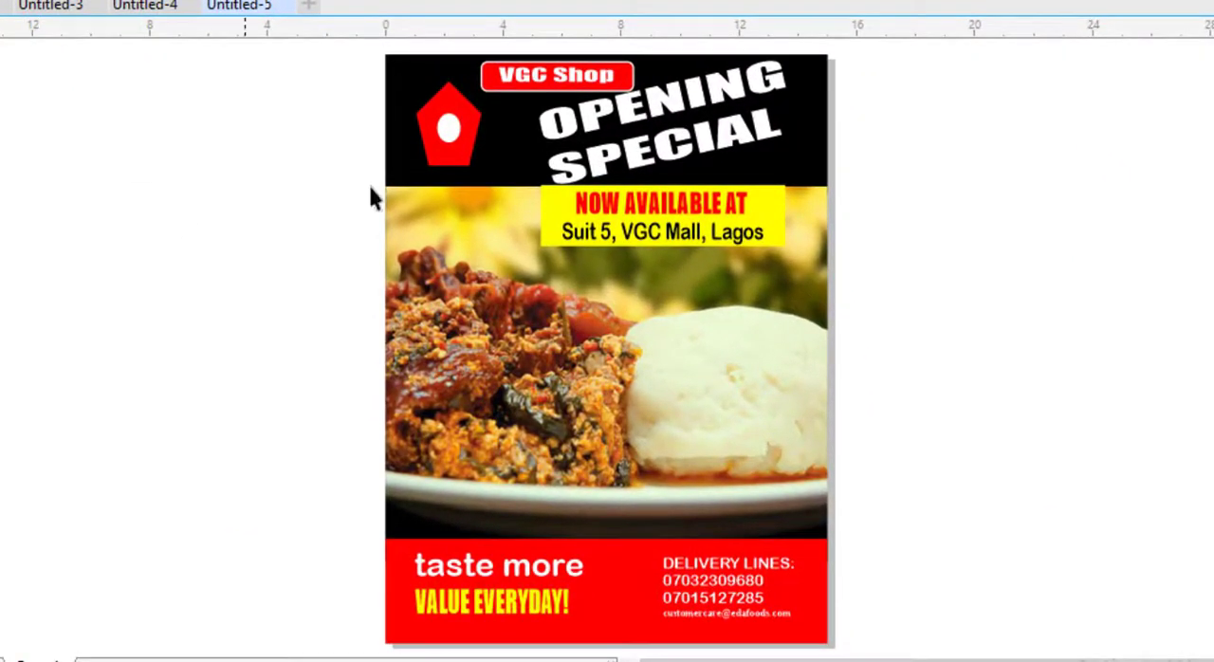
mouse_move(149, 360)
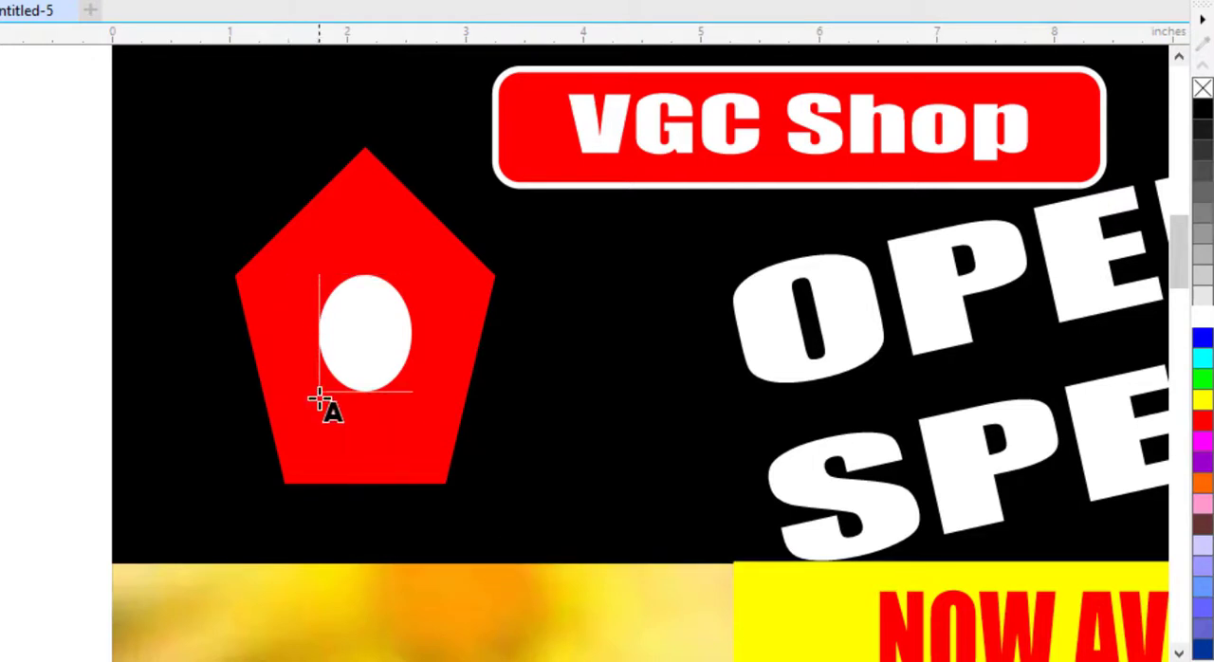
mouse_move(216, 521)
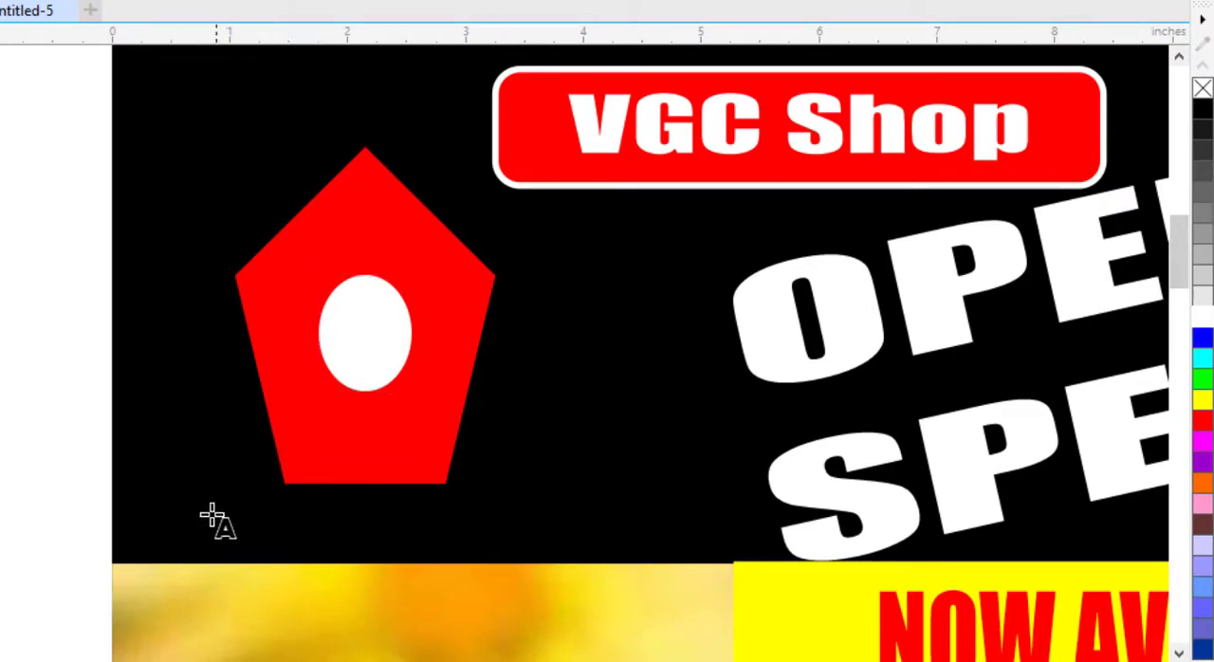
Type EDA FOODS below the red pentagon, adjust its position, and edit the label.
left_click(292, 503)
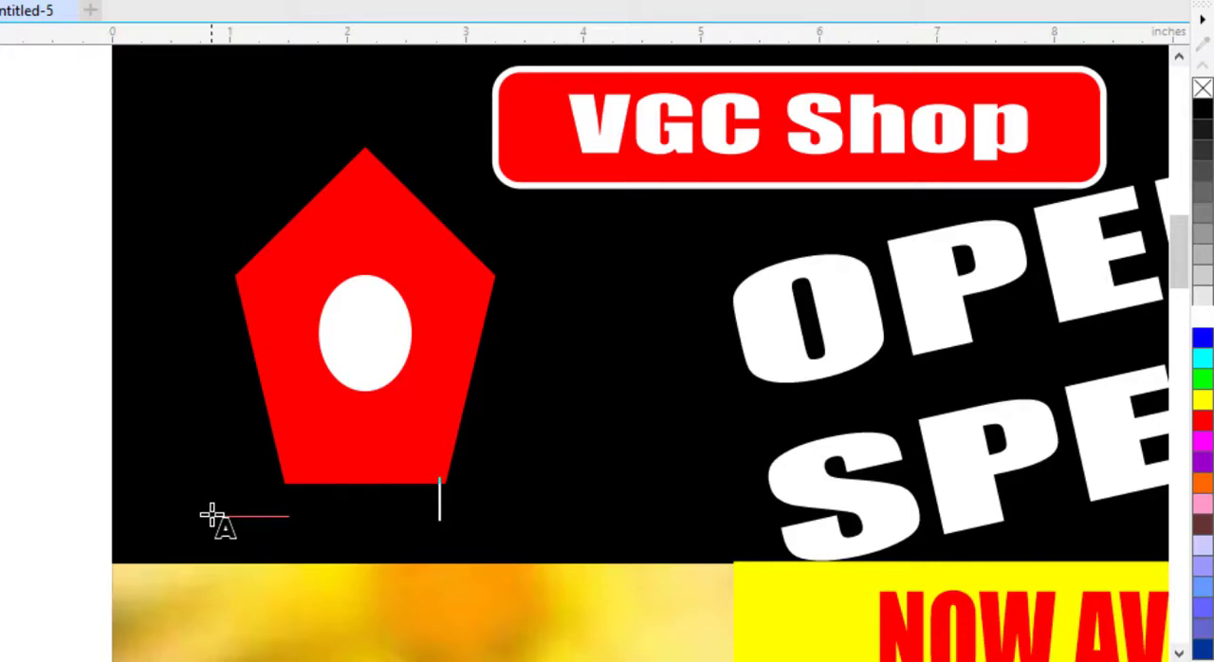
type("EDA FOODS")
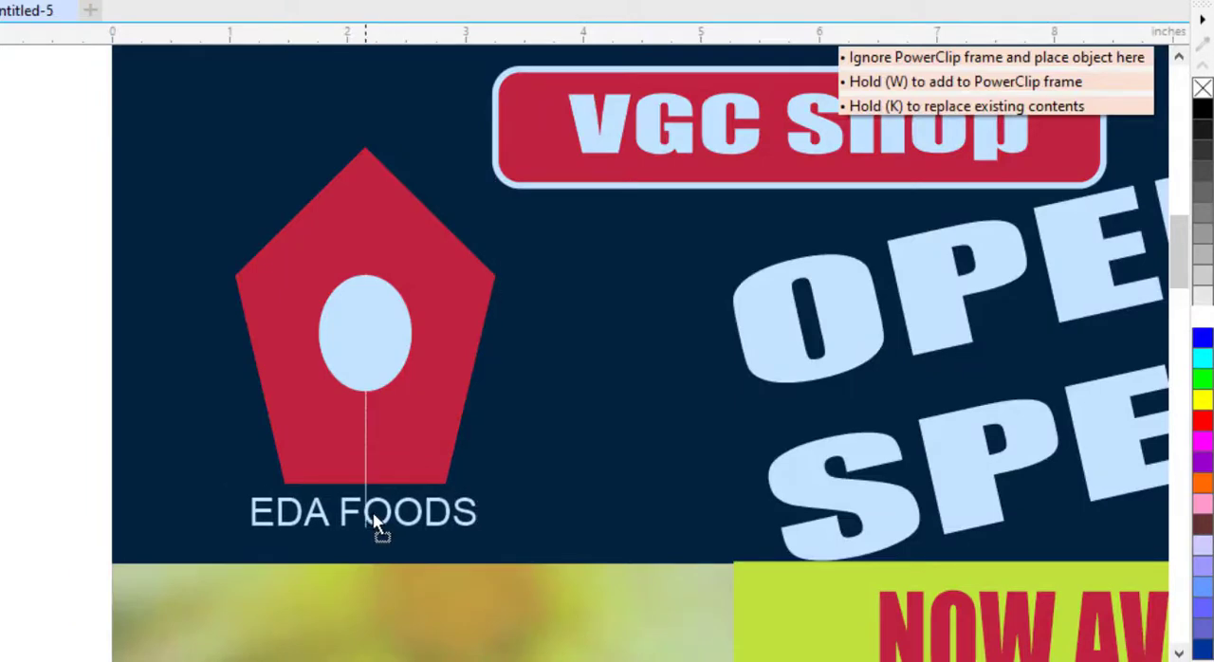
left_click_drag(379, 522, 375, 469)
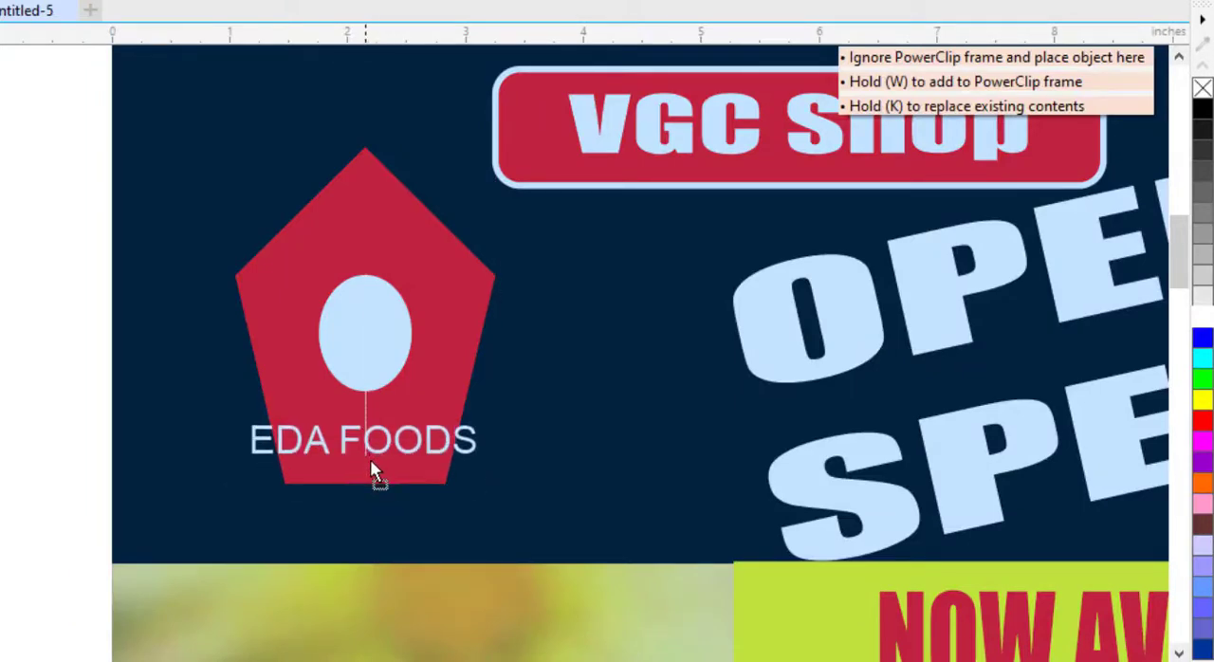
left_click_drag(363, 439, 379, 496)
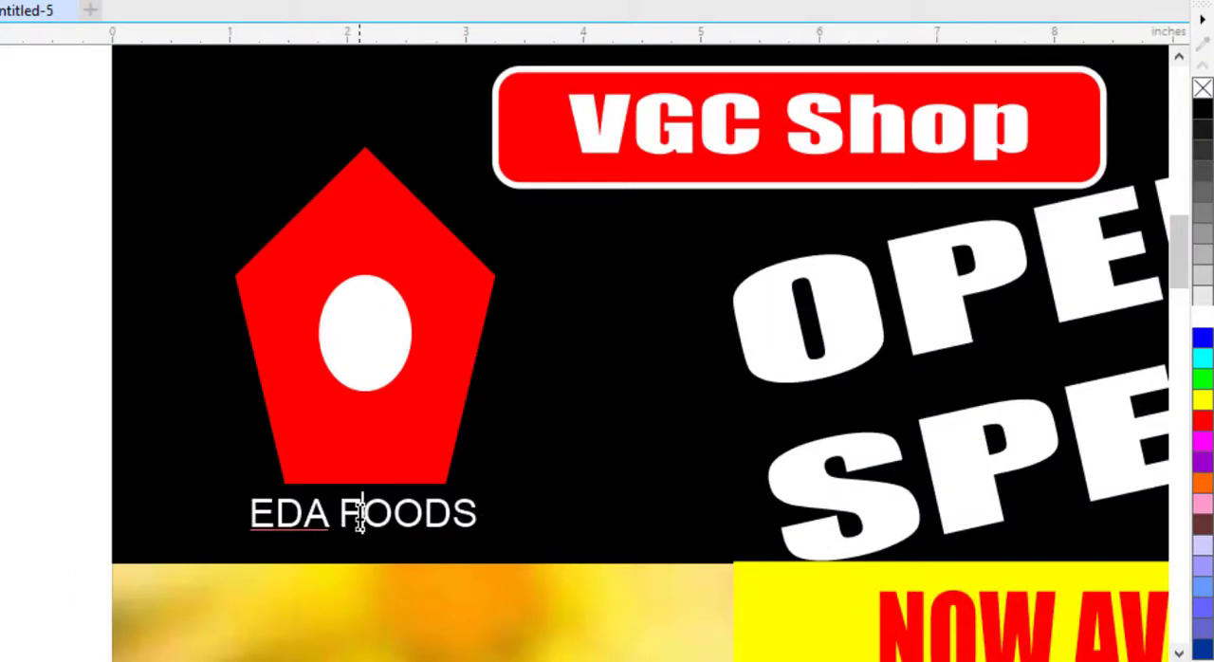
left_click(364, 513)
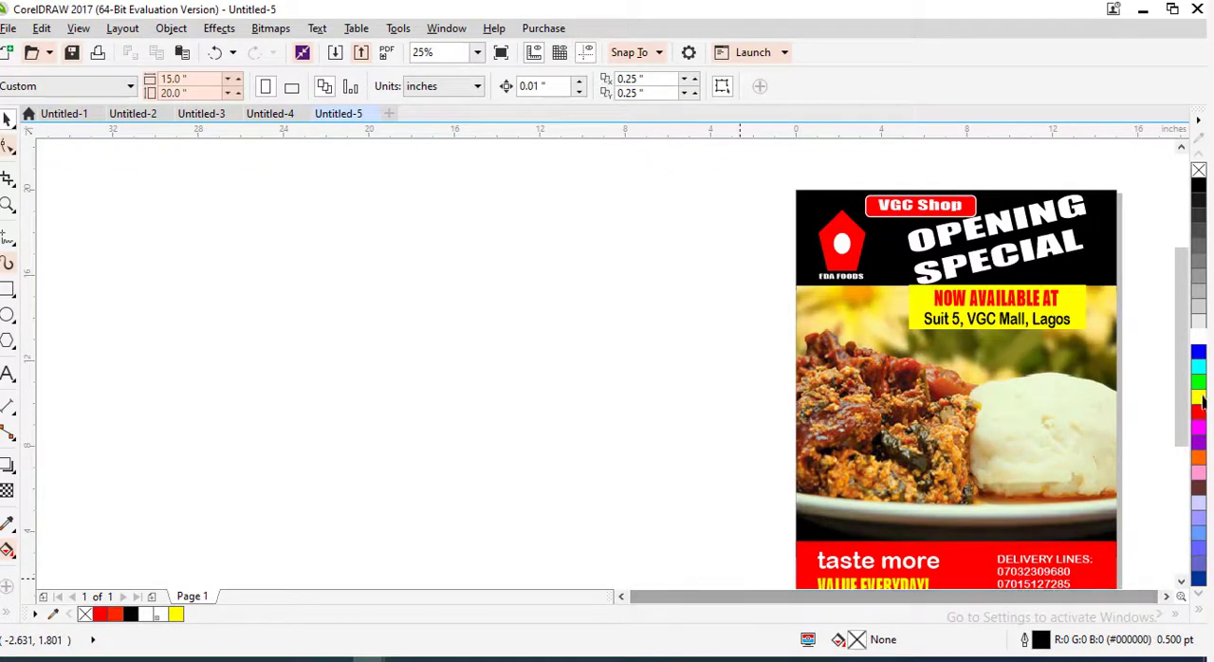
Draw a six-sided polygon at the photo's lower left and fill it bright red.
scroll("down", 3)
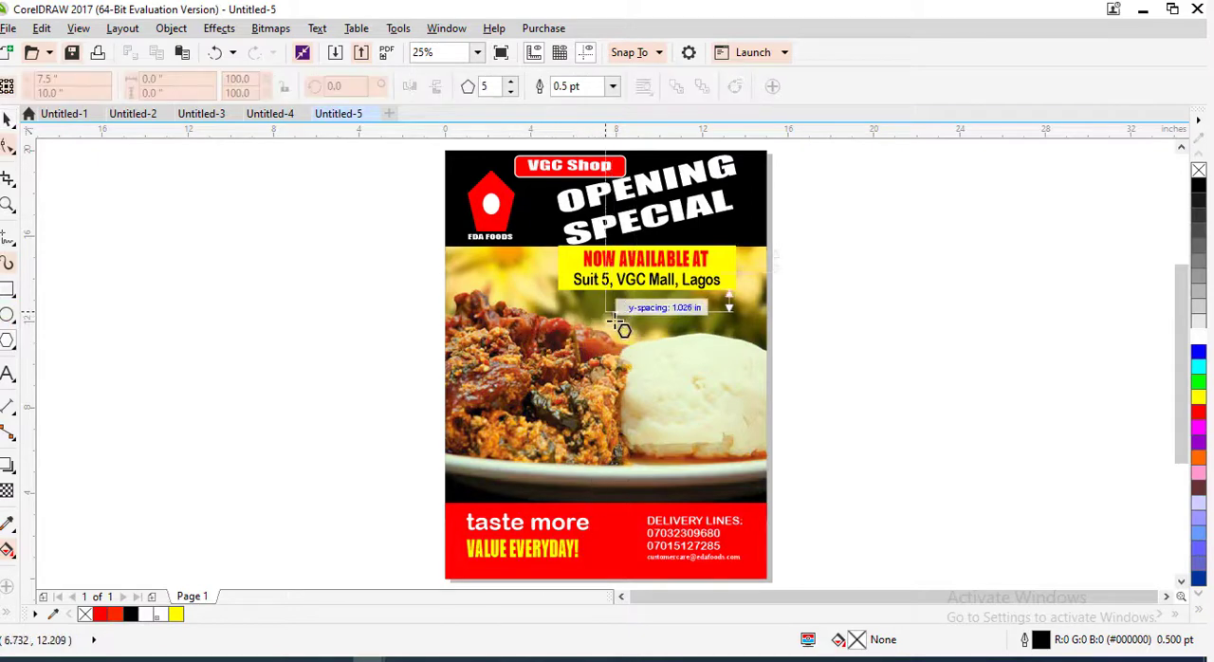
left_click_drag(617, 327, 588, 334)
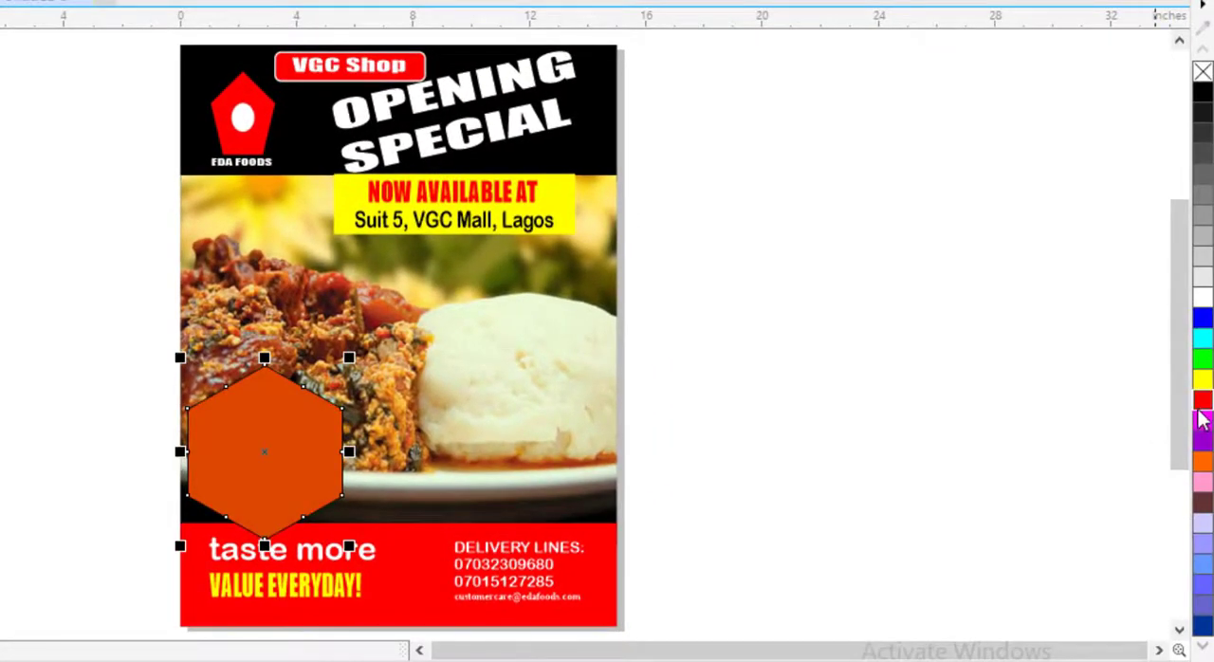
left_click(1203, 398)
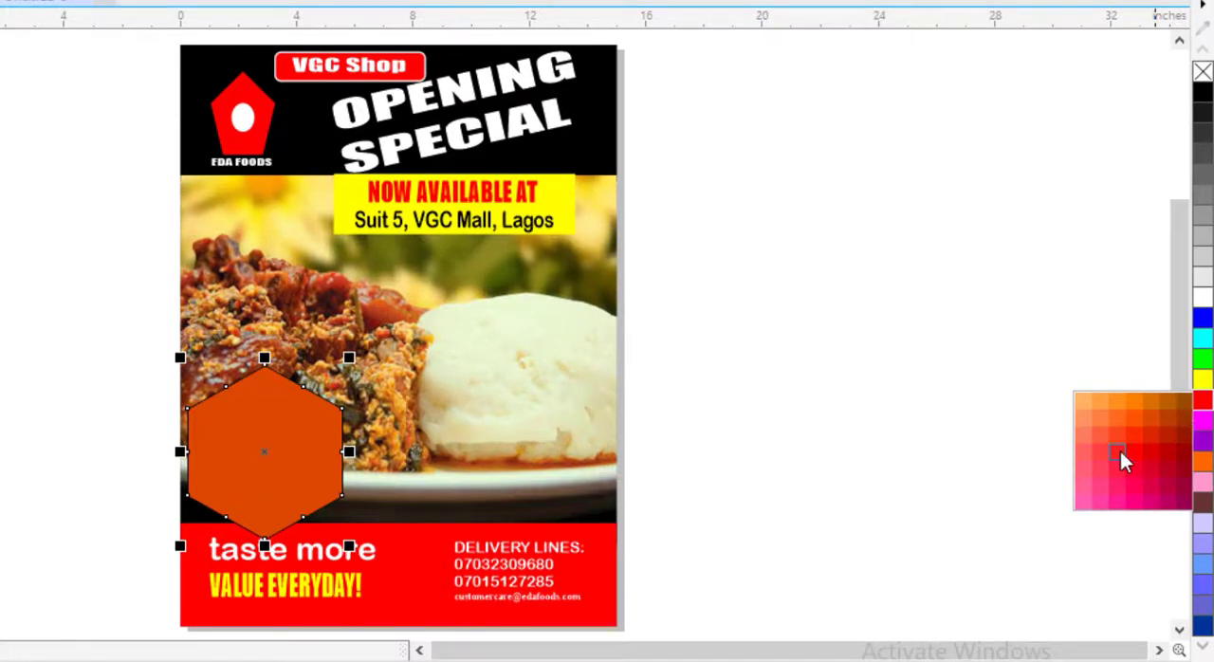
left_click(1117, 453)
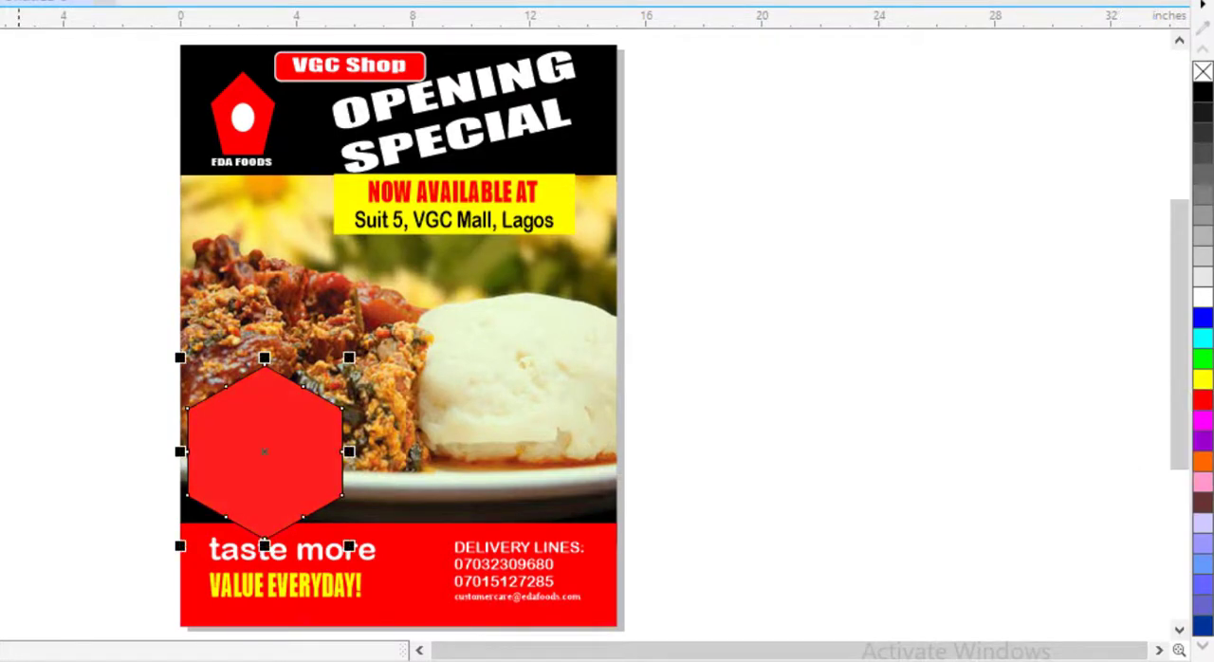
left_click(370, 7)
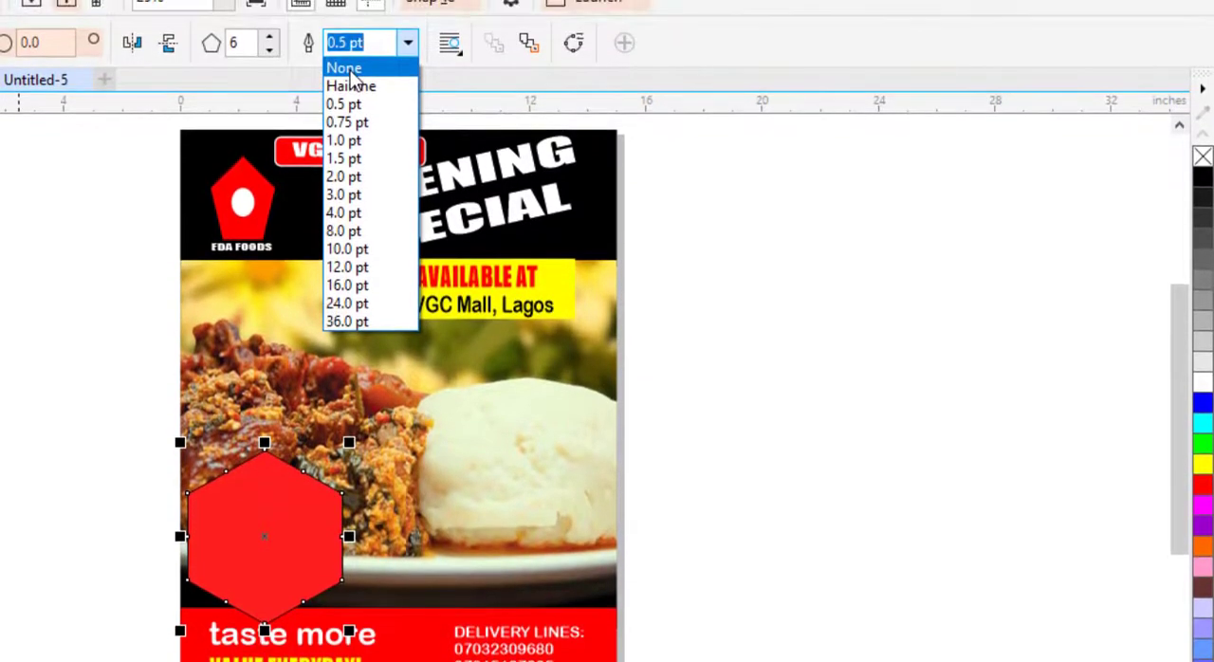
Set the hexagon's outline to None, angle its linear red gradient, and move it onto the photo.
left_click(344, 66)
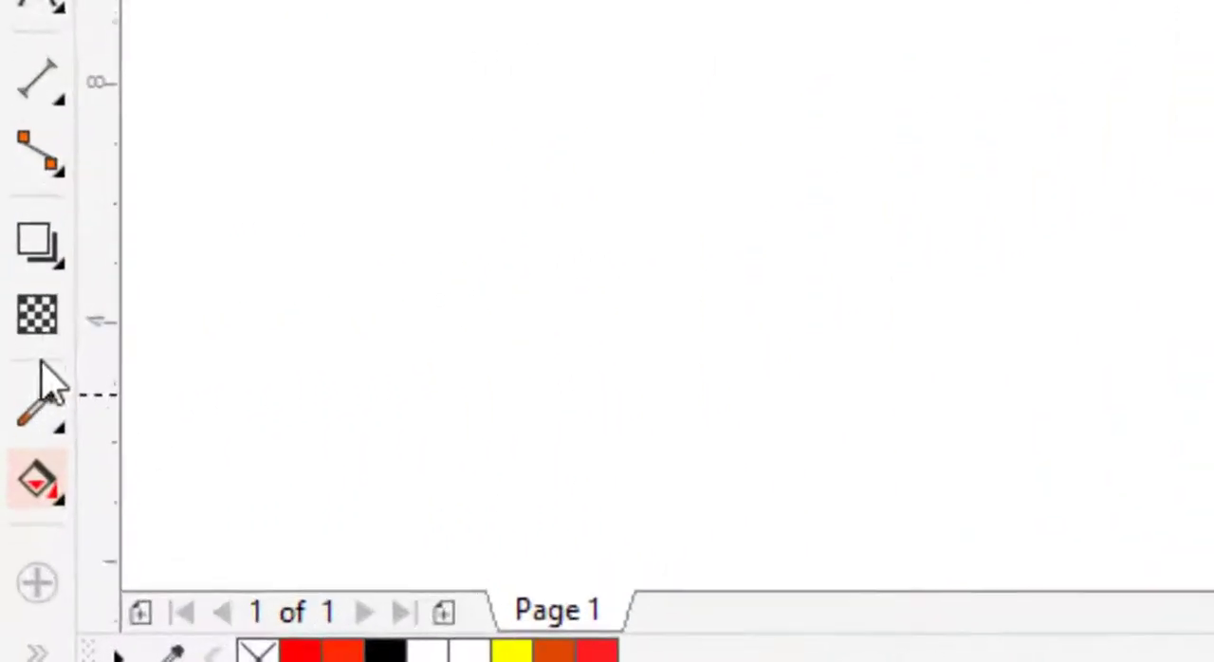
mouse_move(38, 228)
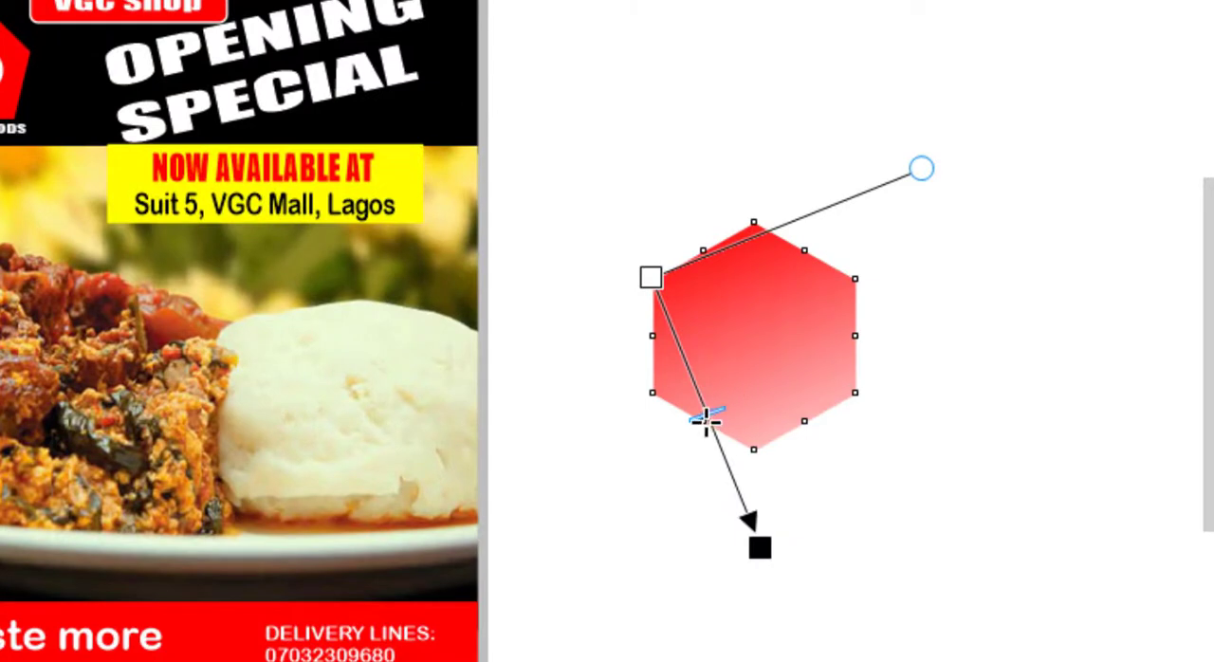
left_click_drag(707, 412, 674, 327)
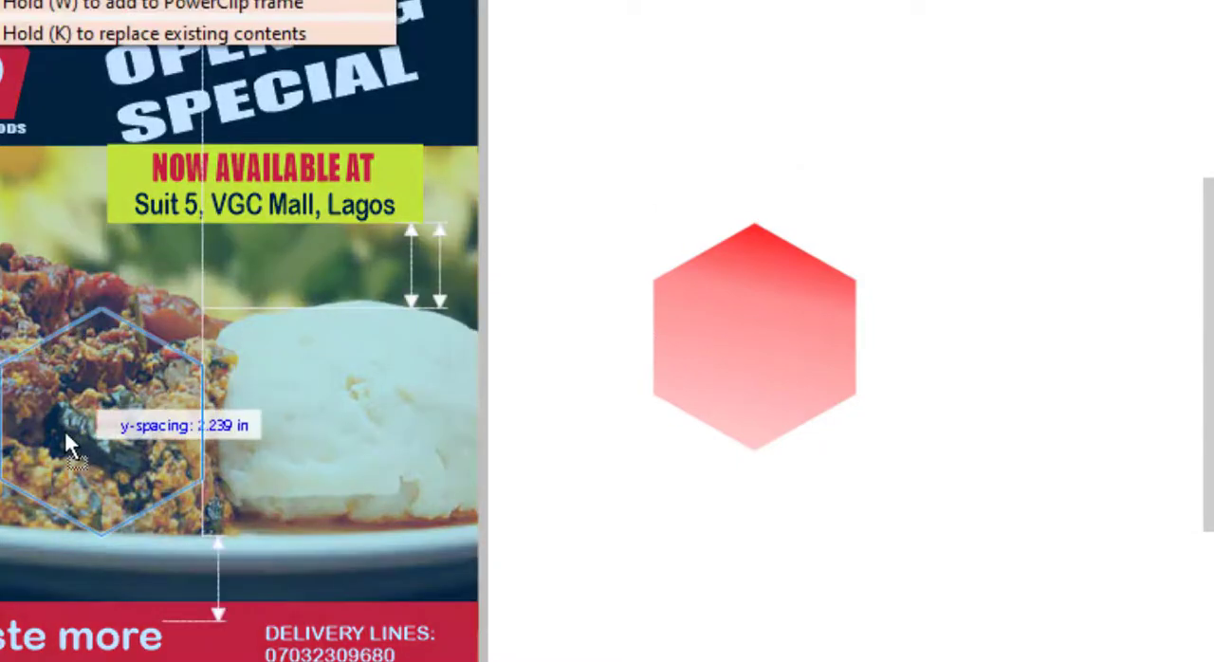
left_click_drag(754, 337, 76, 408)
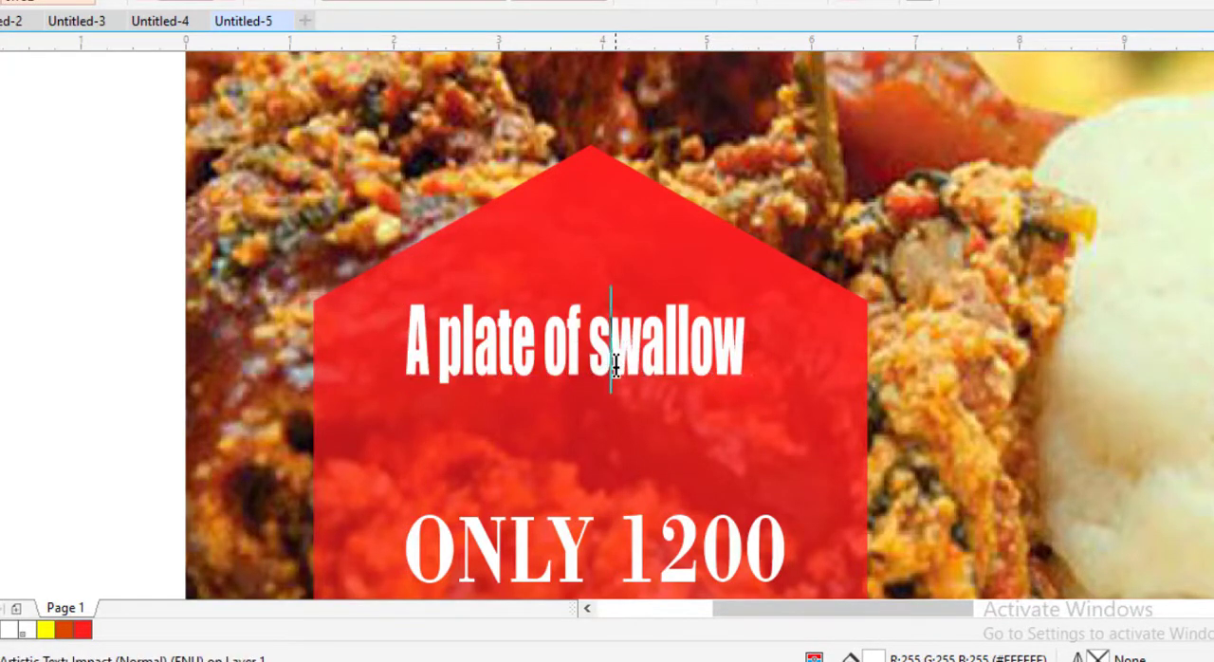
Replace 'swallow' with 'pounded yam with vegetable soup and beef' in the badge text.
double_click(671, 340)
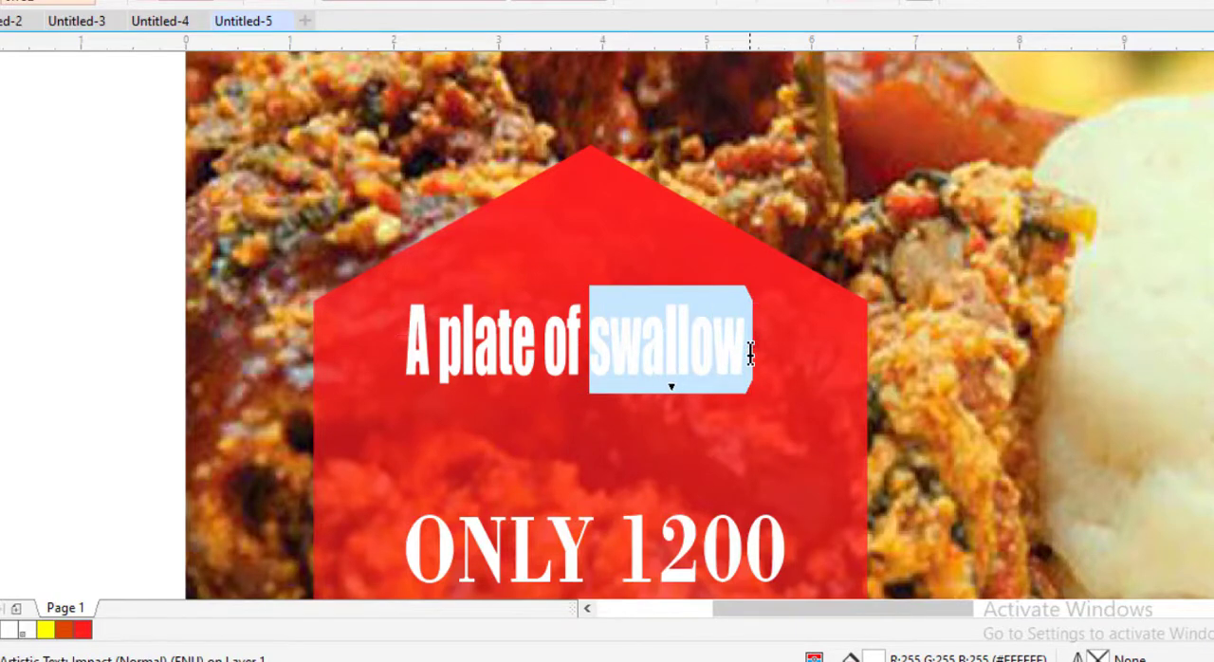
type("pounded")
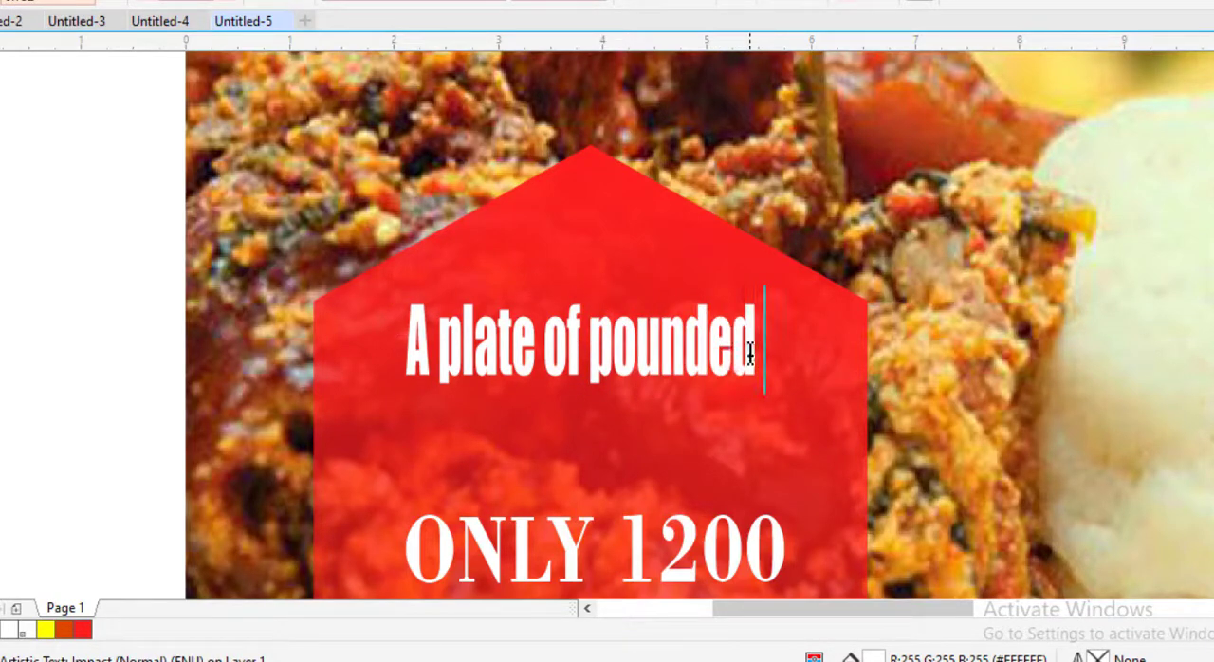
type("yam")
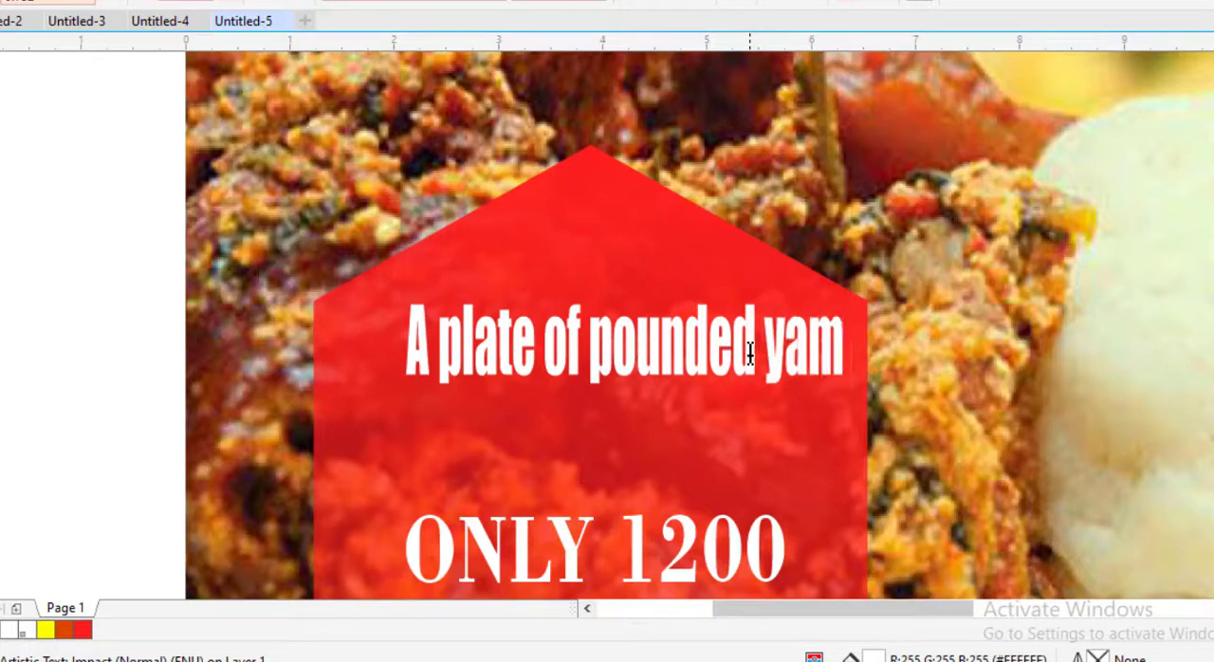
type("with")
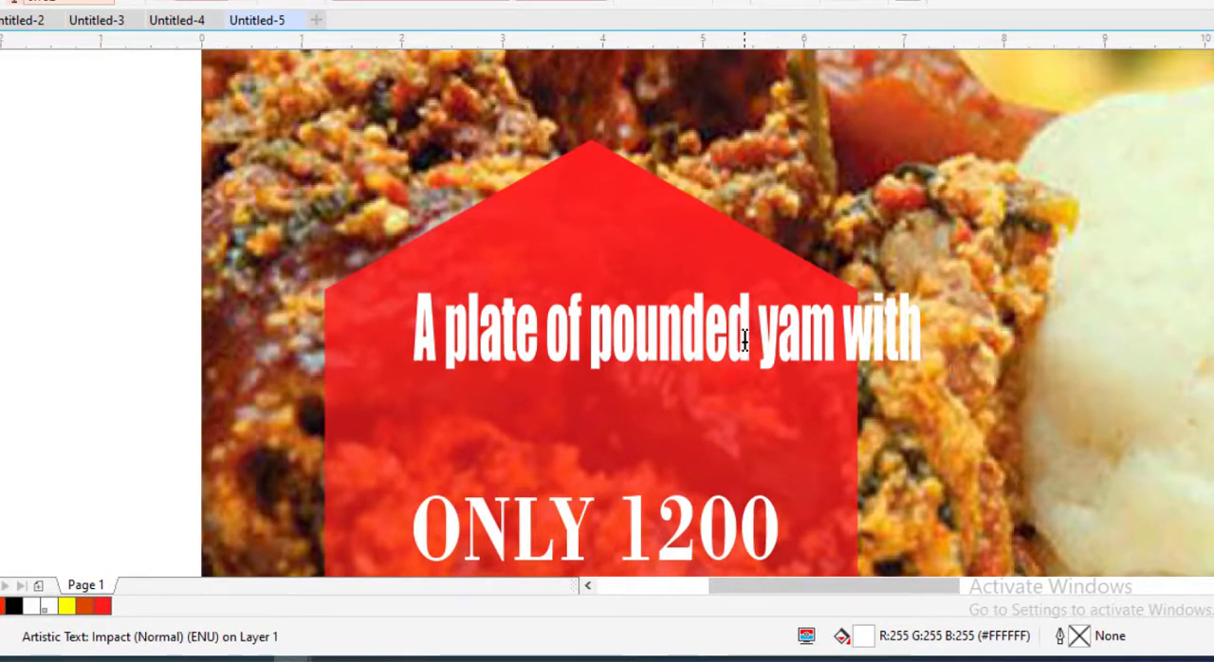
type("egusi")
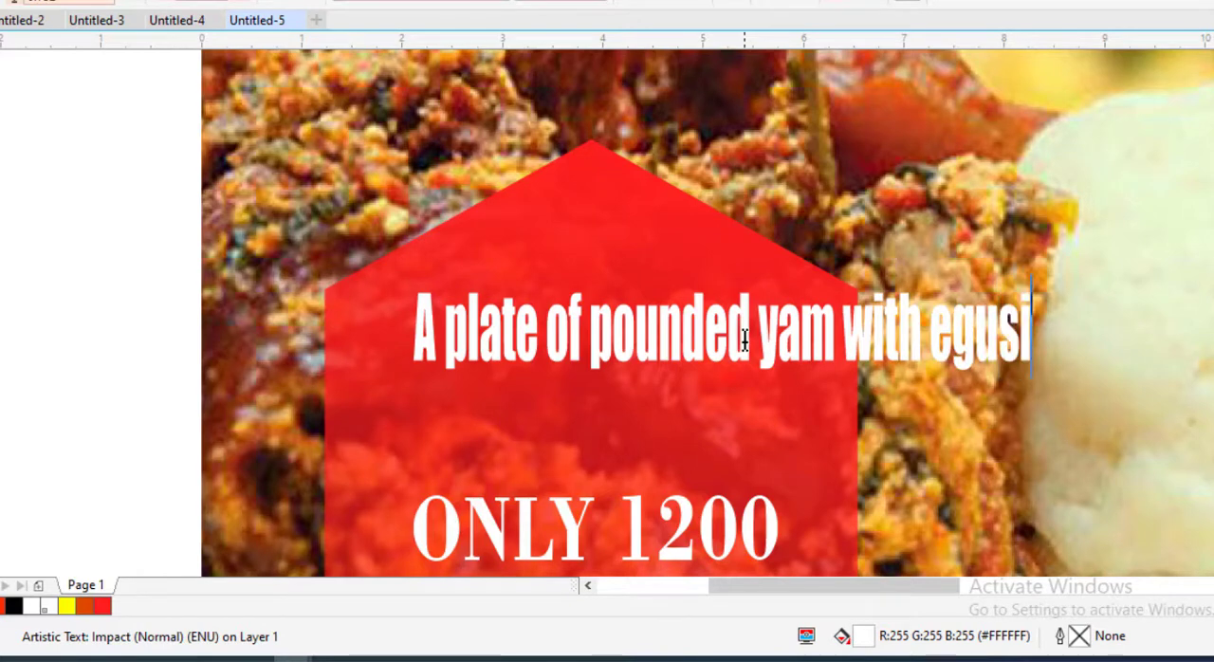
key("BackSpace")
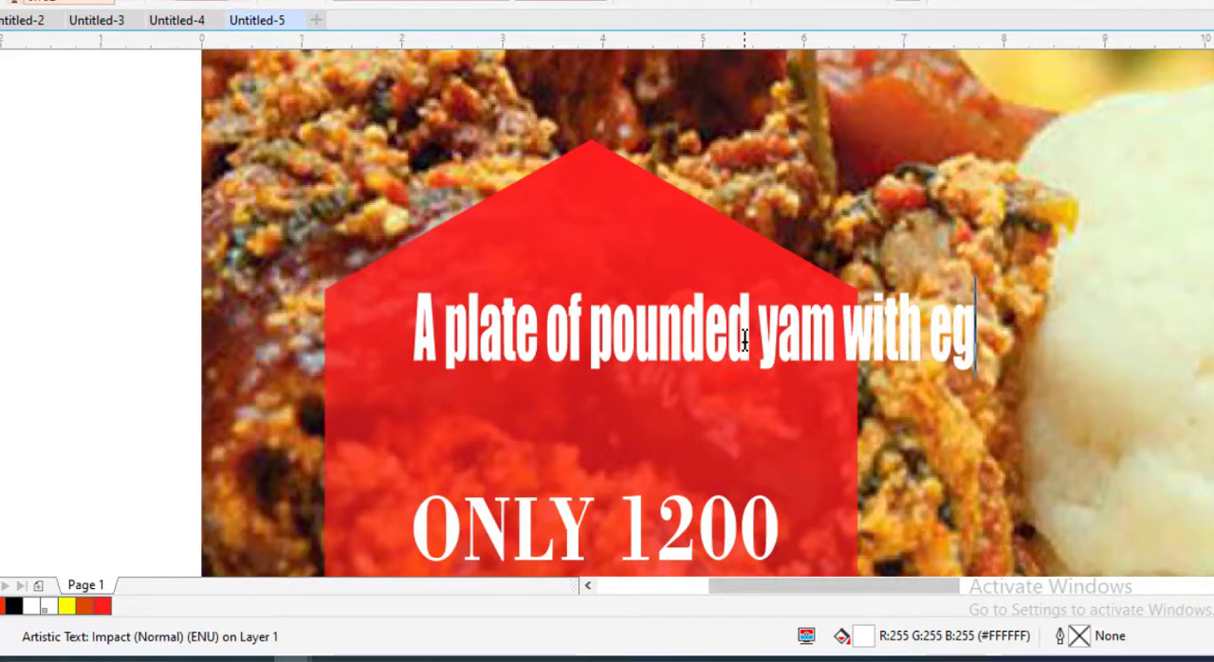
key("Backspace")
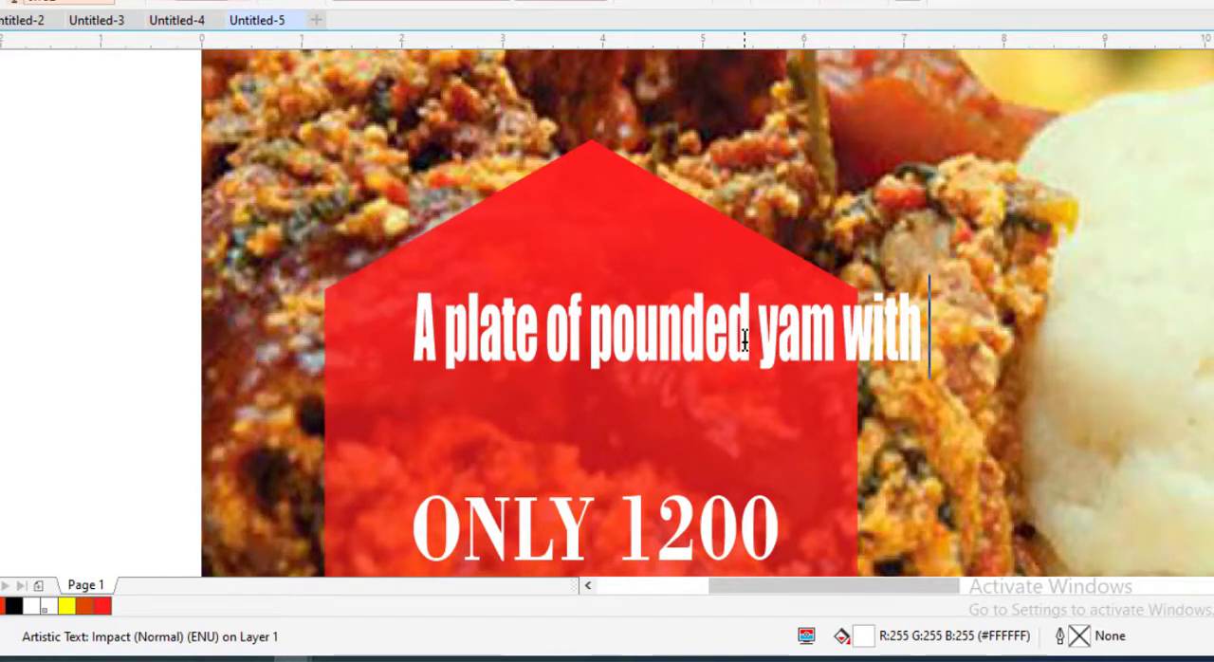
type("vegetable s")
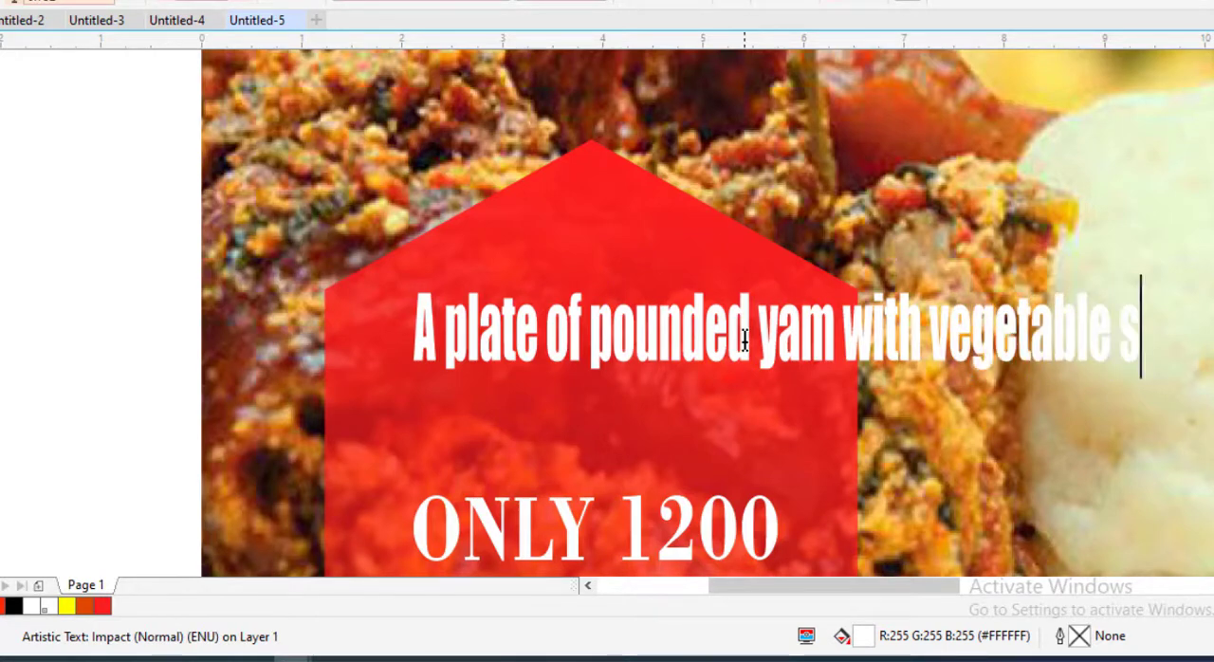
type("oup")
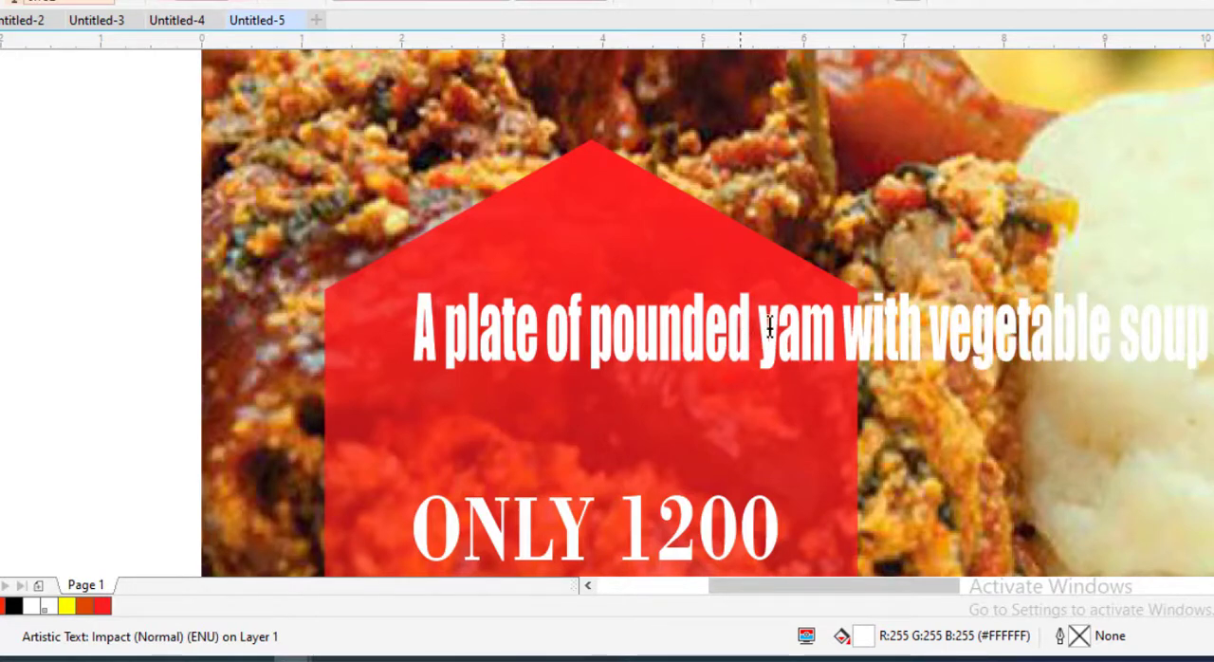
left_click(768, 332)
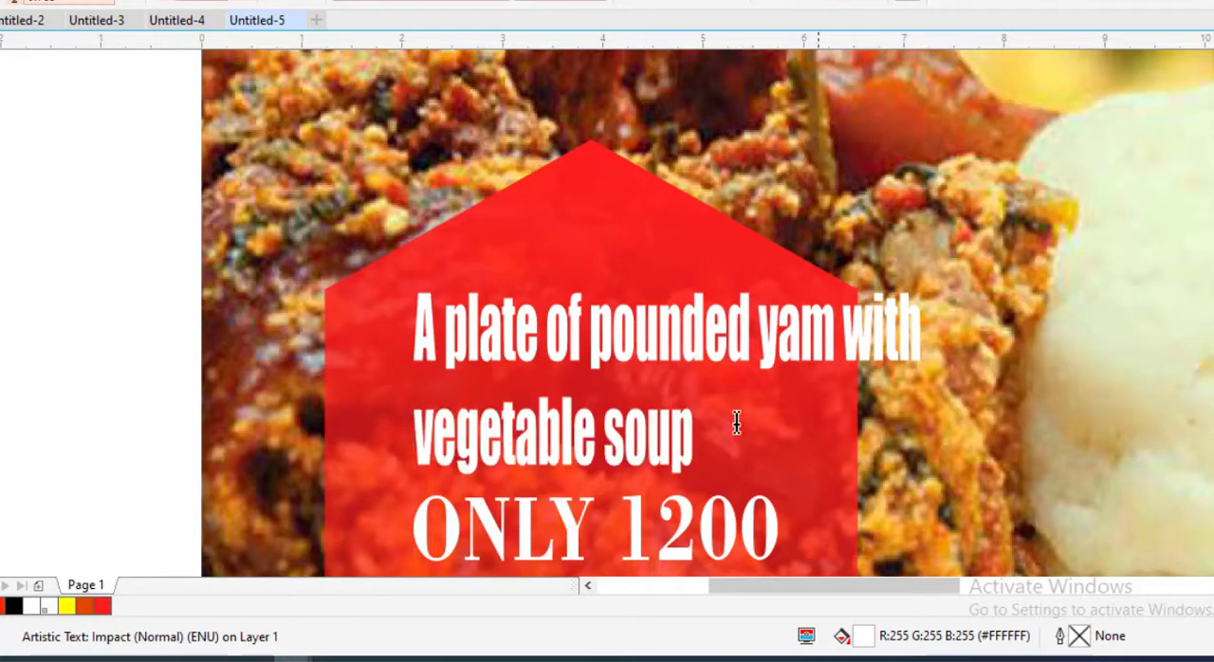
left_click(697, 427)
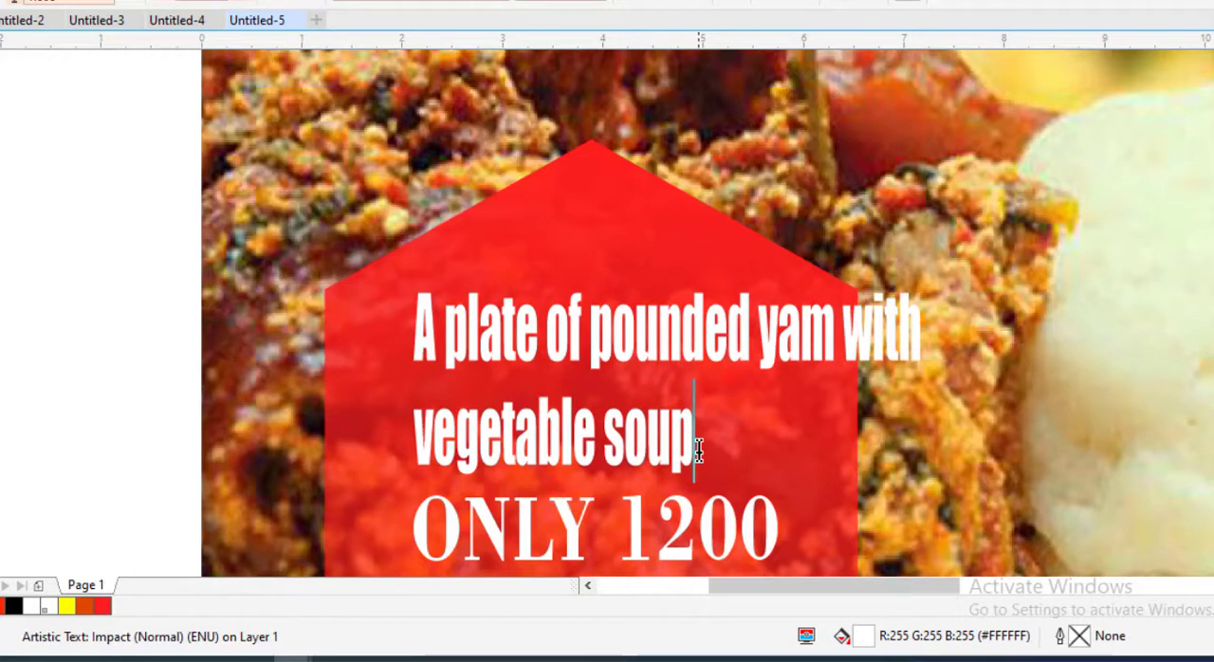
type("anf")
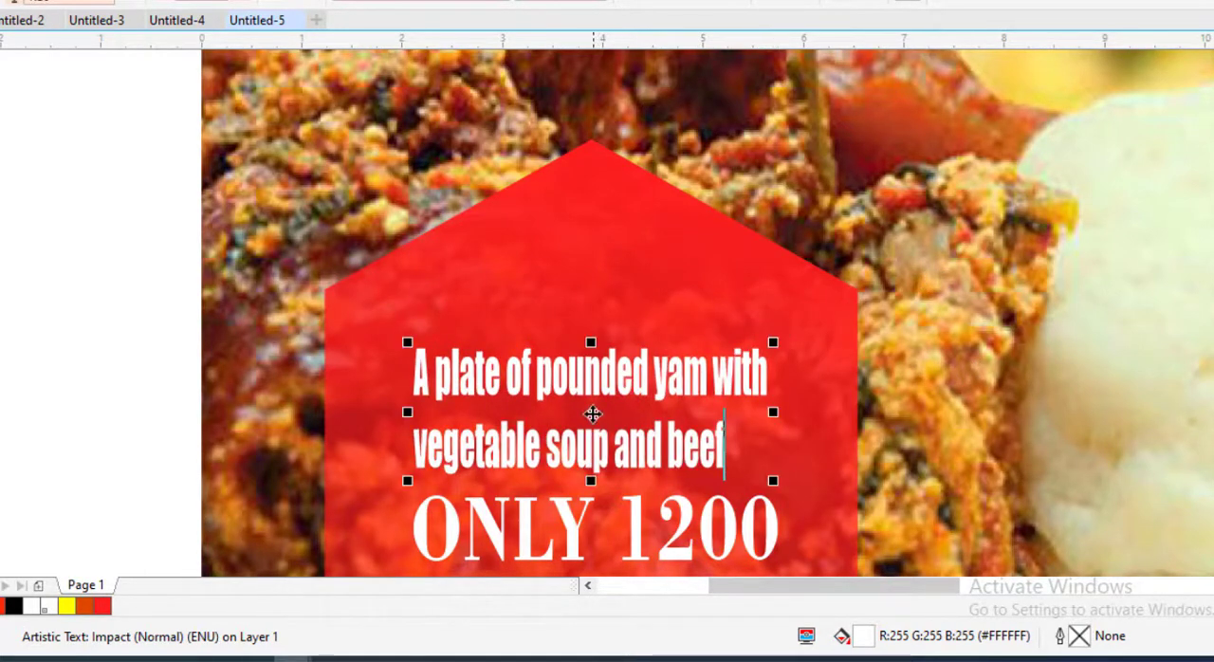
Move the description higher in the badge and select the ONLY 1200 text.
left_click_drag(591, 413, 583, 317)
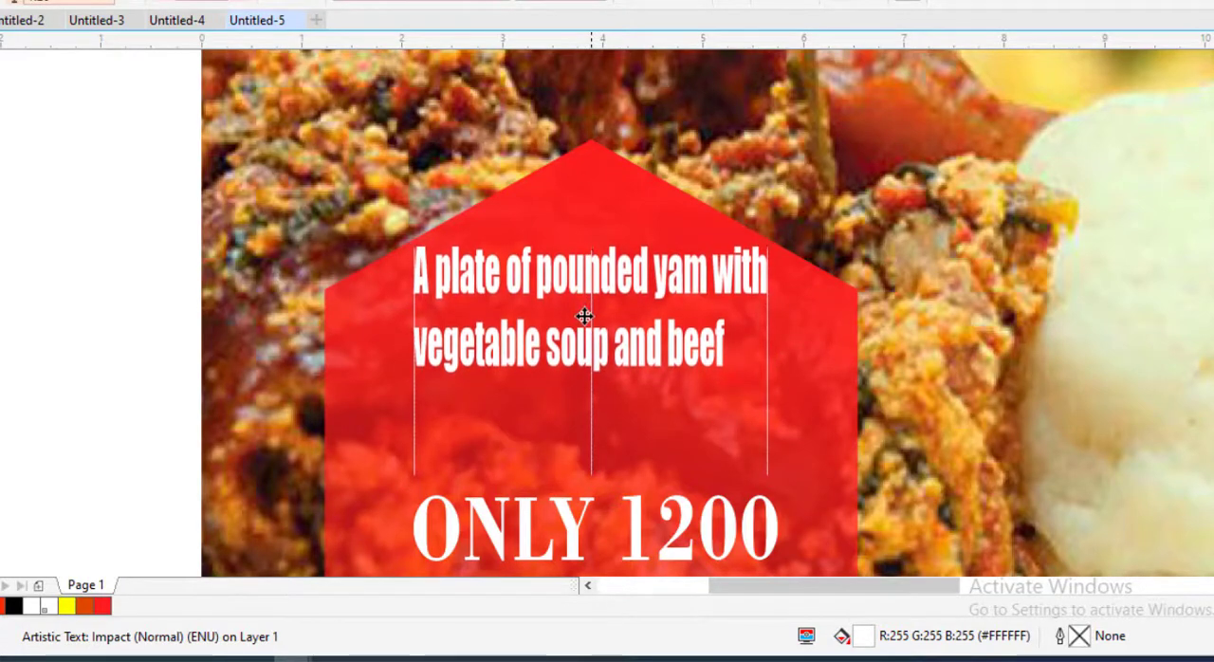
left_click(583, 313)
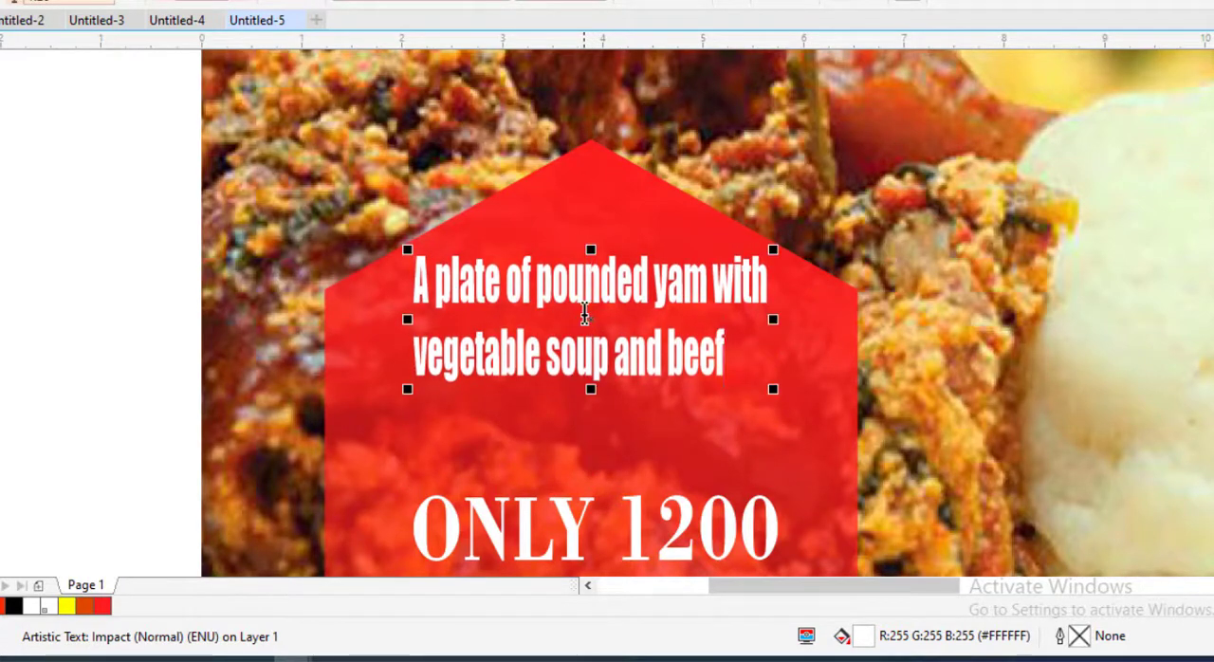
double_click(591, 281)
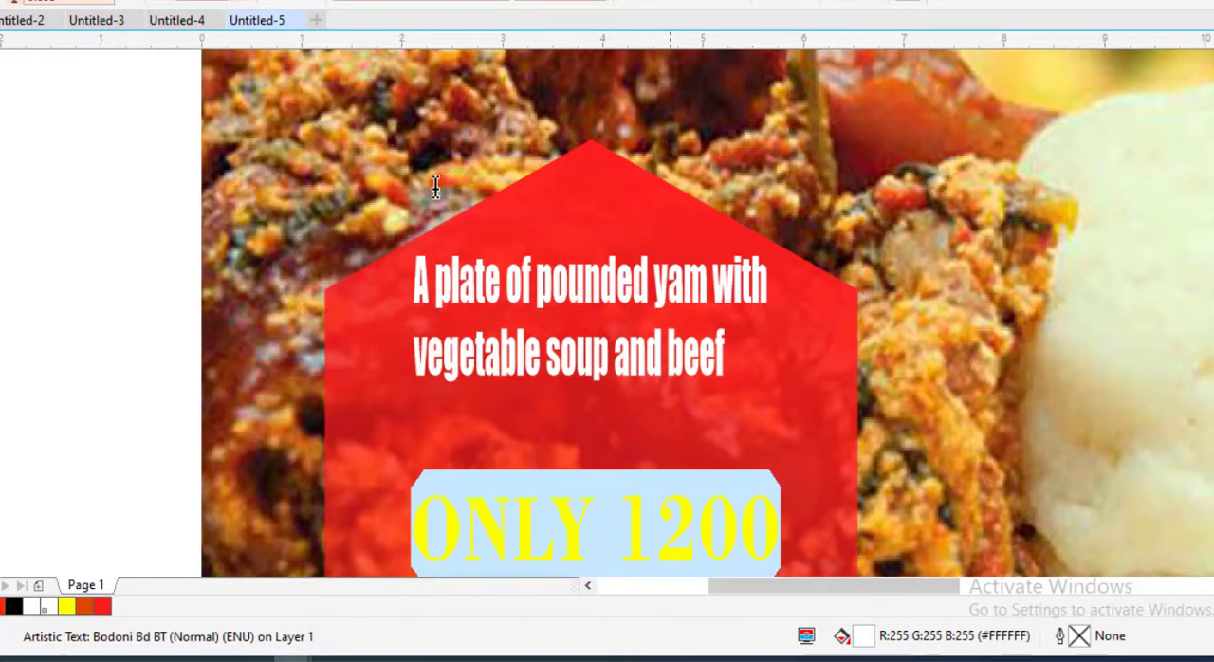
left_click(595, 527)
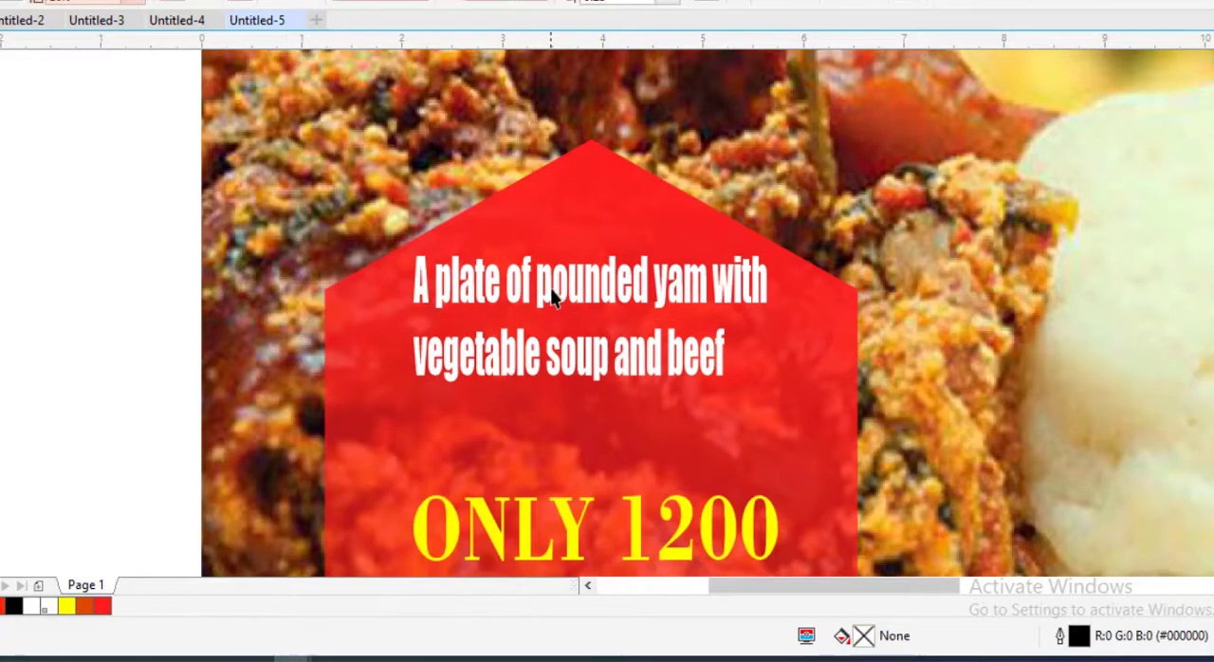
left_click_drag(555, 298, 603, 393)
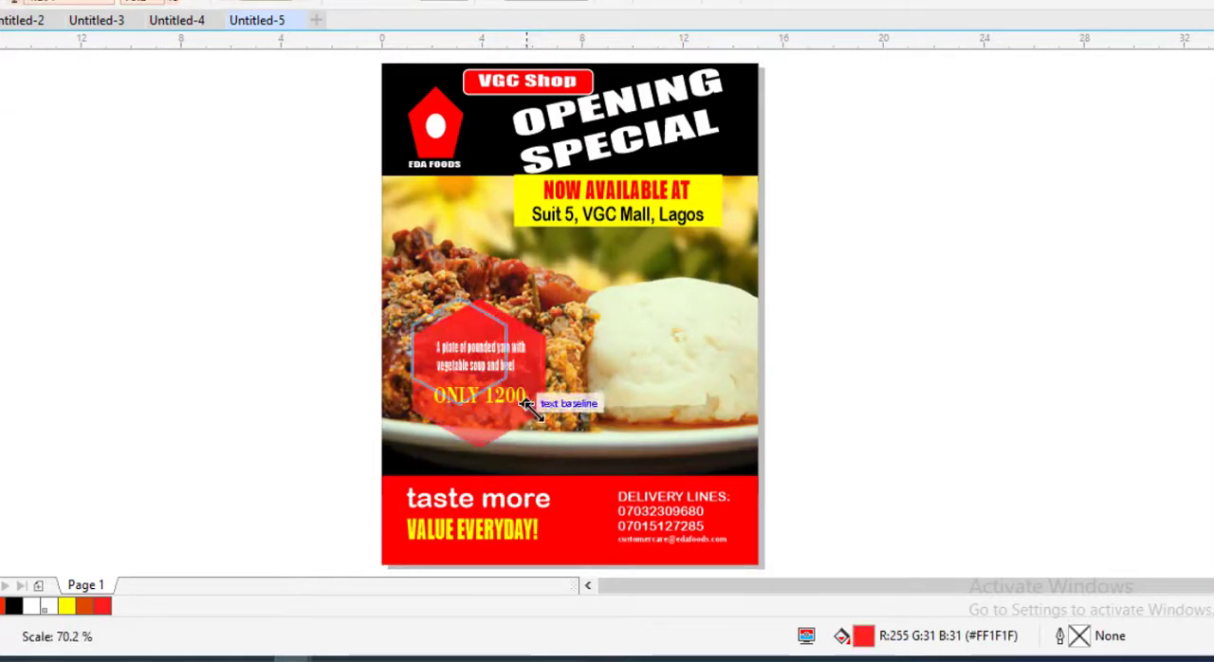
Click on the flyer artwork on the canvas.
left_click(480, 365)
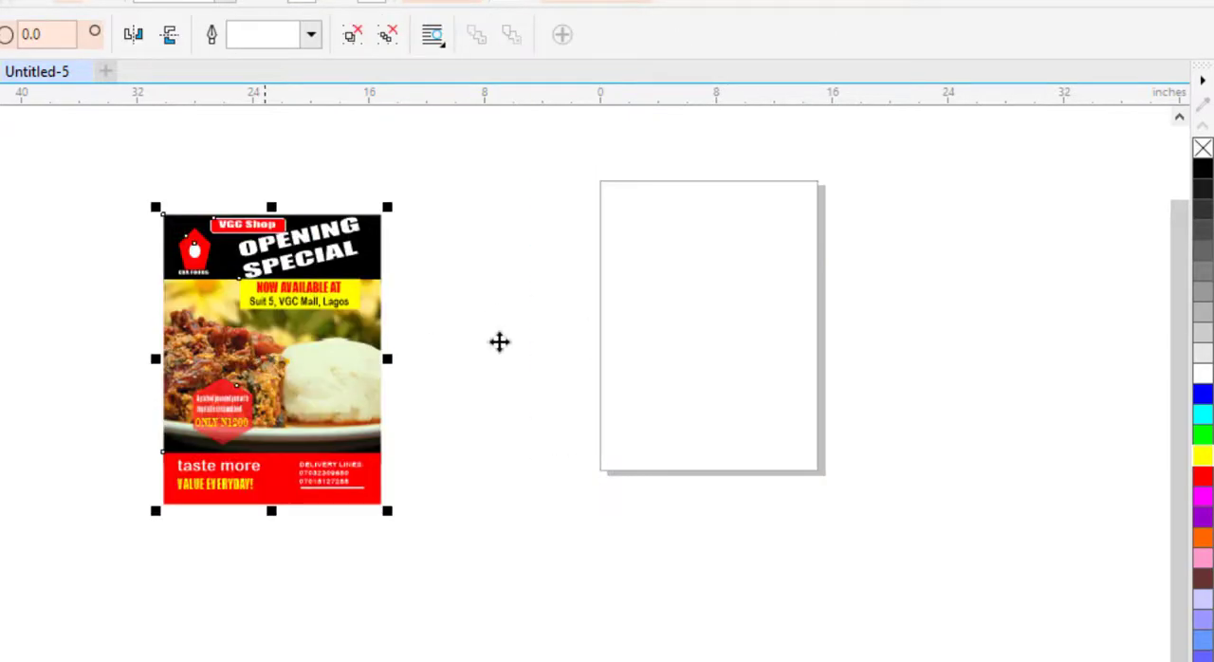
Drag the grouped flyer from the left back onto the page.
left_click_drag(272, 359, 659, 311)
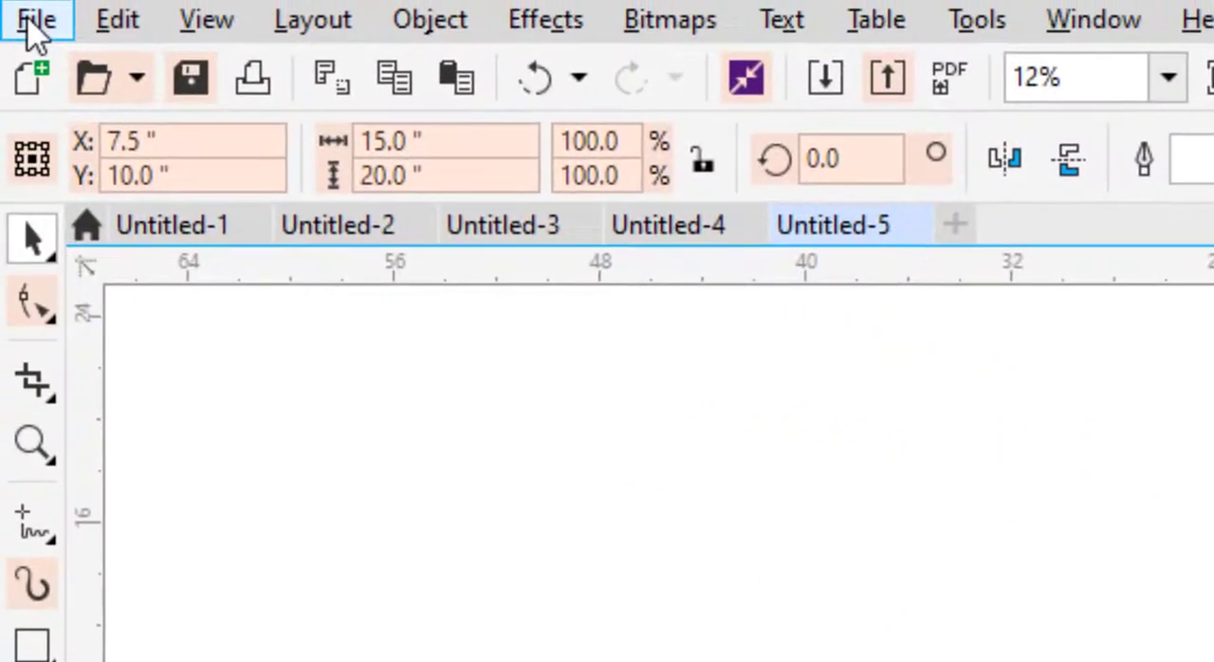
Export the flyer as a JPEG file named 'EDA FOODS TRAINING'.
left_click(36, 19)
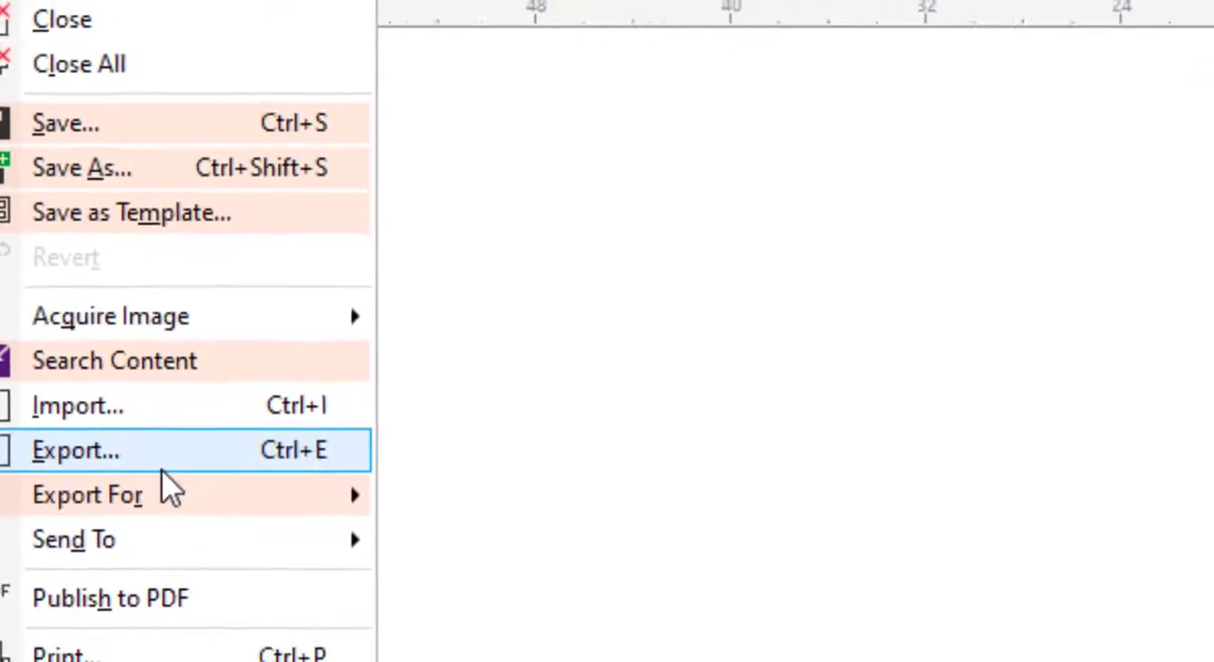
left_click(76, 449)
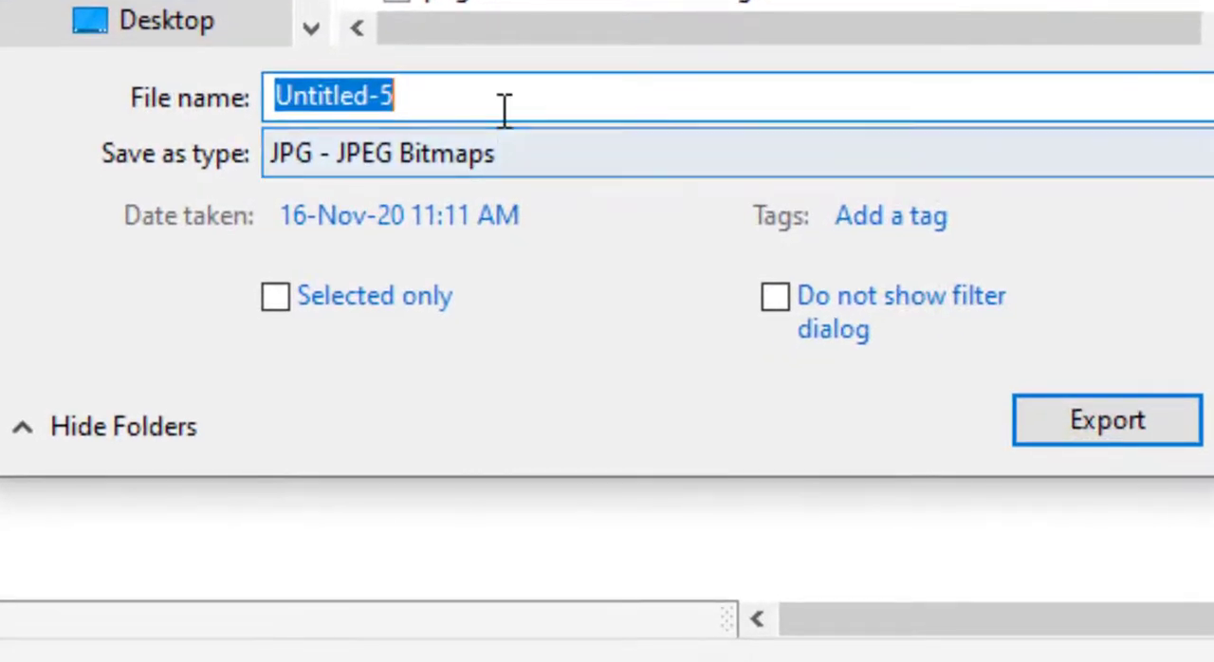
type("EDA")
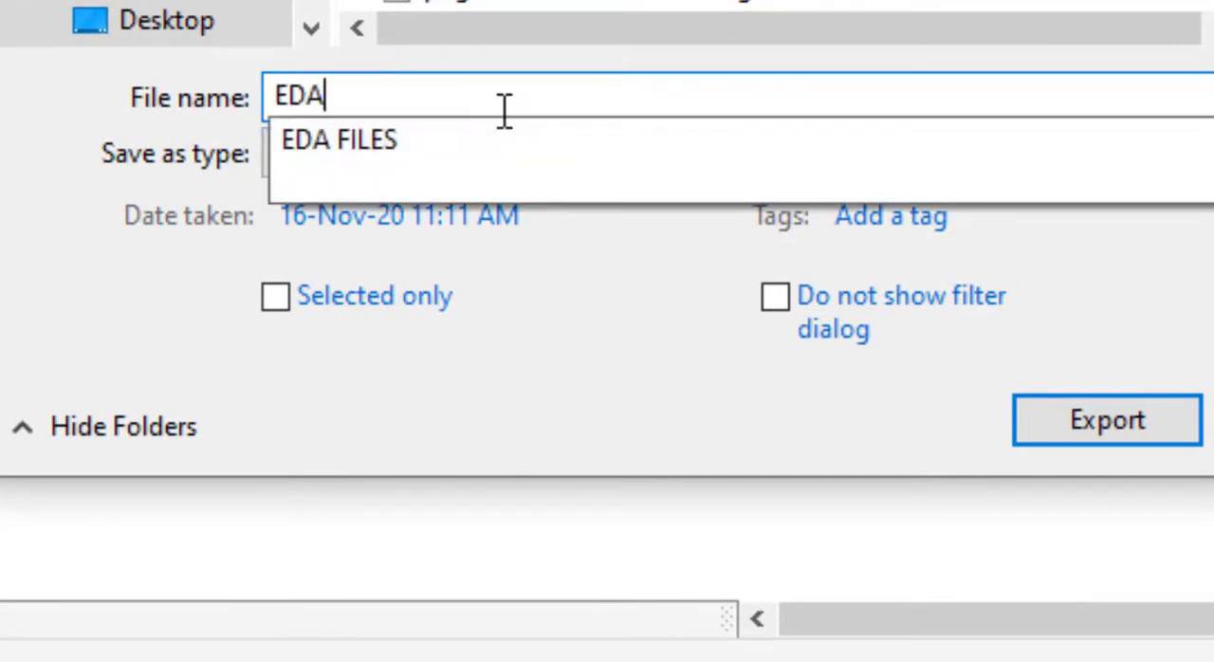
type("FOODS")
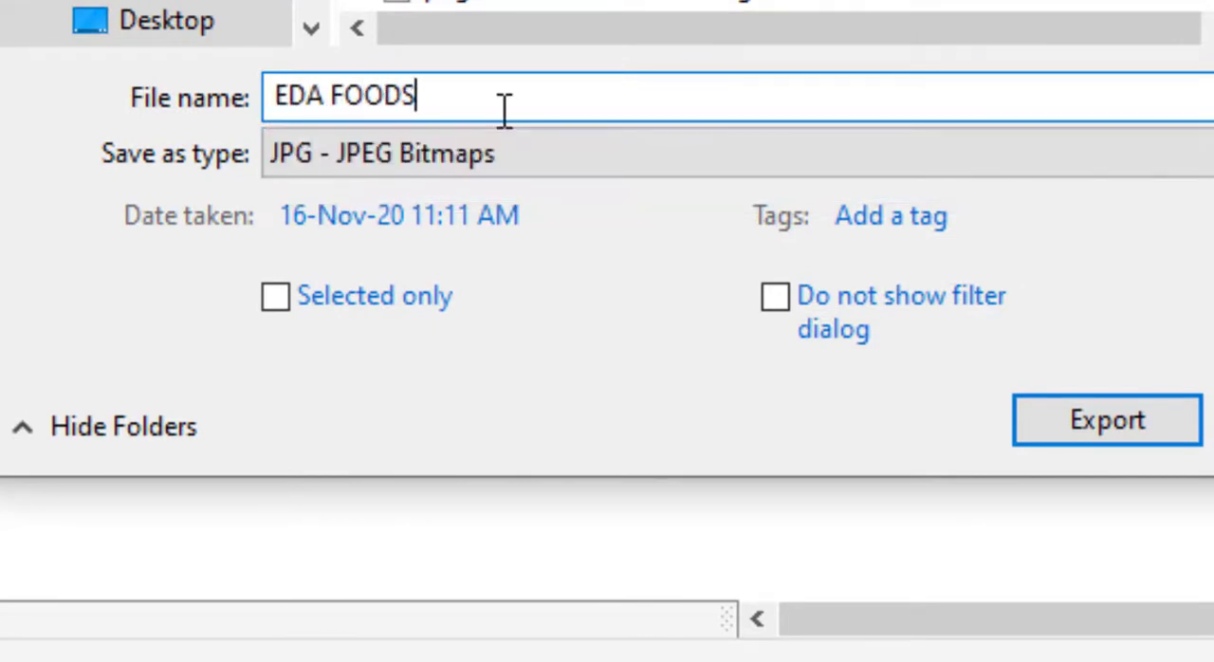
type("TR")
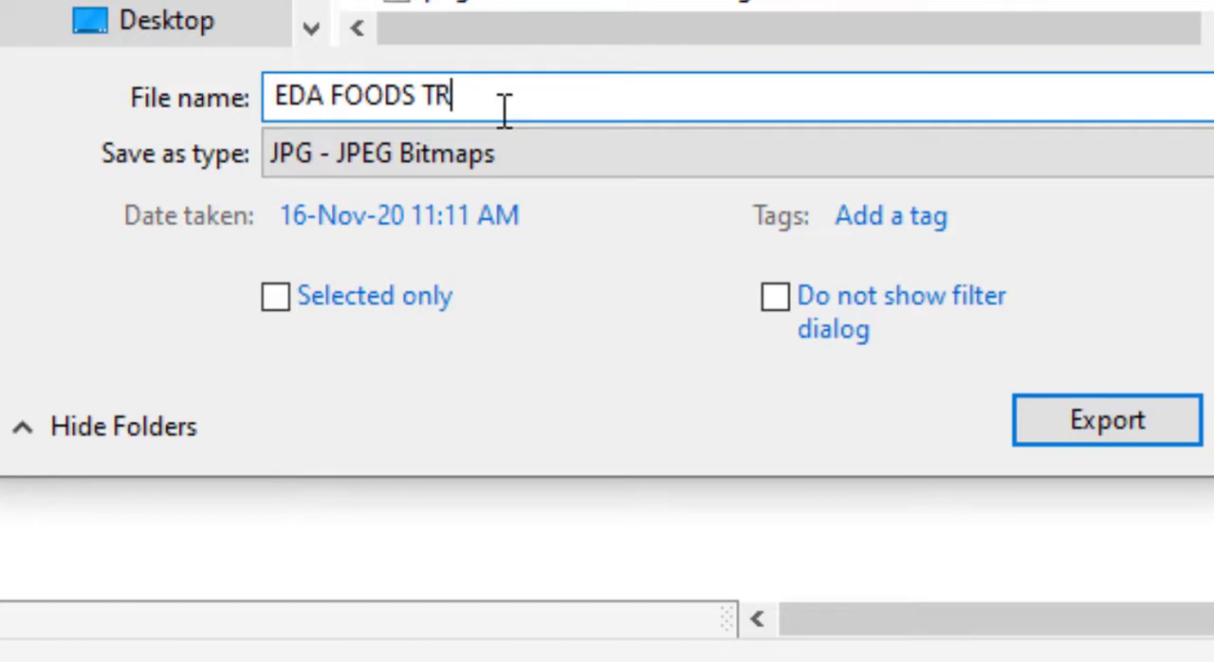
type("AINING")
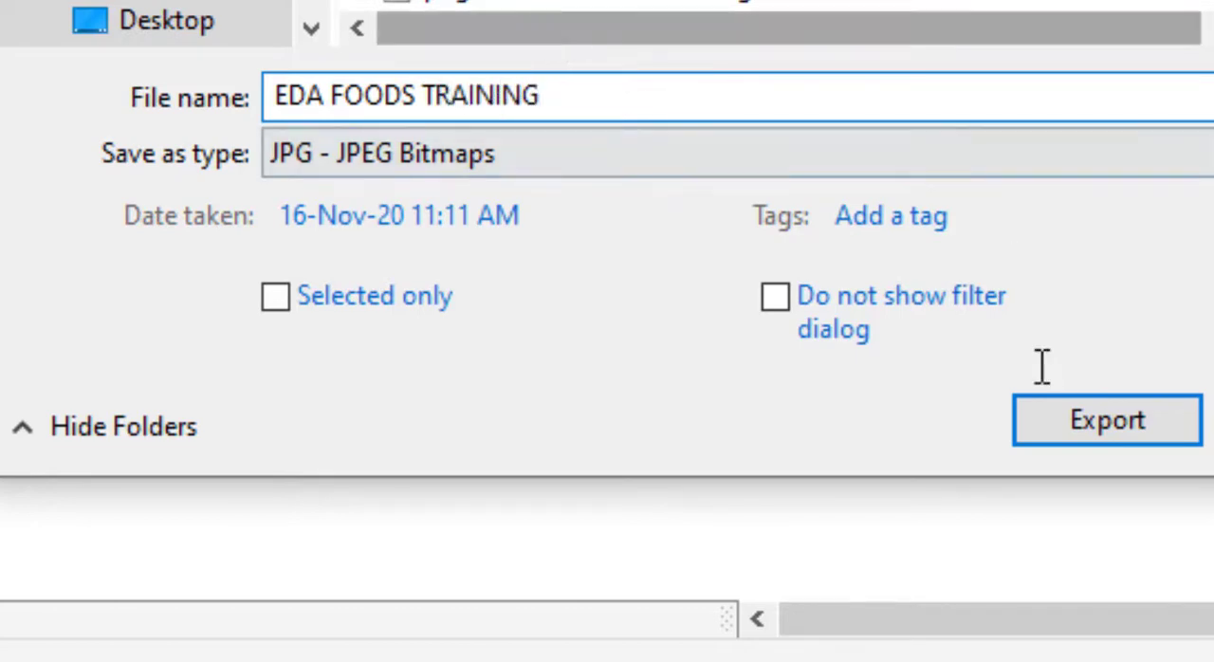
left_click(1108, 419)
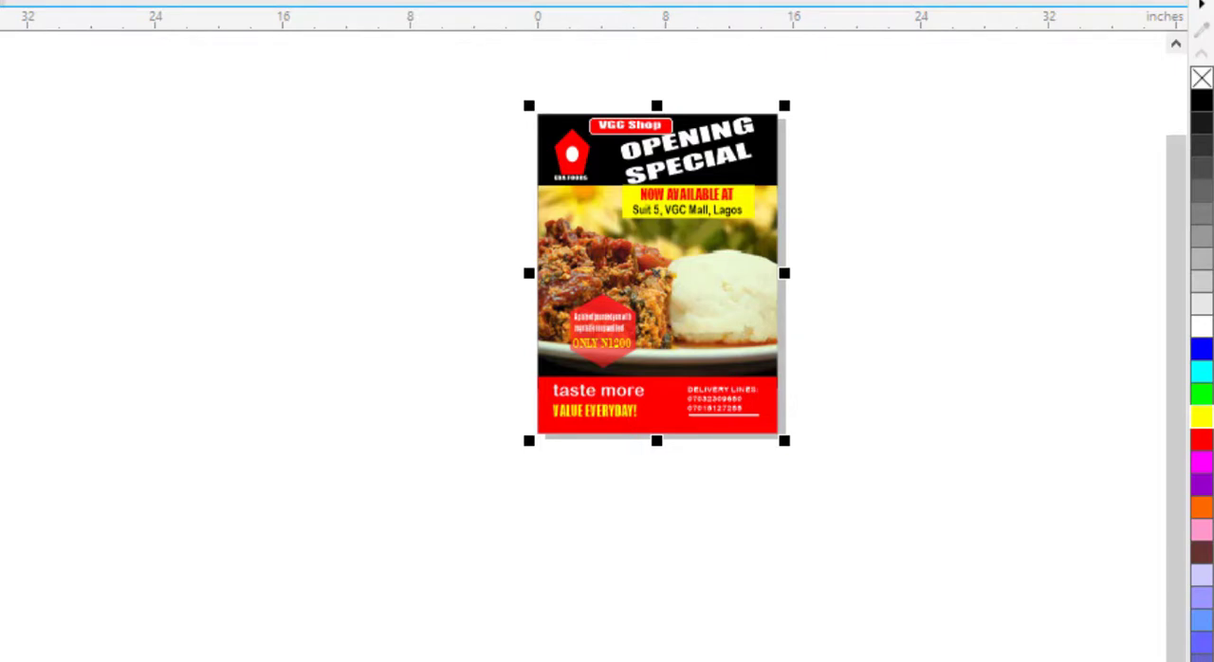
mouse_move(574, 275)
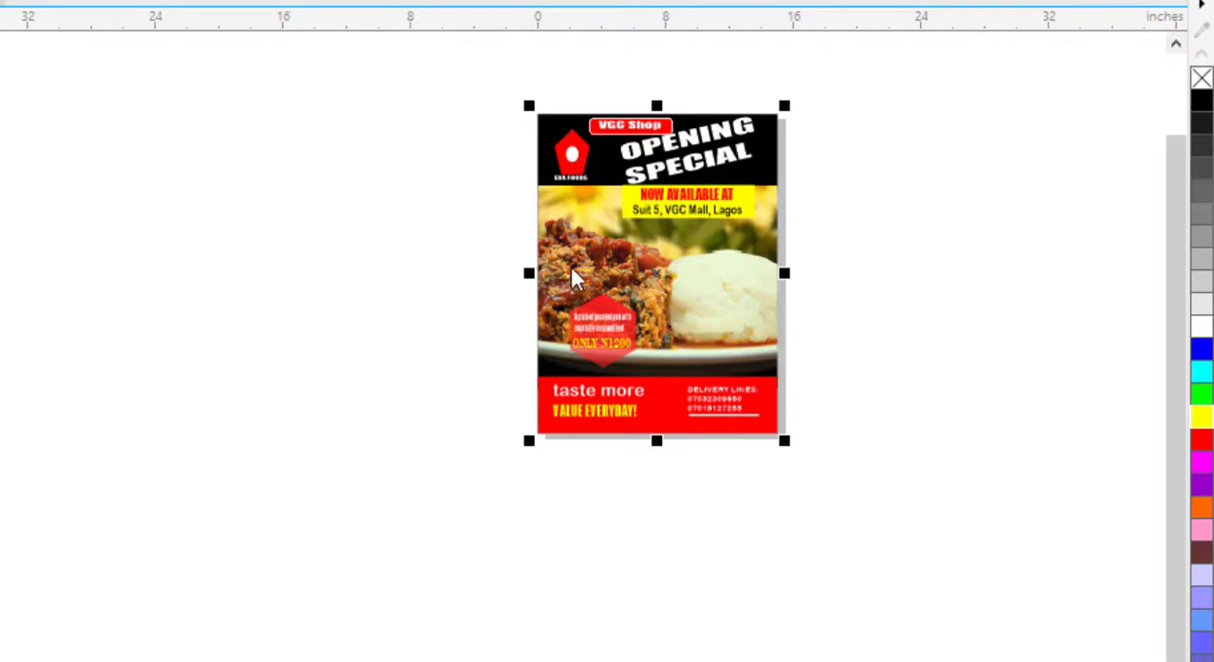
mouse_move(669, 306)
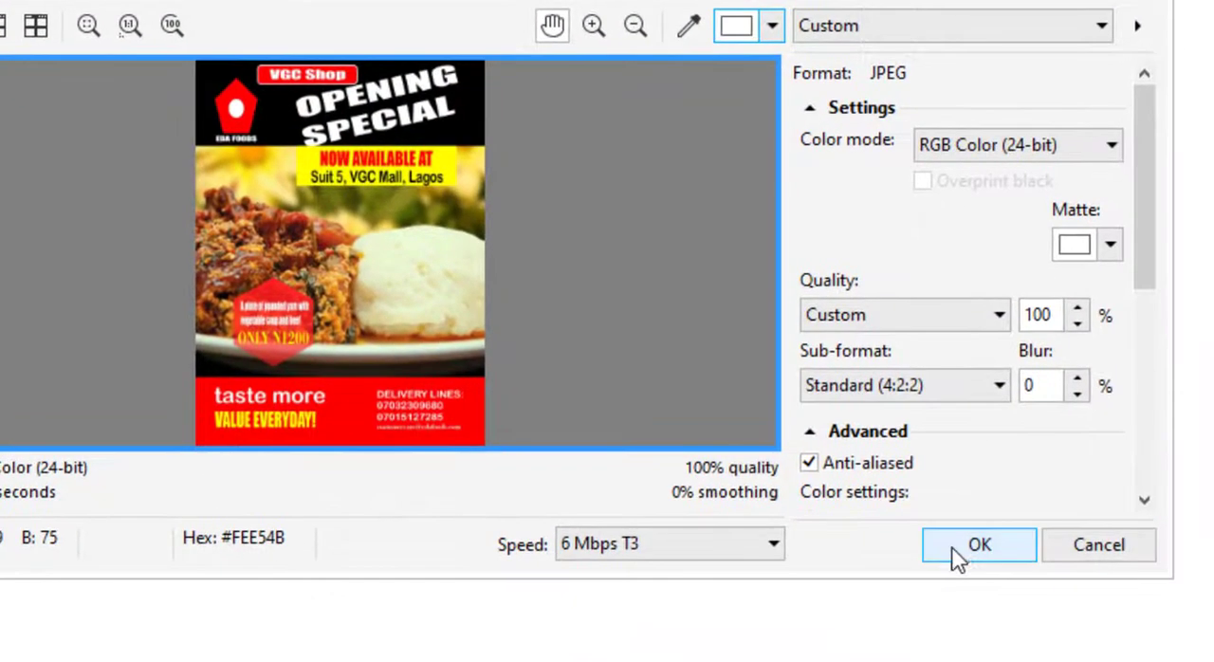
Confirm the JPEG export settings at 100% quality.
left_click(979, 545)
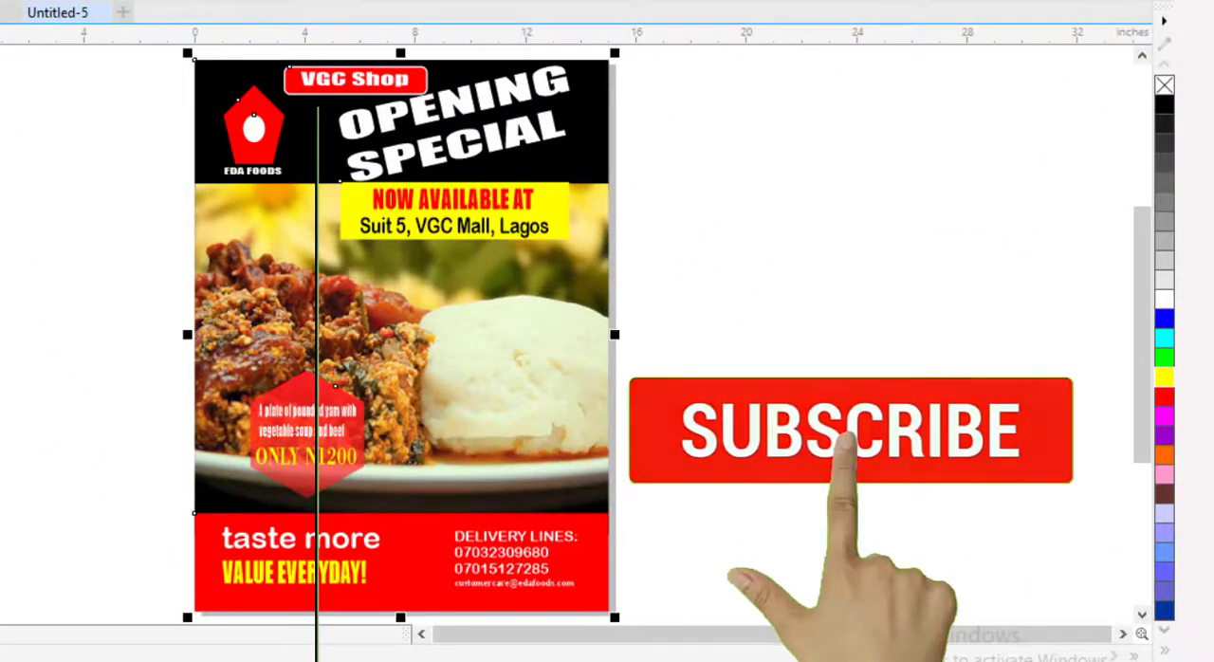
left_click(849, 430)
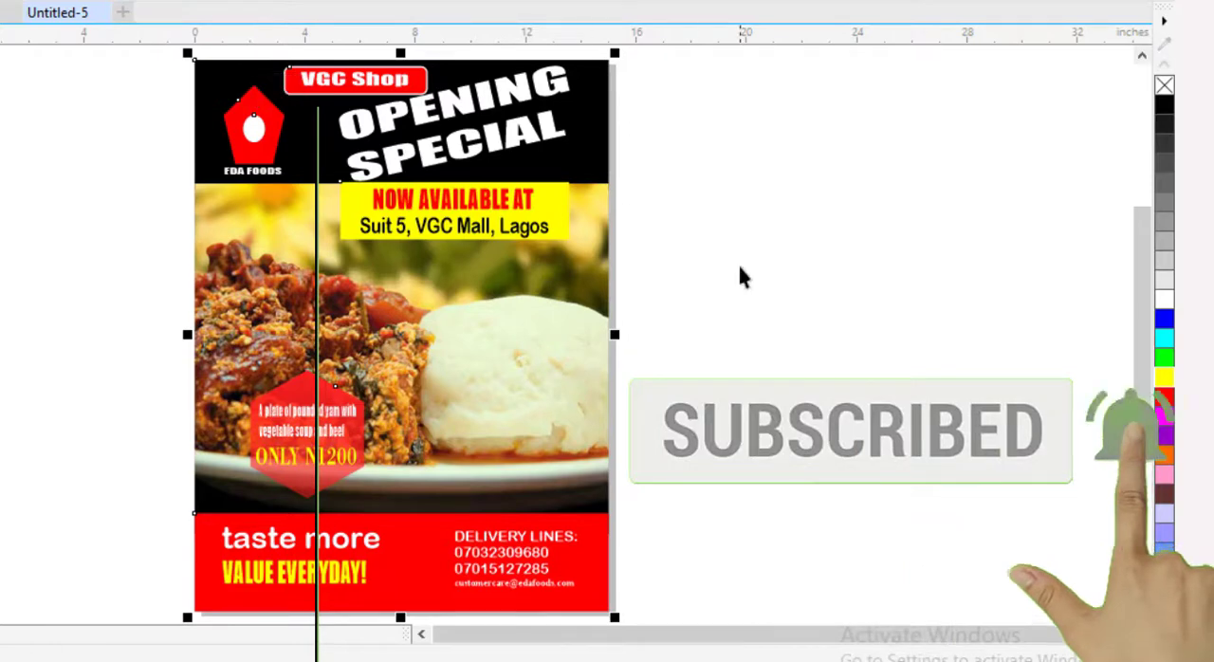